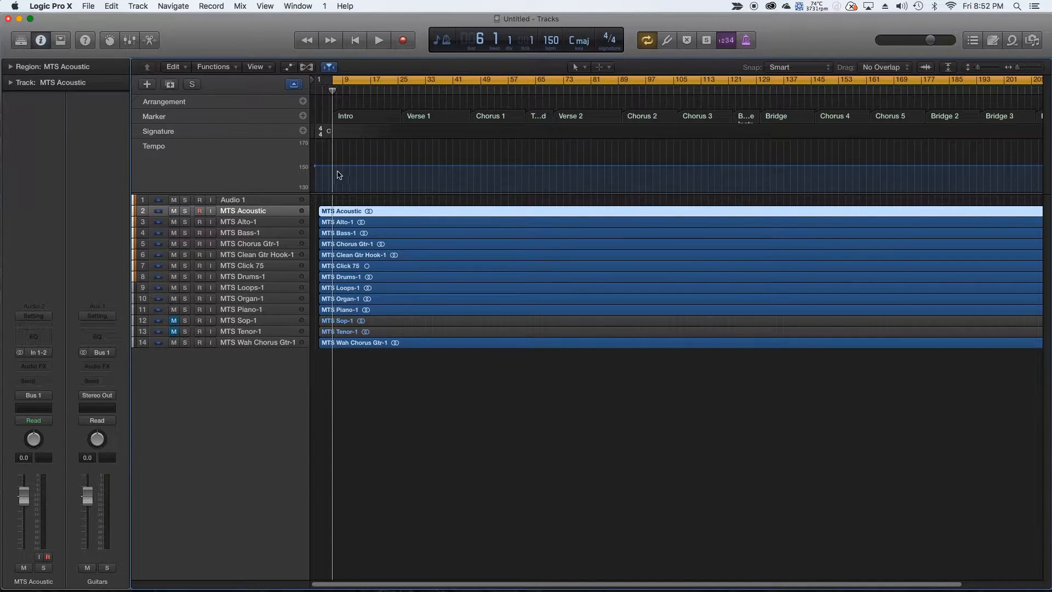
mouse_move(344, 131)
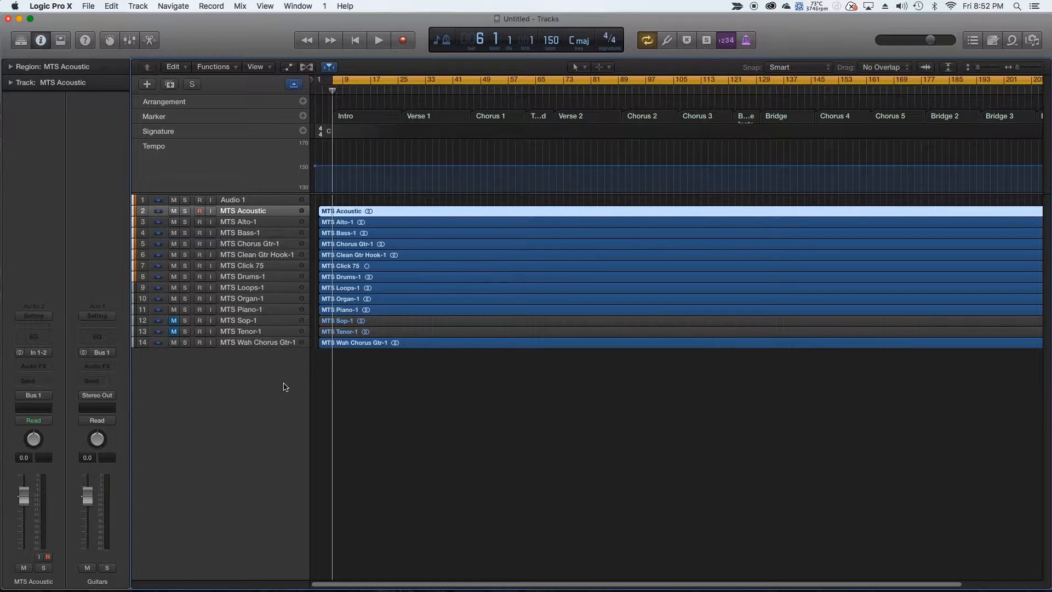
Start exporting all project tracks as audio files from Logic's File menu.
click(87, 7)
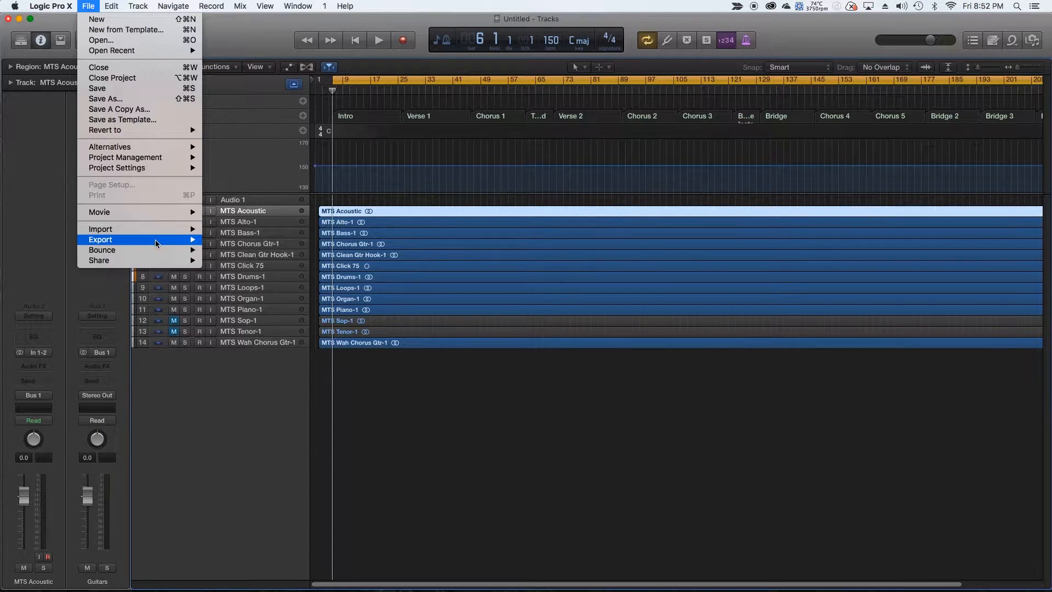
click(101, 252)
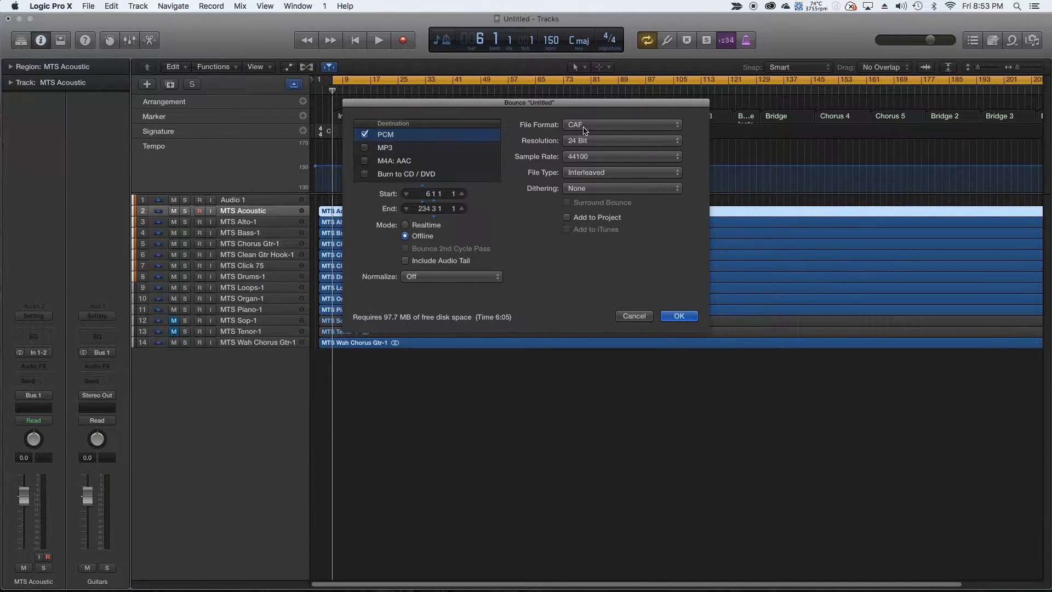
mouse_move(210, 125)
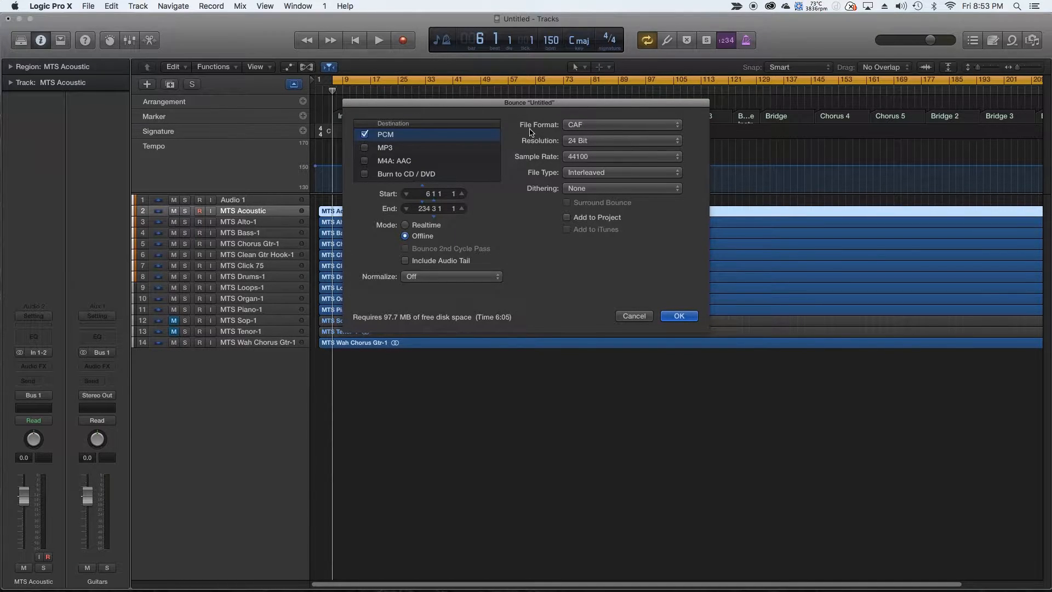
mouse_move(623, 306)
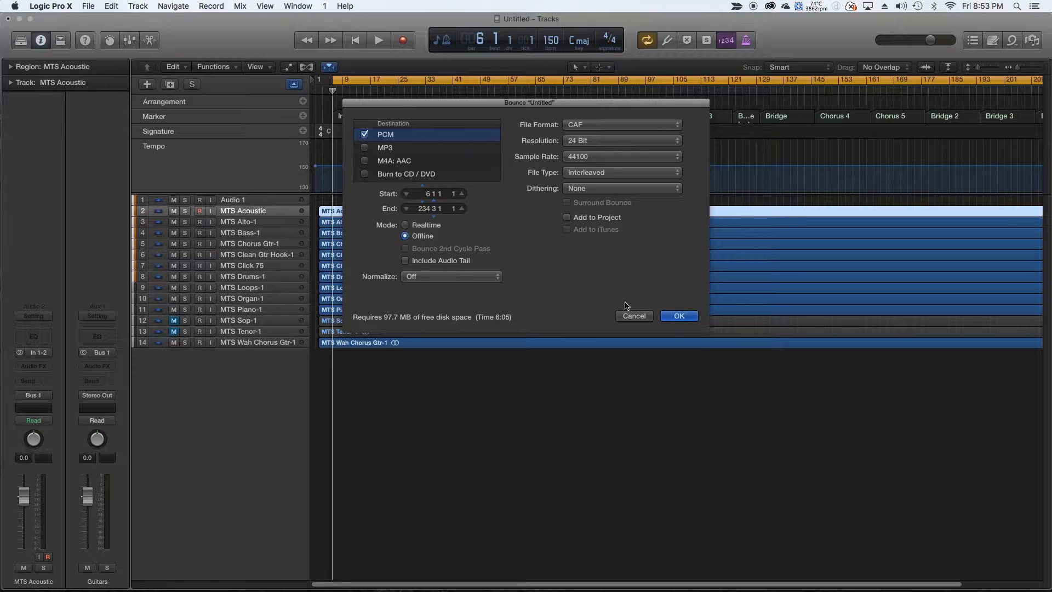
mouse_move(632, 306)
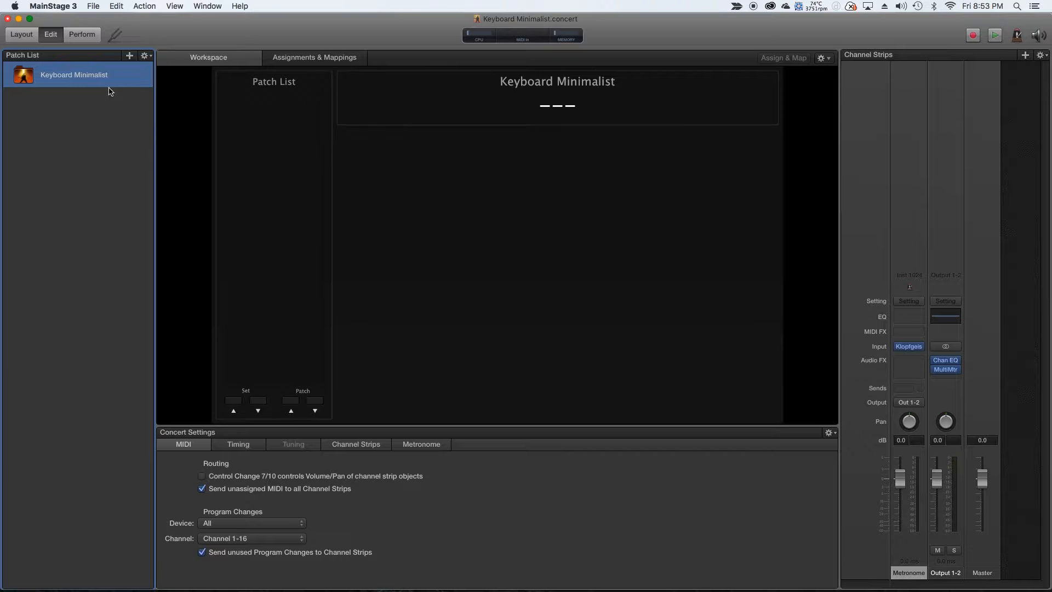
Add a new Untitled Patch to the Keyboard Minimalist concert's patch list.
click(129, 55)
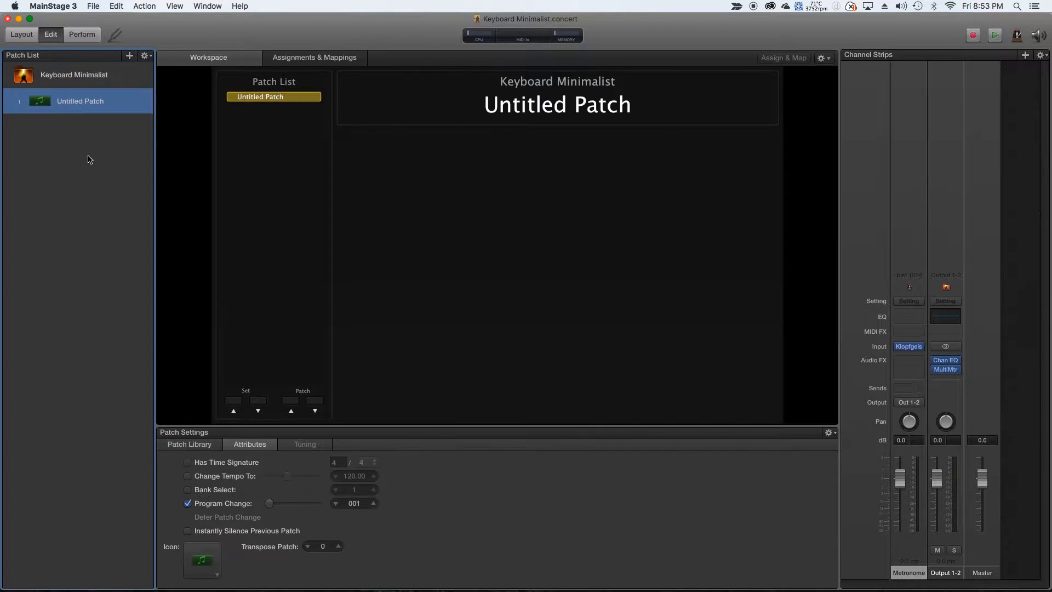
mouse_move(256, 328)
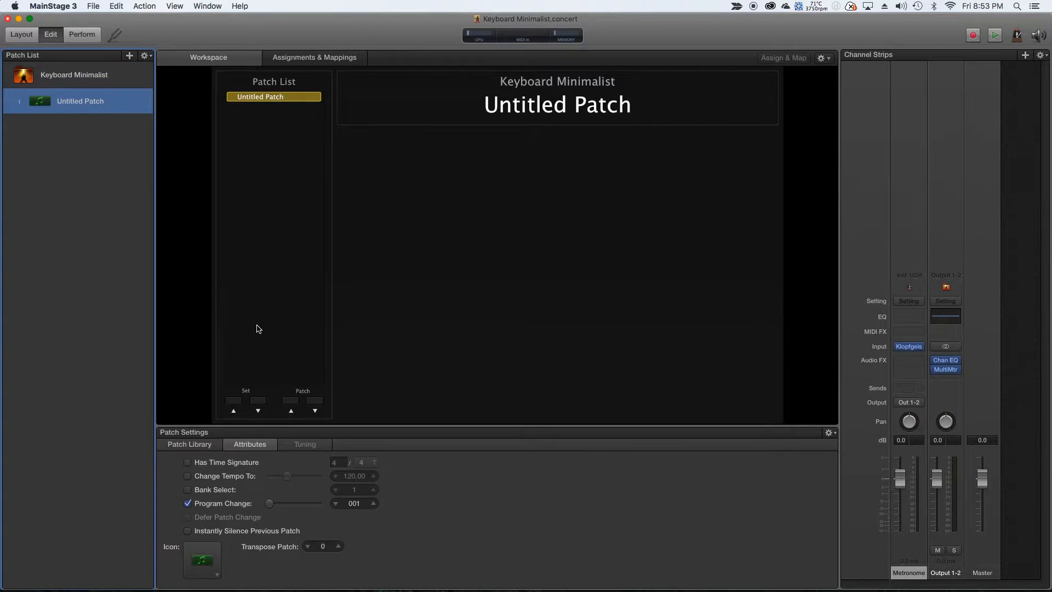
mouse_move(880, 178)
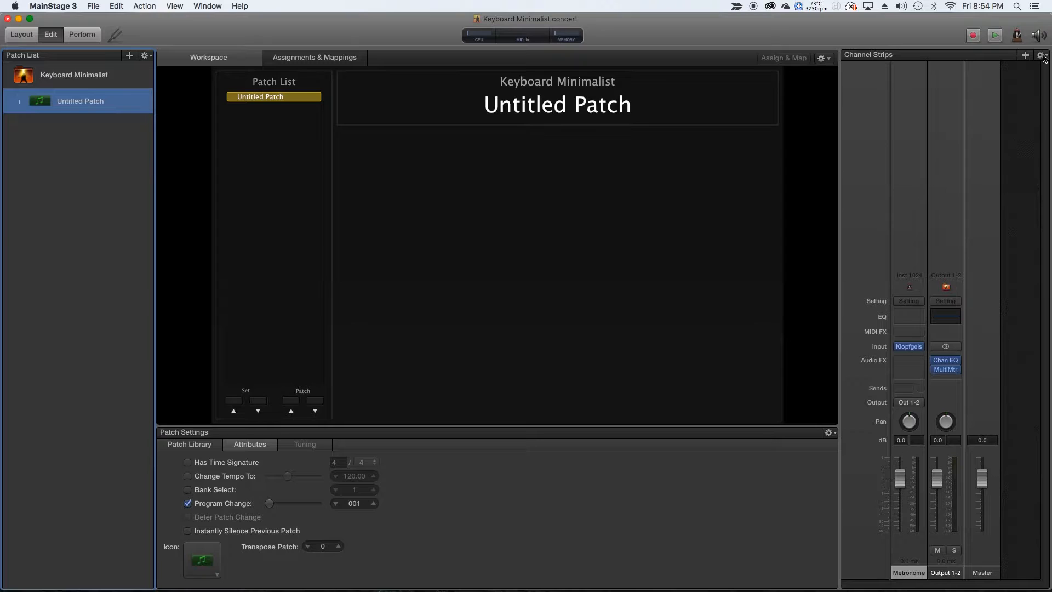
Create a new instrument channel strip in the patch and load the Playback instrument on it.
click(1041, 56)
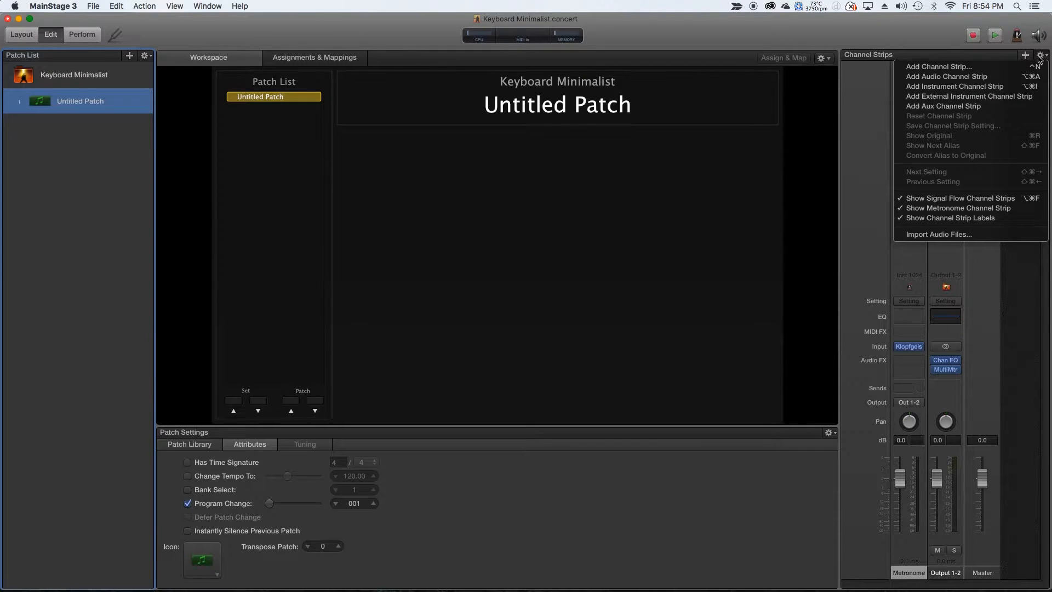
click(939, 66)
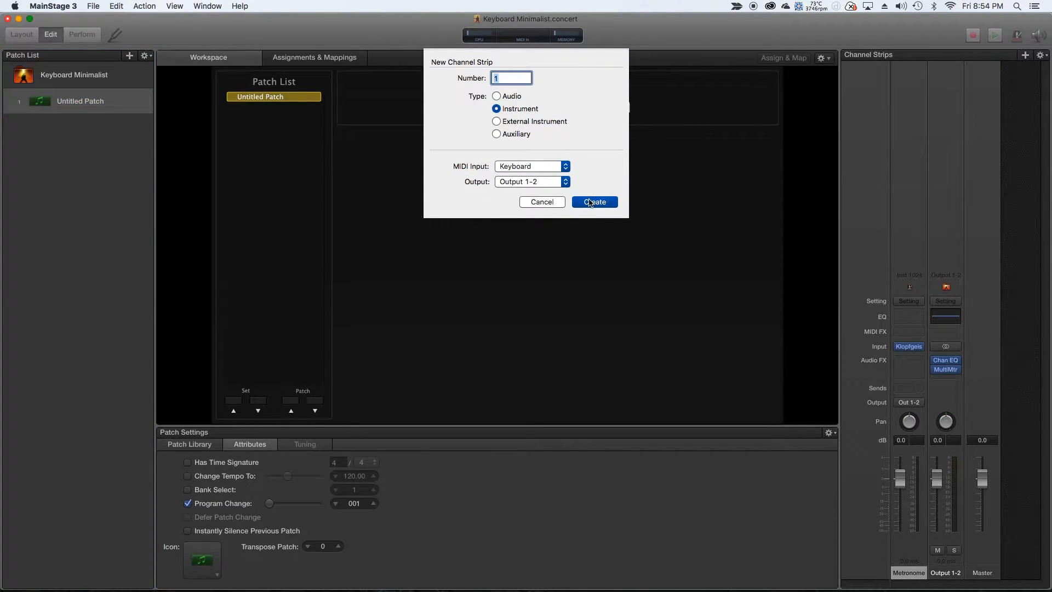
click(593, 202)
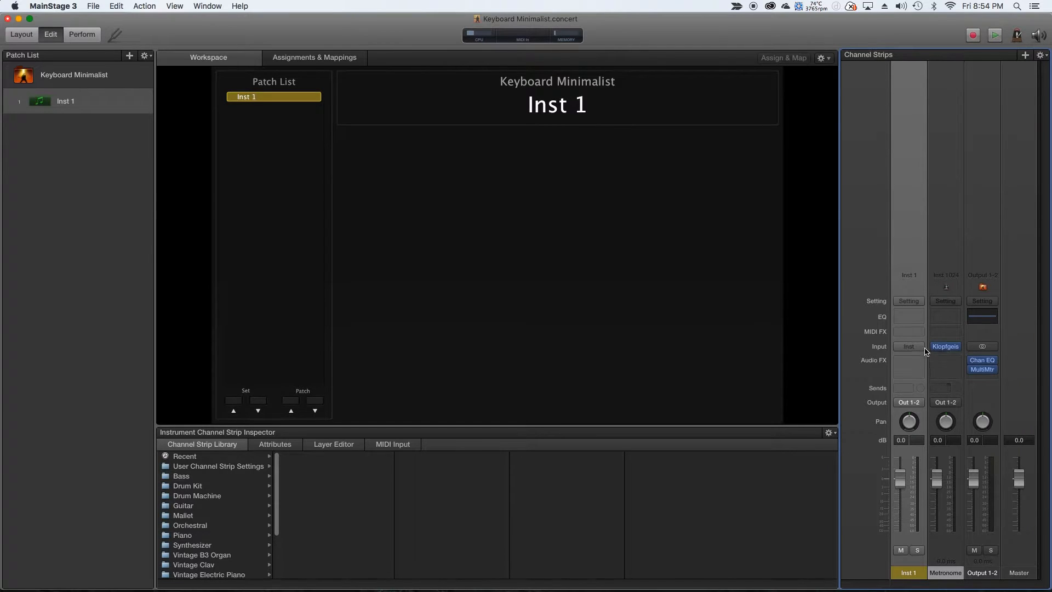
click(908, 347)
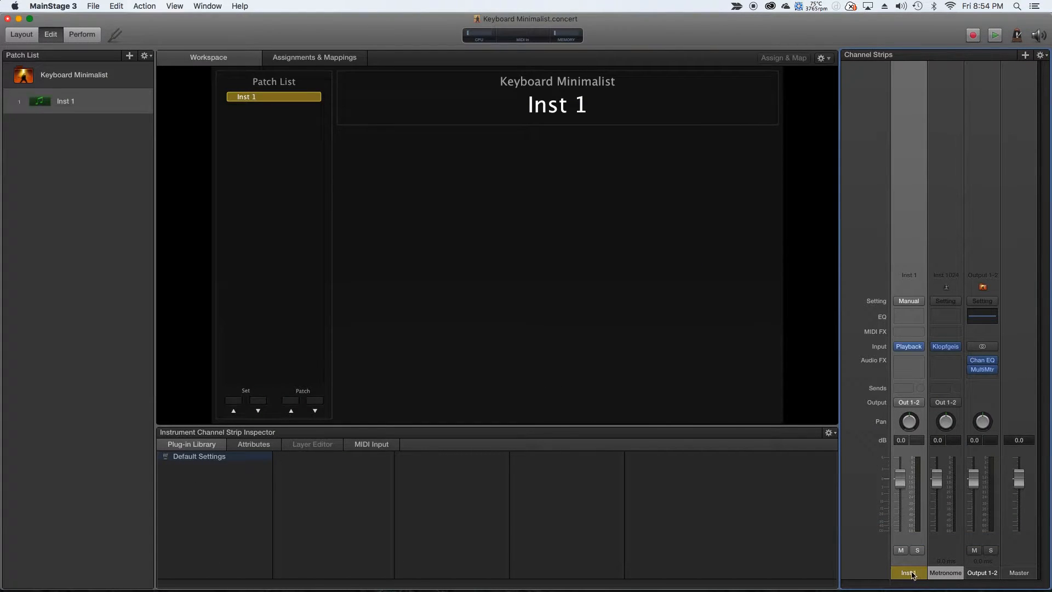
mouse_move(937, 533)
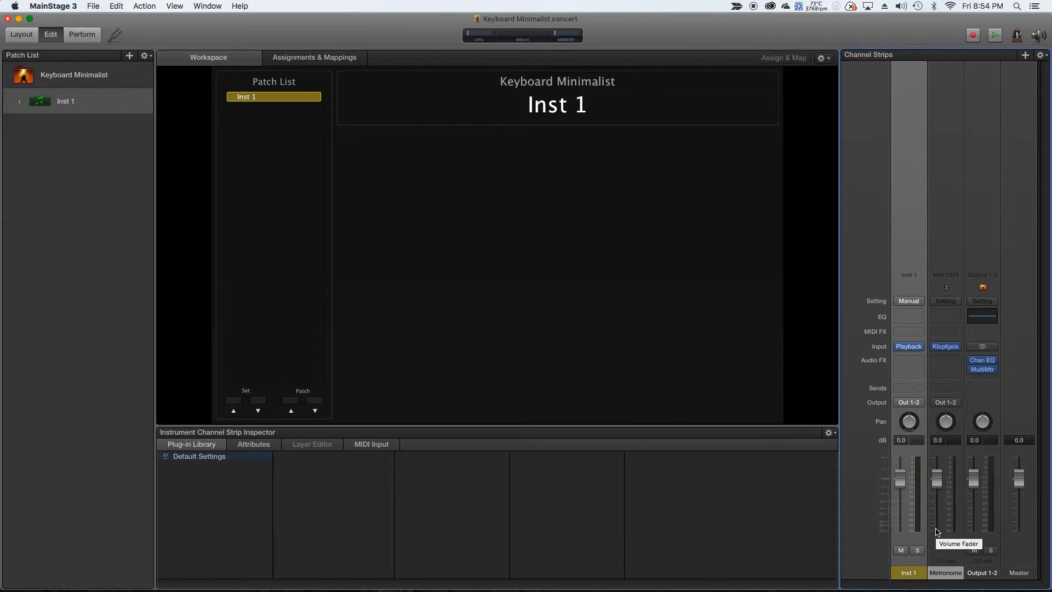
mouse_move(931, 413)
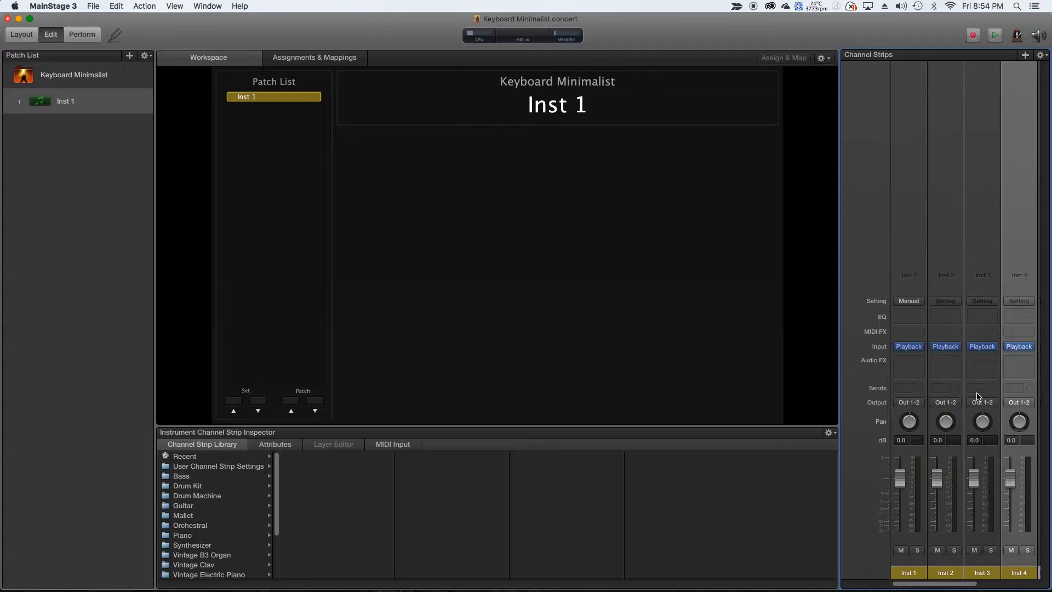
scroll(right, 3)
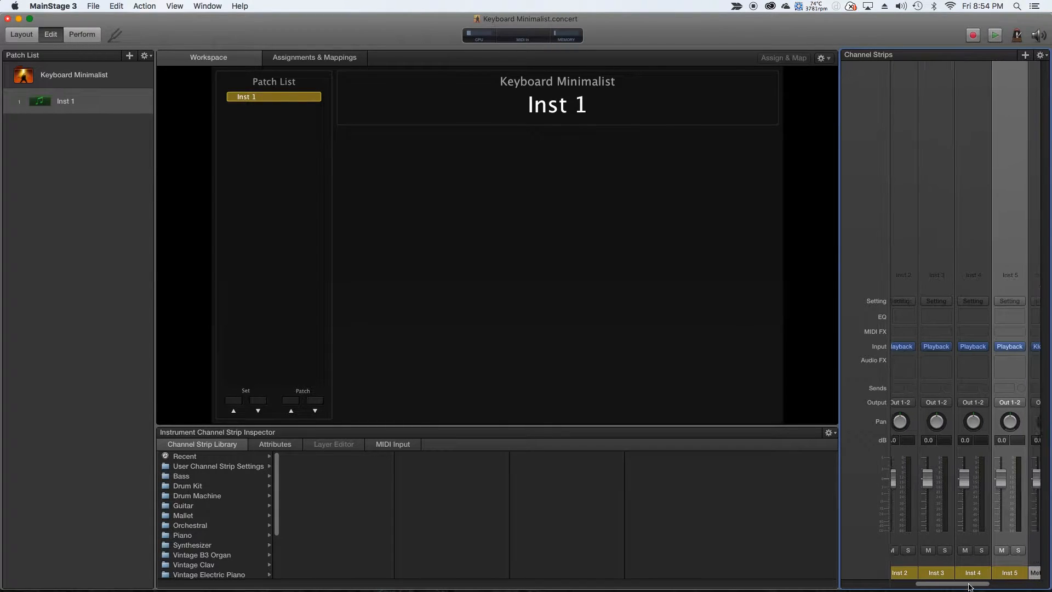
scroll(left, 3)
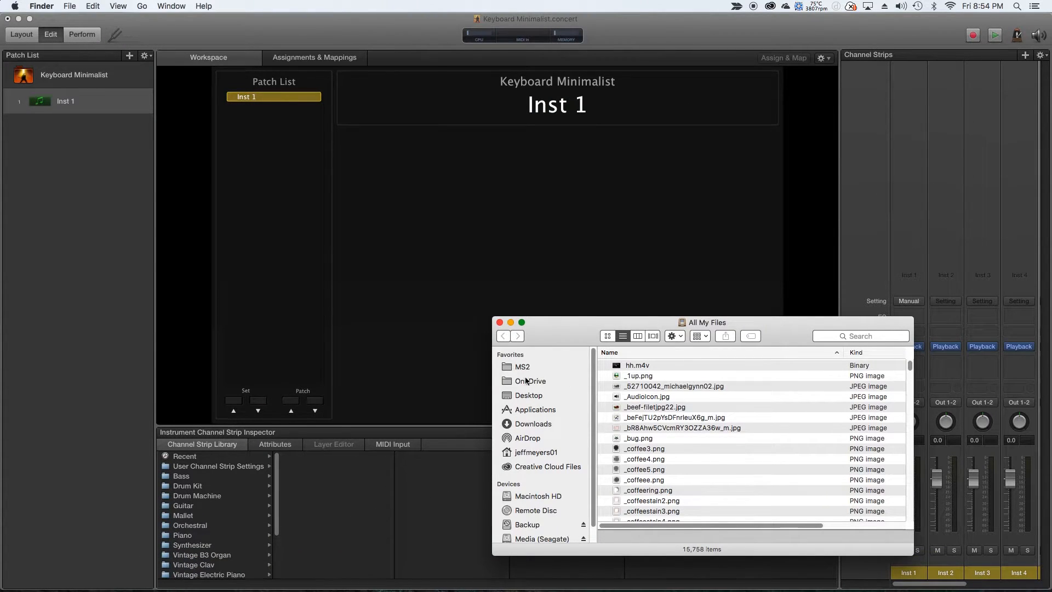
Navigate Finder to the Desktop Multitrack folder and pick a CAF stem file.
click(529, 380)
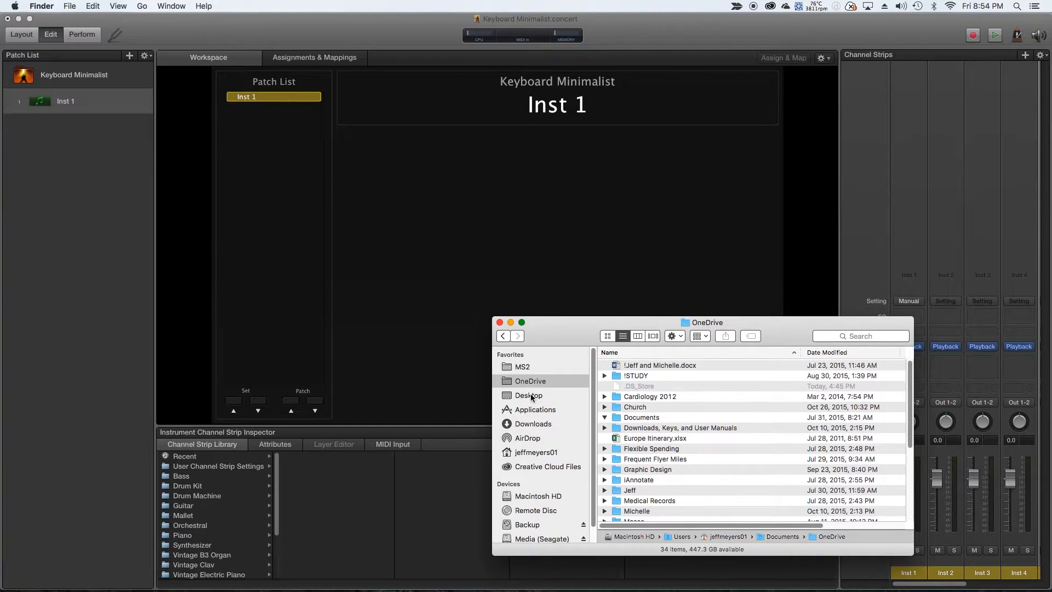
click(528, 395)
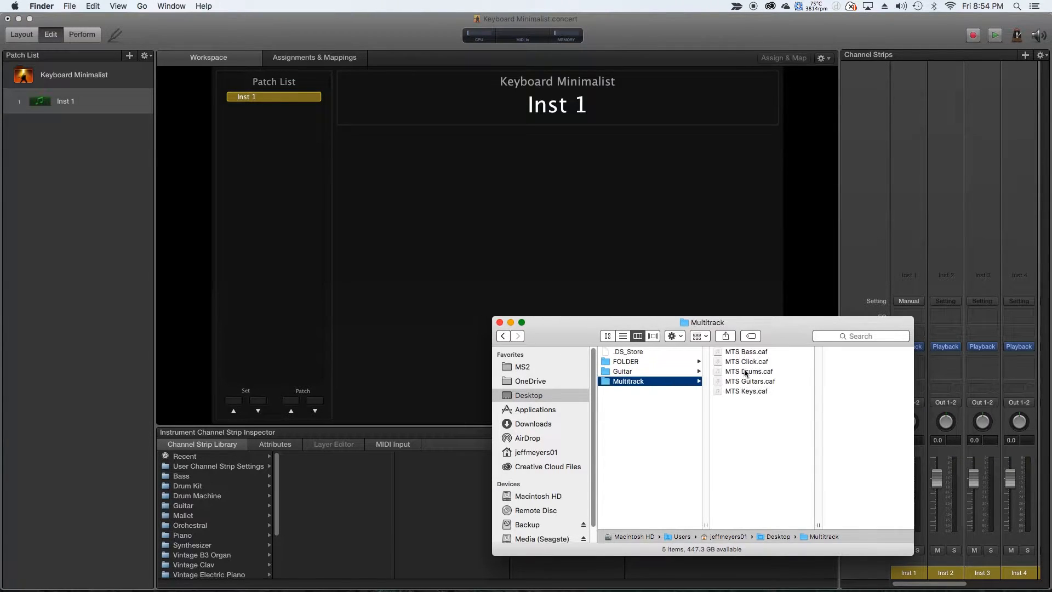
click(746, 350)
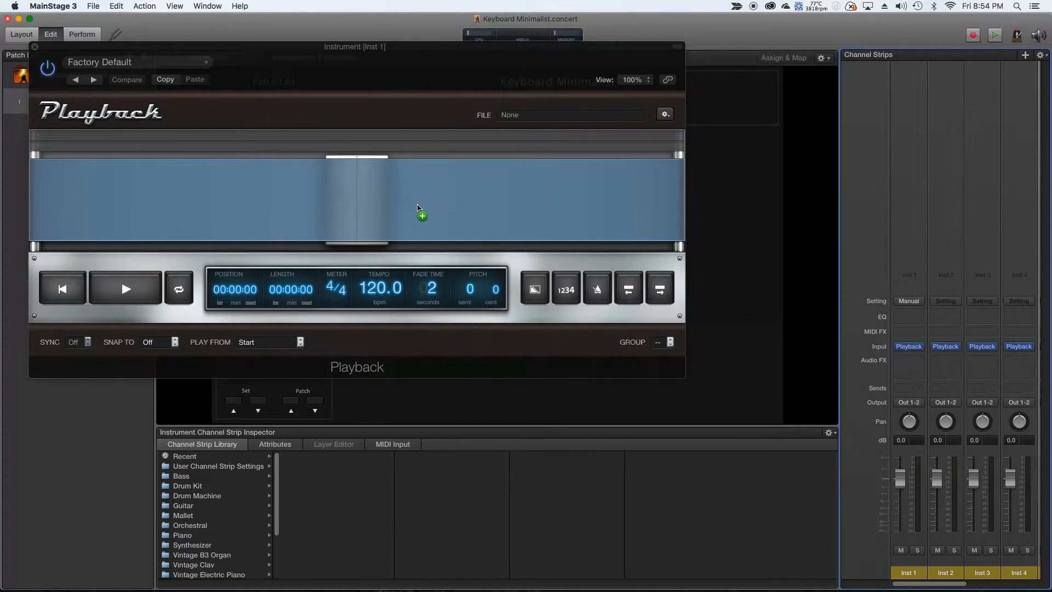
mouse_move(434, 232)
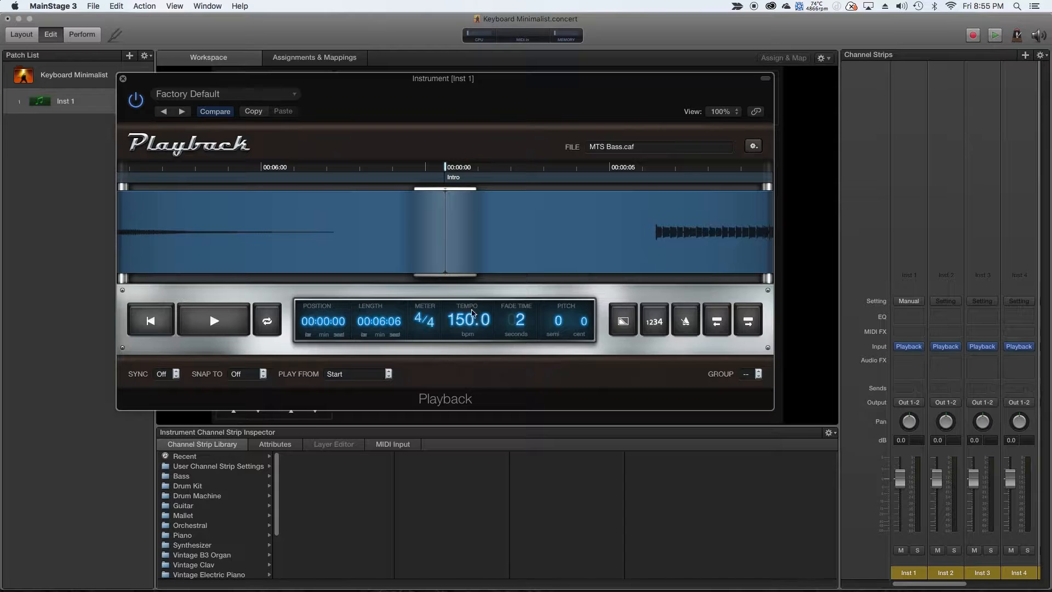
mouse_move(637, 136)
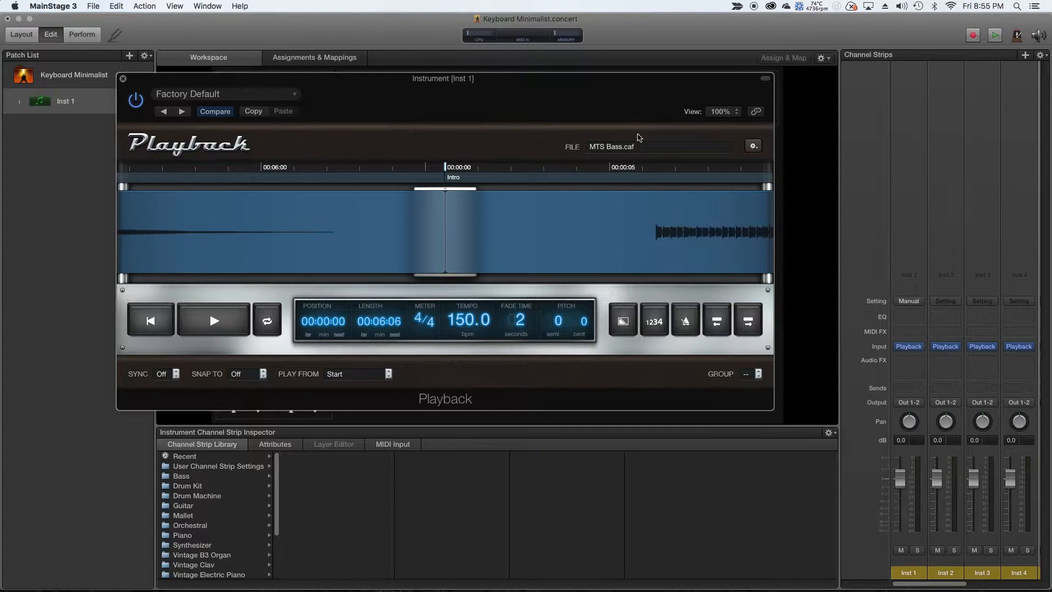
Load MTS Bass.caf into the Bass strip's Playback waveform area.
click(213, 320)
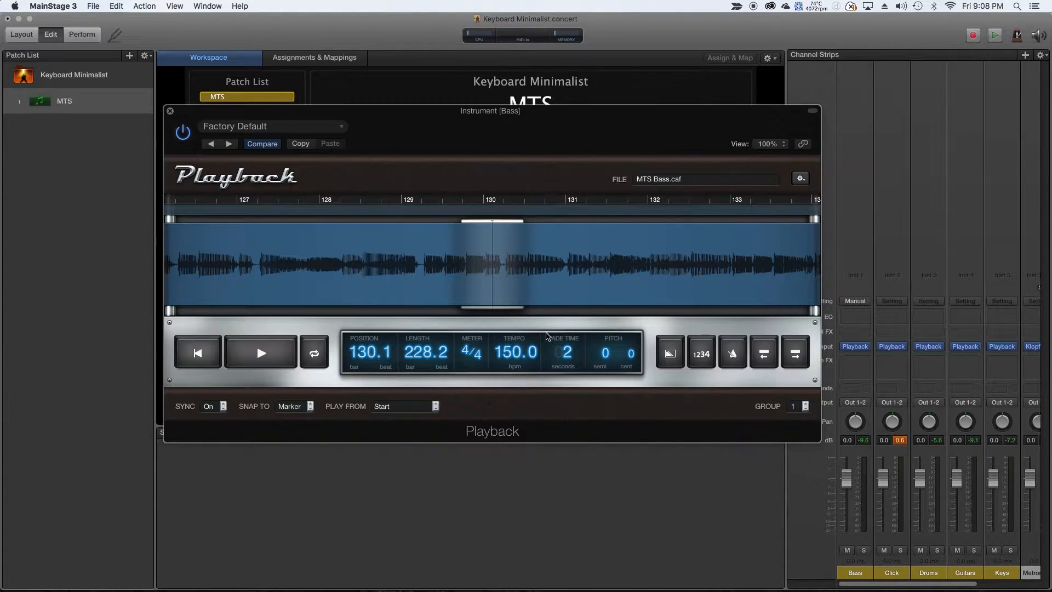
mouse_move(642, 413)
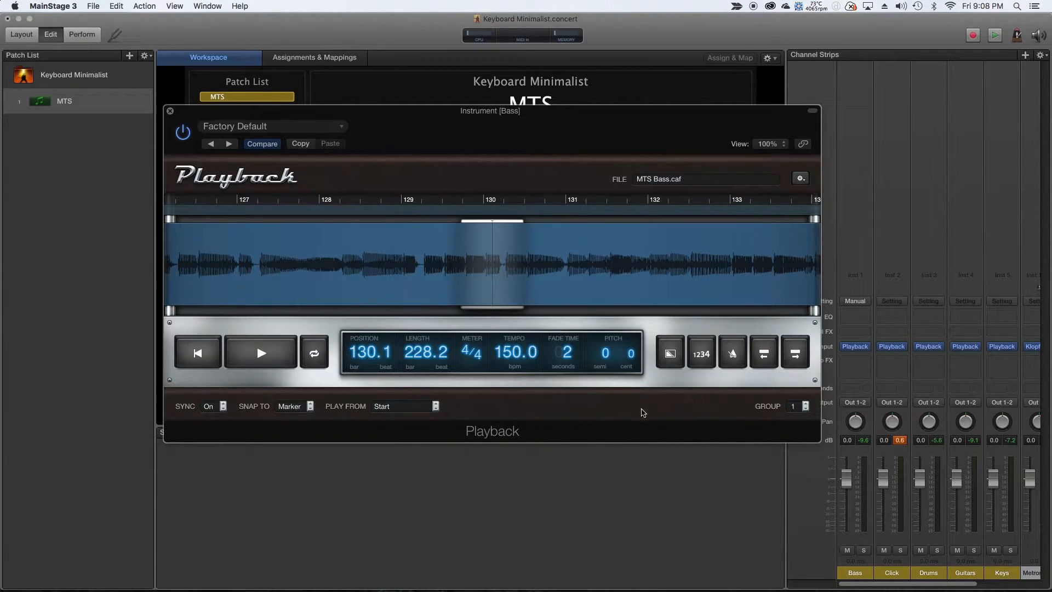
mouse_move(747, 428)
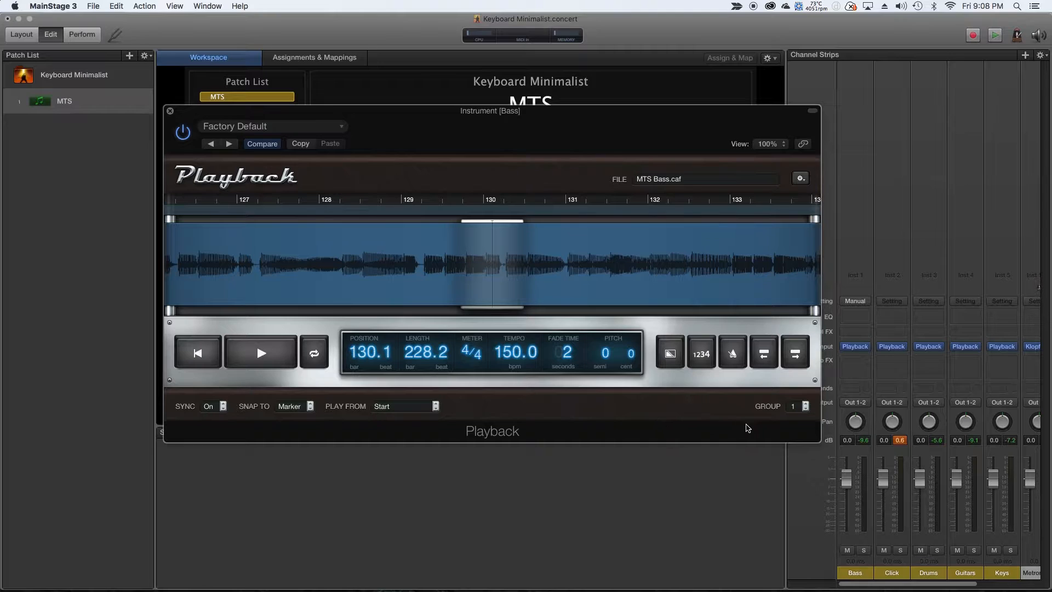
Keep the Bass stem in playback group 1 with Sync set to On.
click(804, 405)
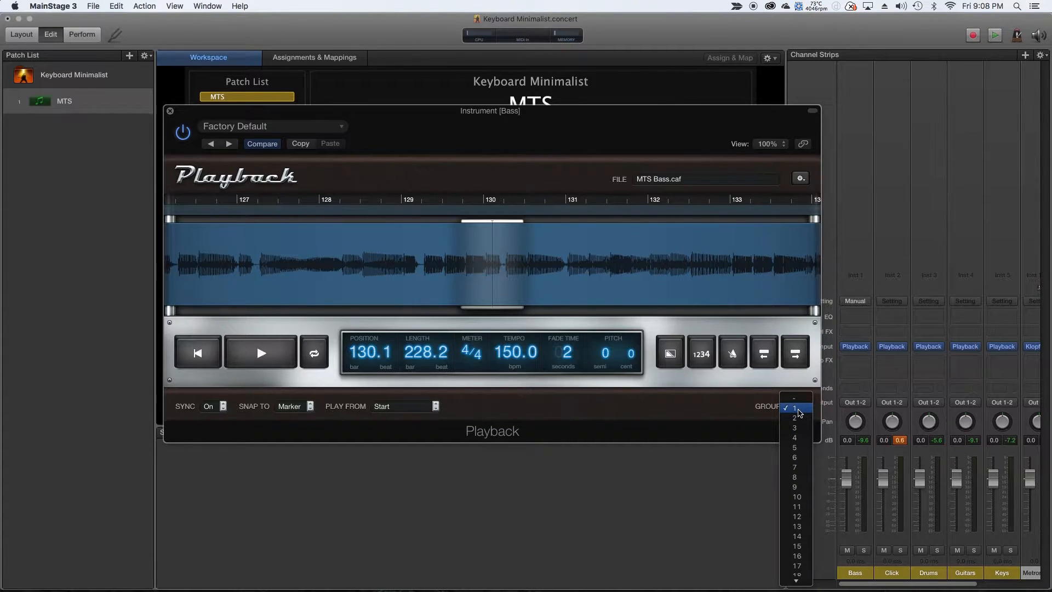
click(794, 407)
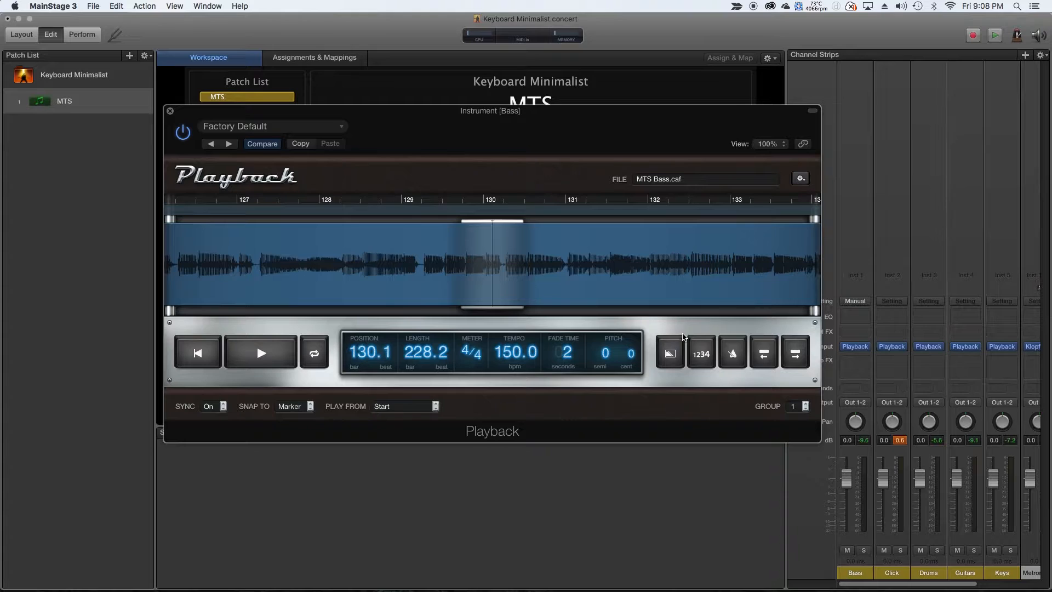
mouse_move(775, 413)
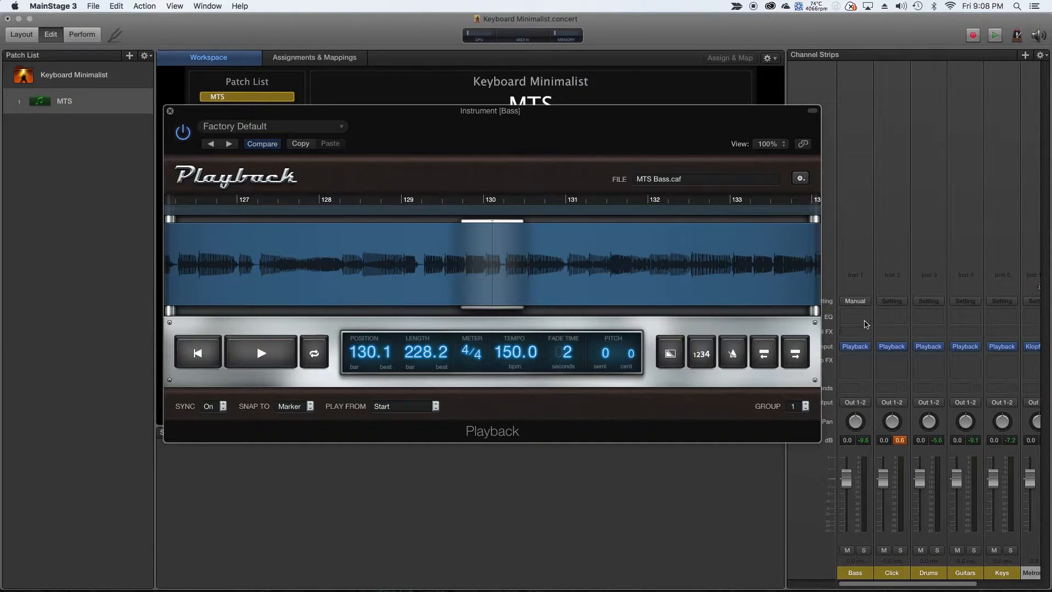
mouse_move(829, 427)
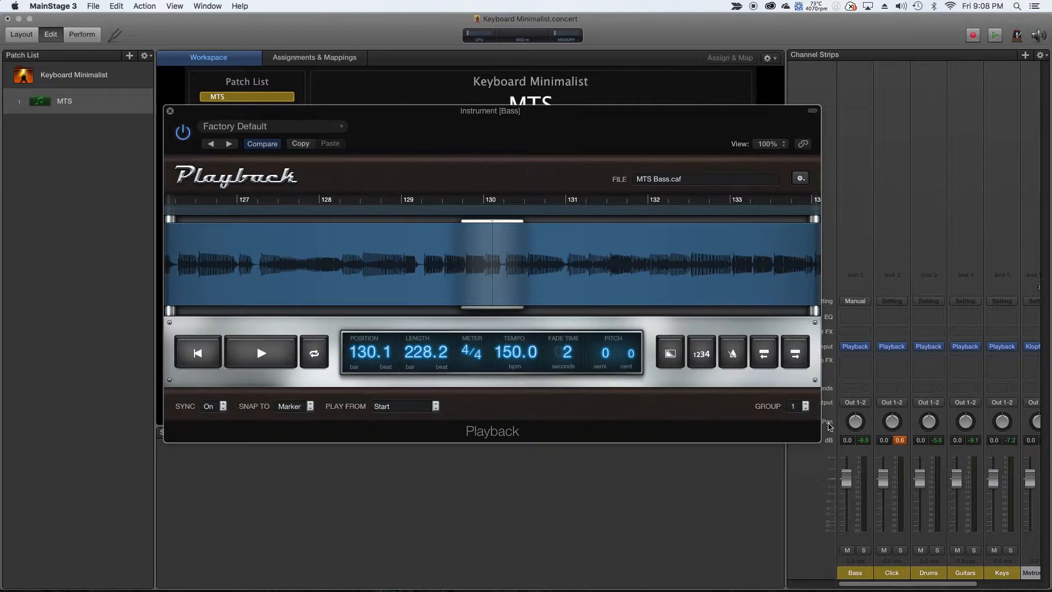
mouse_move(812, 380)
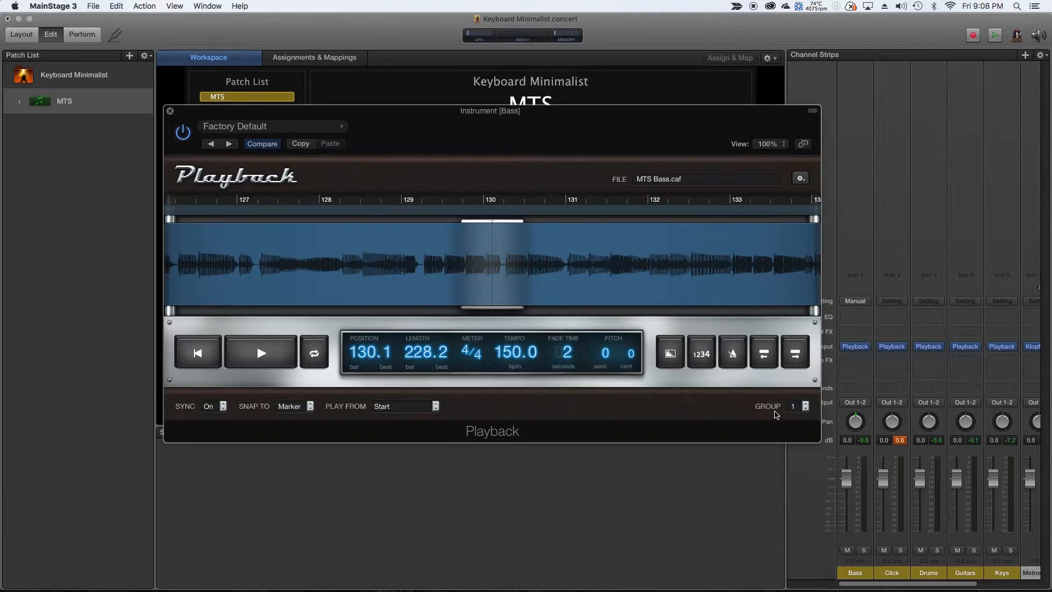
mouse_move(253, 450)
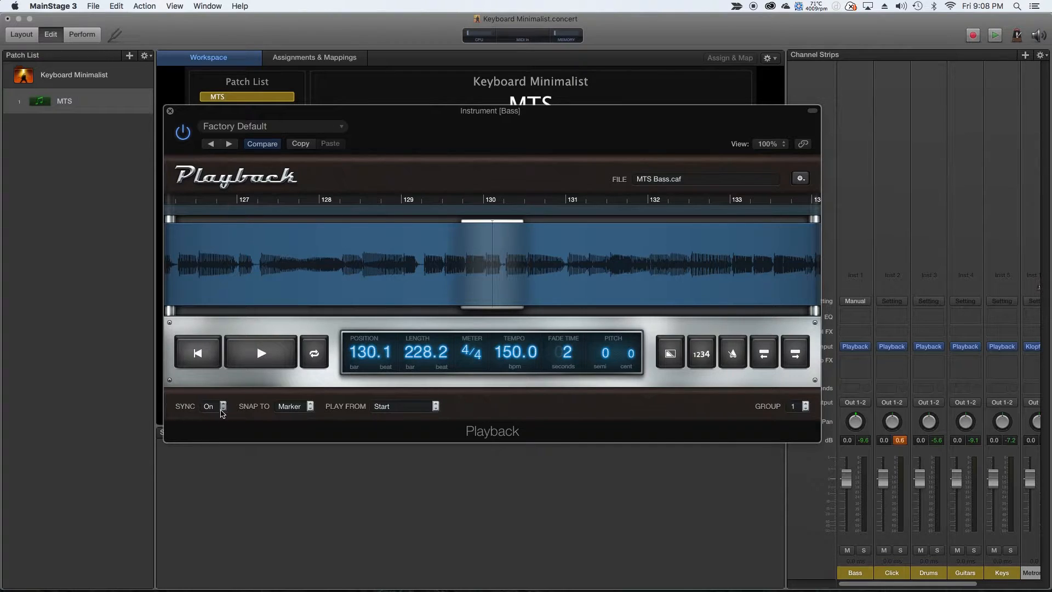
click(214, 405)
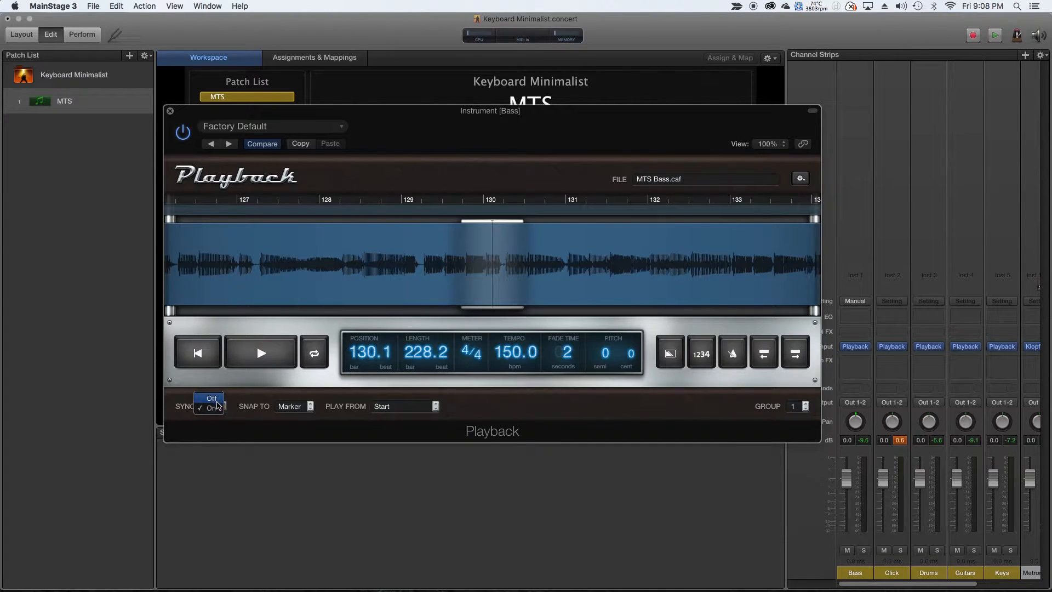
click(211, 409)
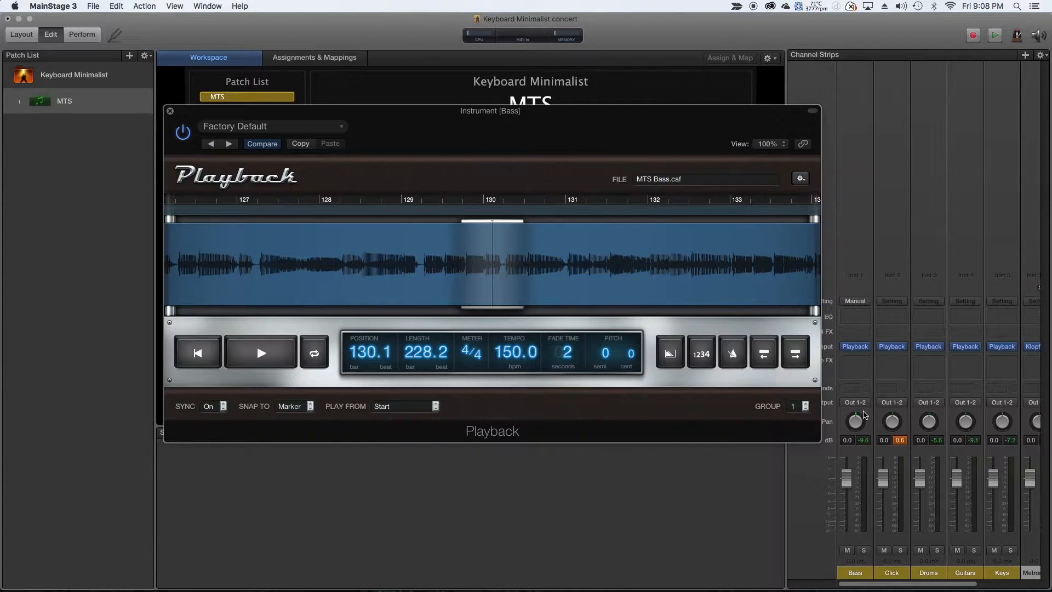
mouse_move(373, 432)
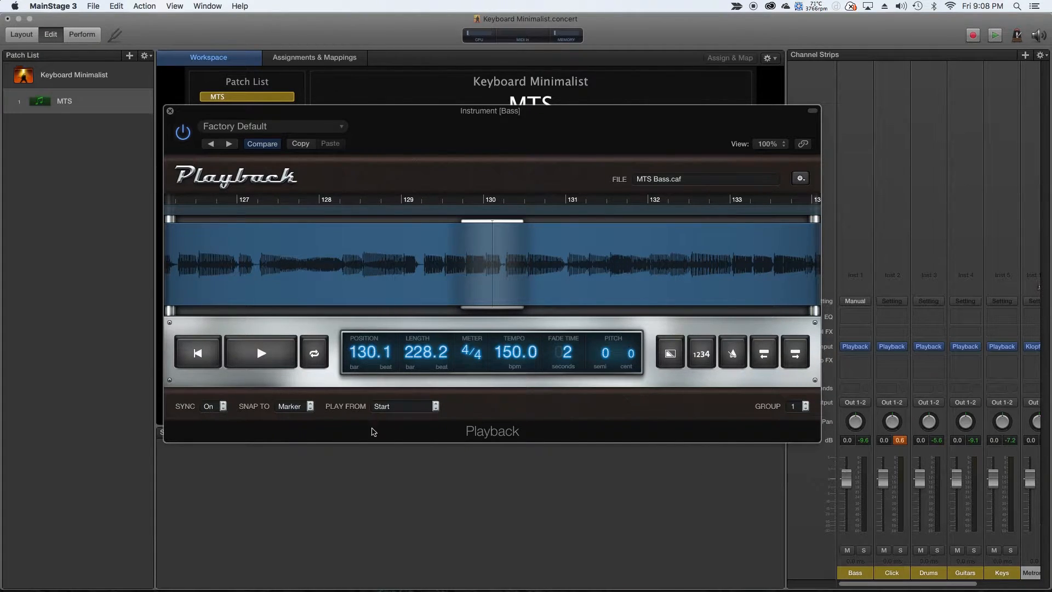
mouse_move(453, 501)
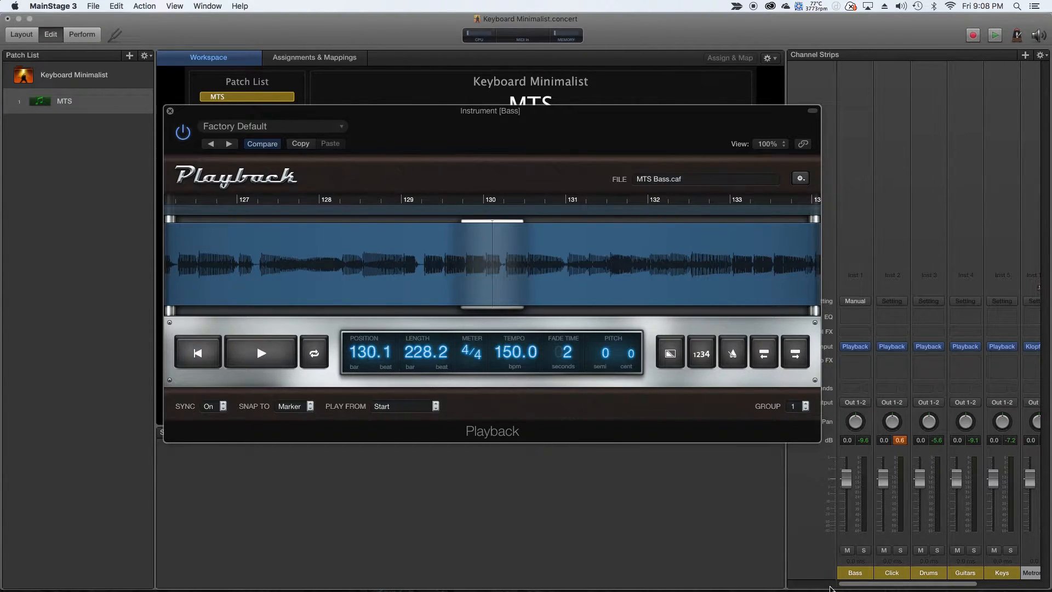
mouse_move(1001, 572)
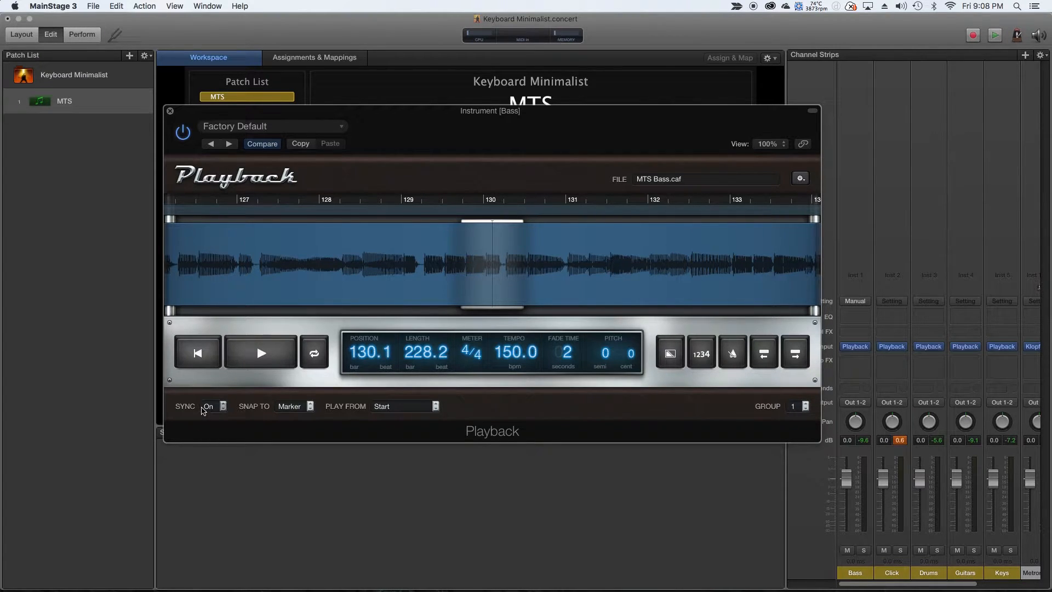
mouse_move(800, 262)
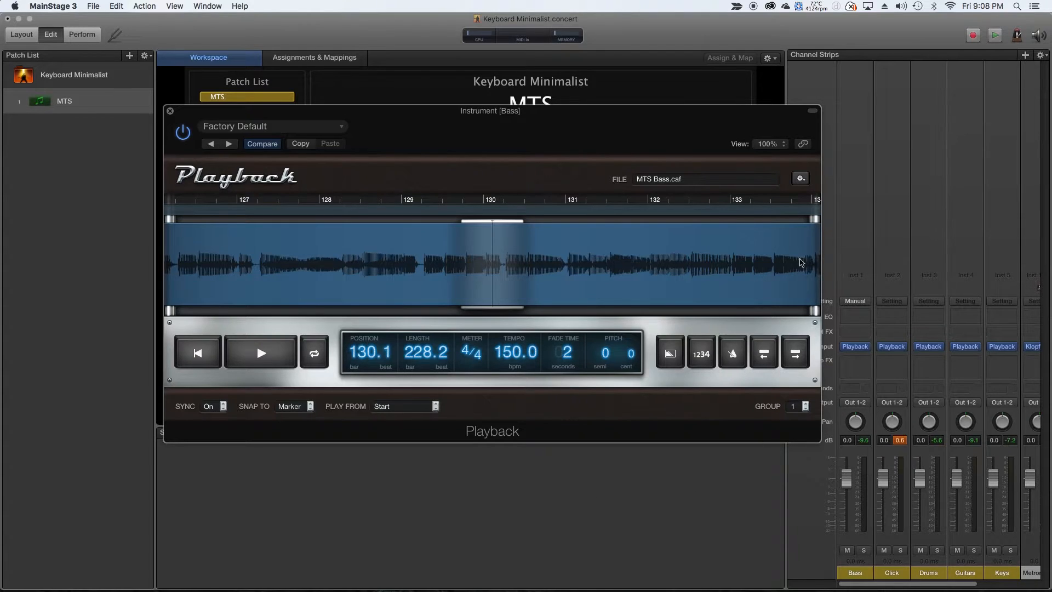
Play the Bass stem from the Intro marker and stop it just past bar 5.
click(261, 352)
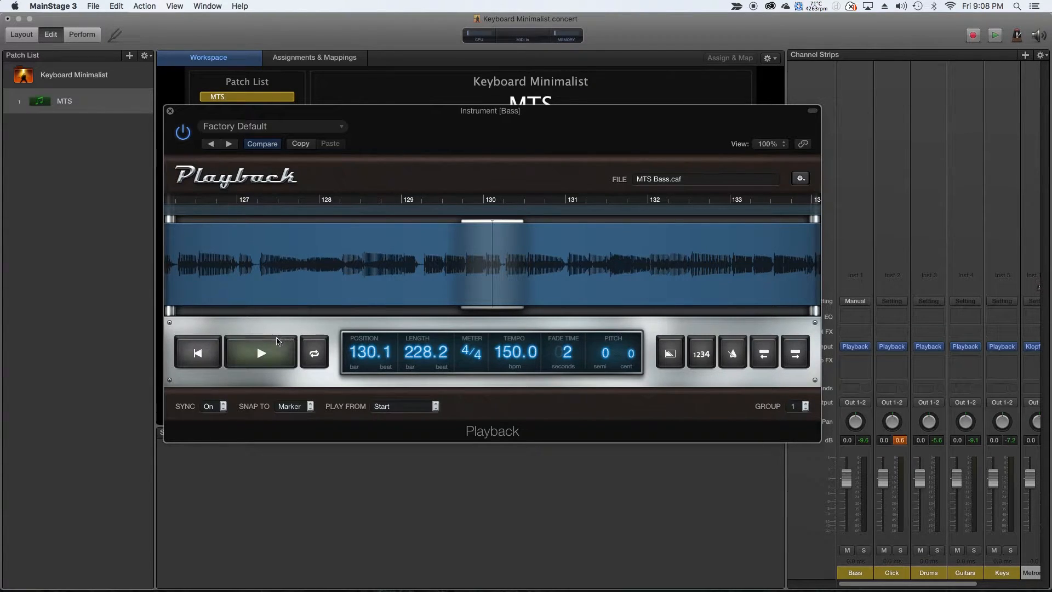
click(261, 351)
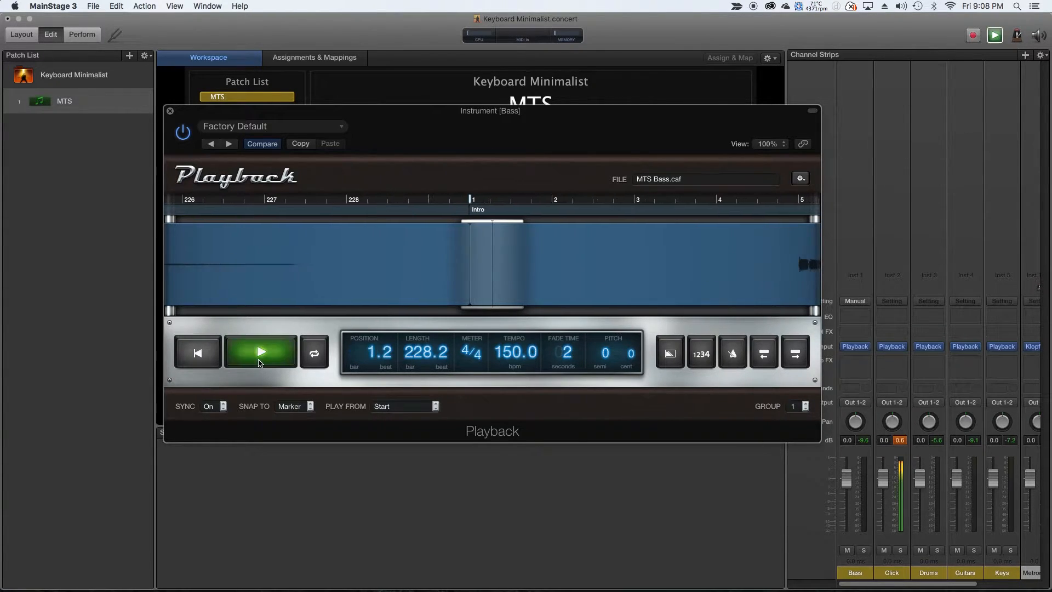
click(261, 351)
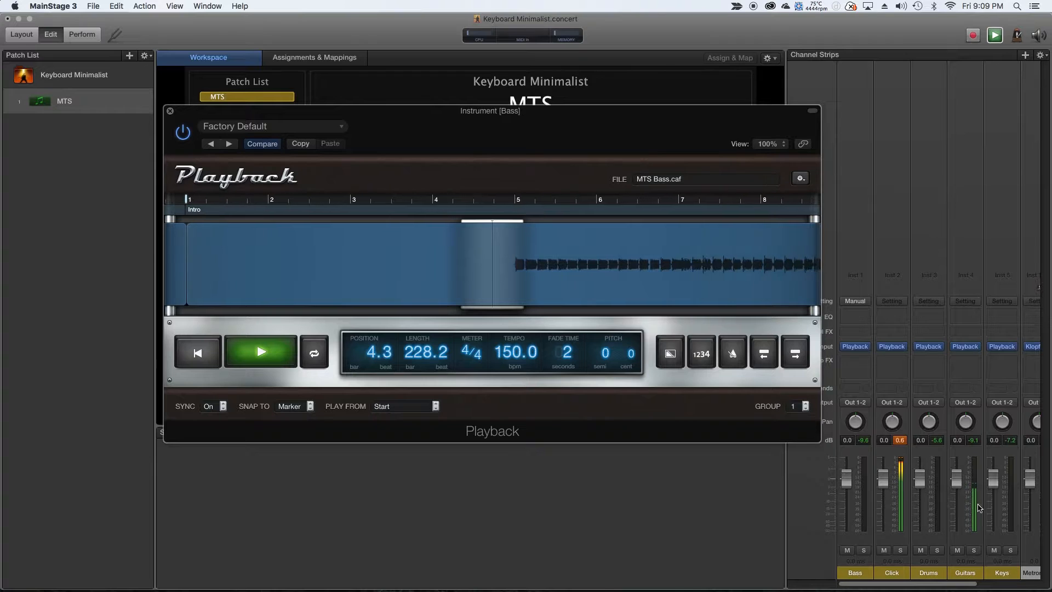
click(261, 351)
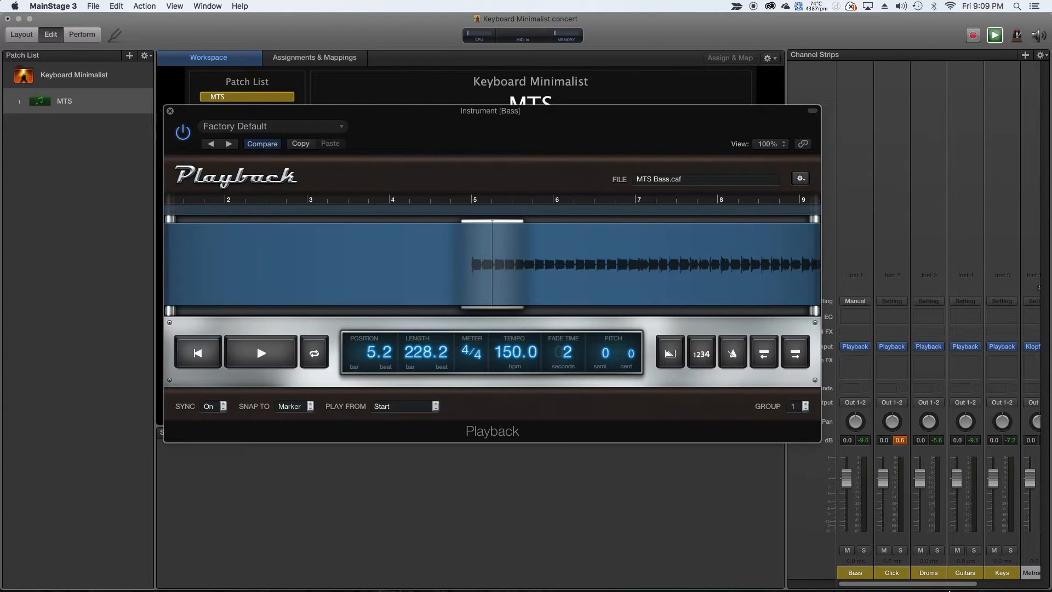
mouse_move(949, 478)
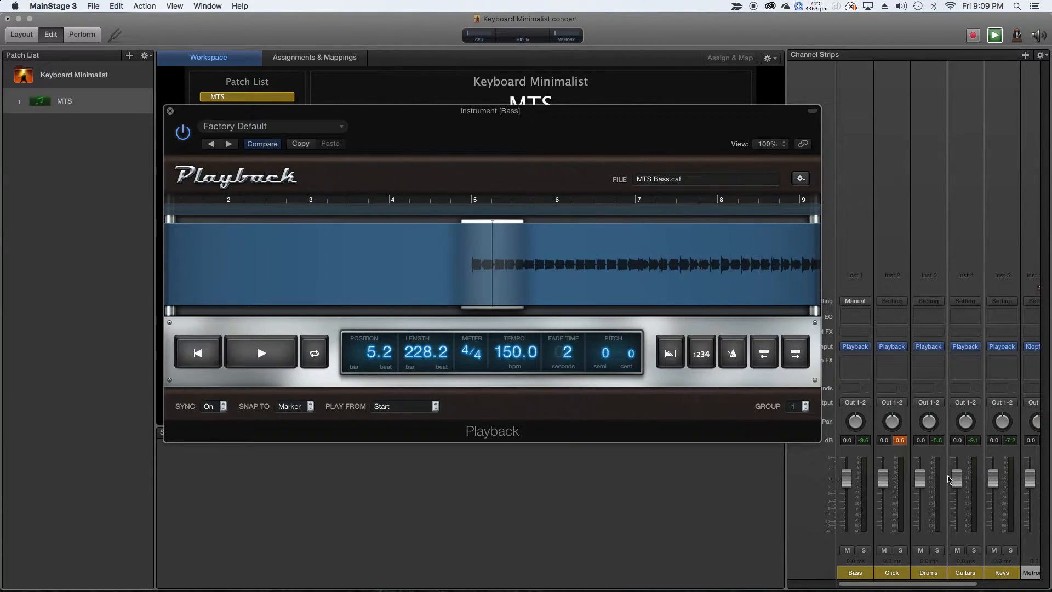
mouse_move(749, 512)
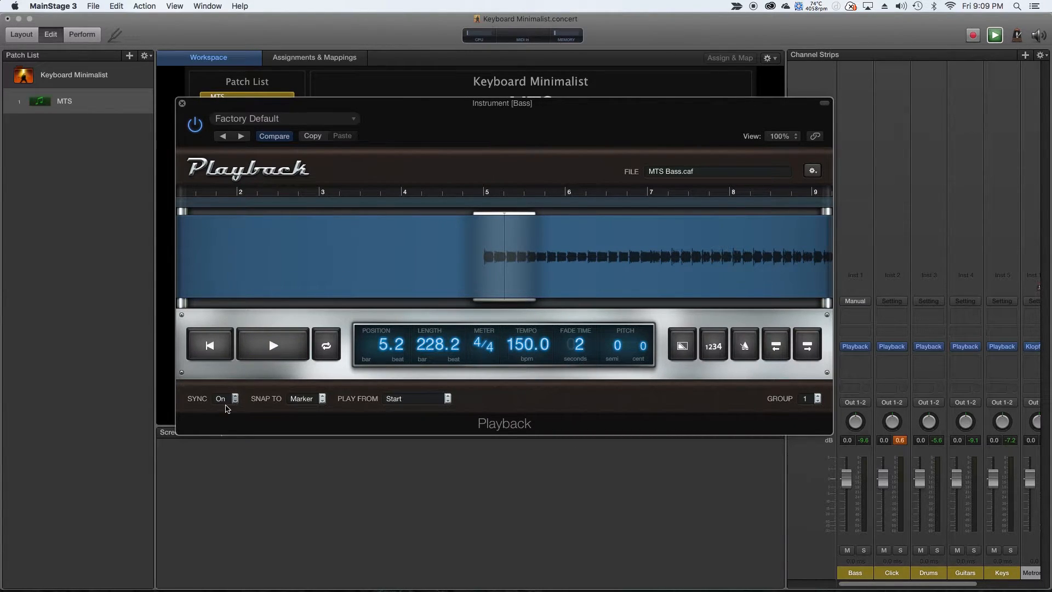
mouse_move(282, 454)
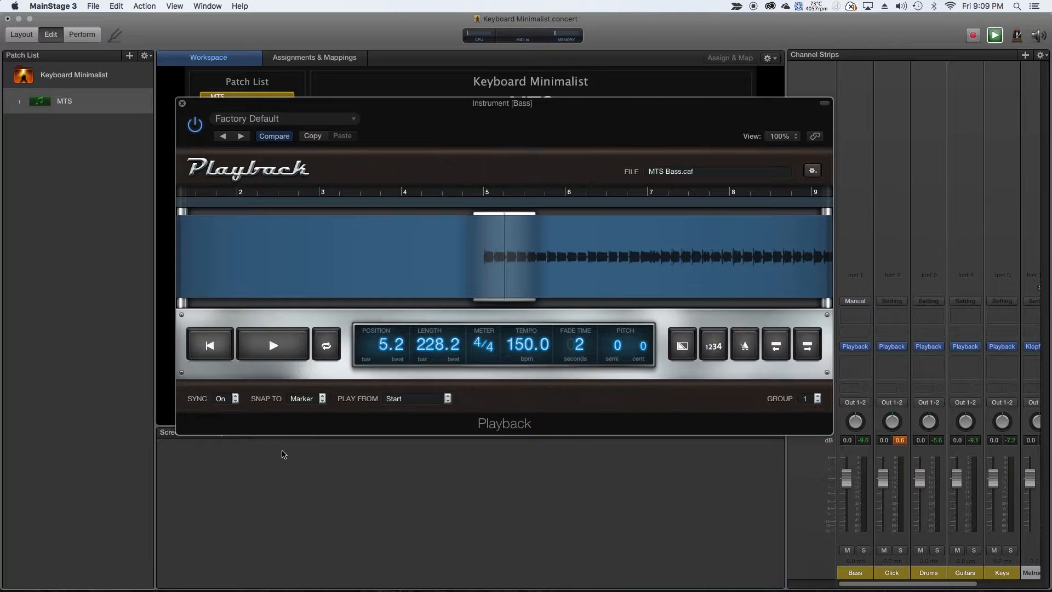
mouse_move(255, 405)
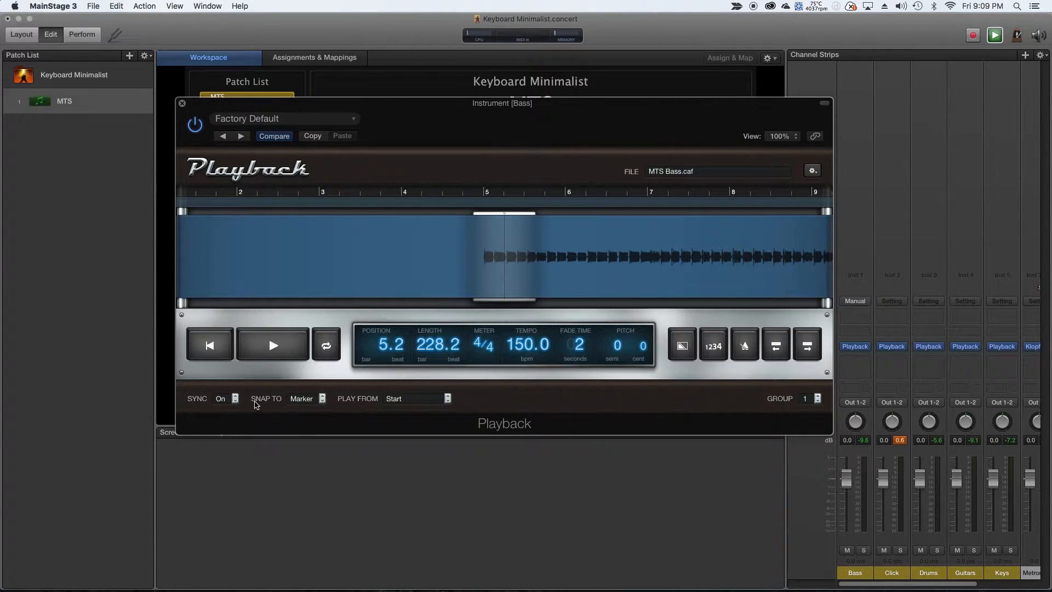
Change the Bass stem's Snap To setting from Marker to Bar.
click(307, 397)
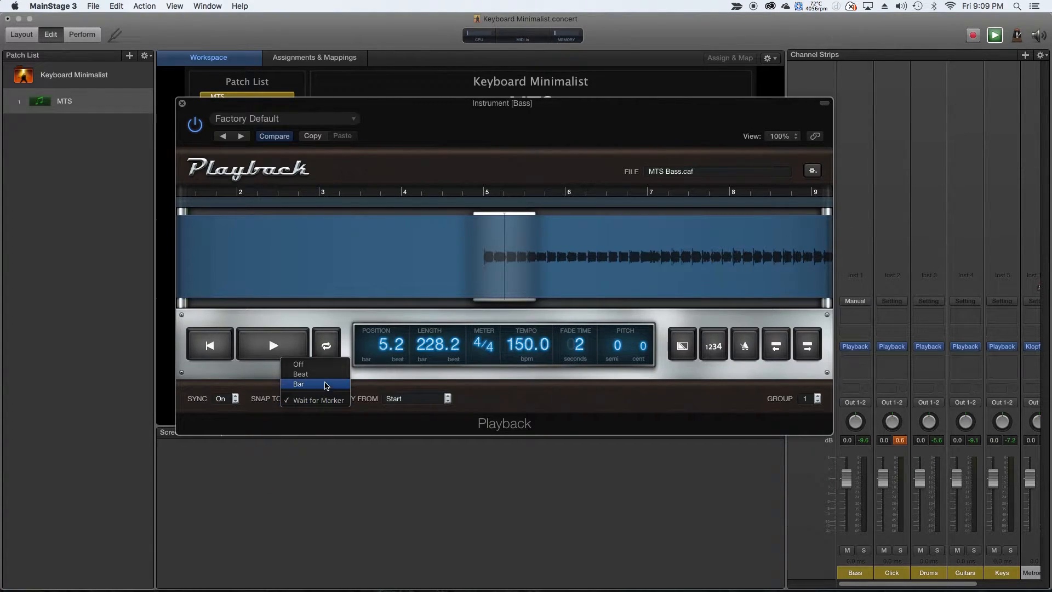
mouse_move(298, 388)
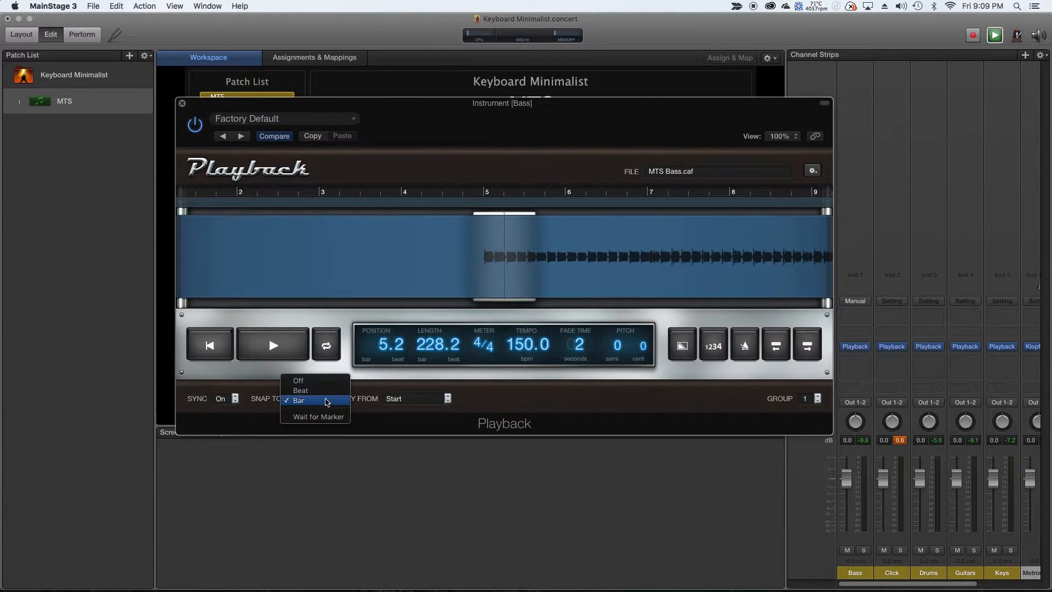
mouse_move(321, 416)
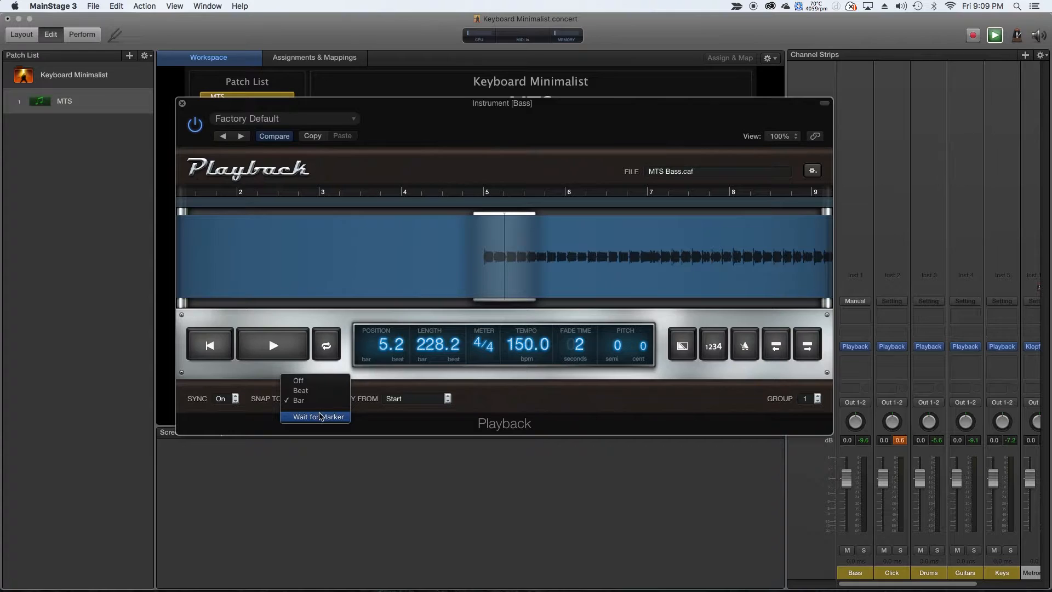
mouse_move(264, 395)
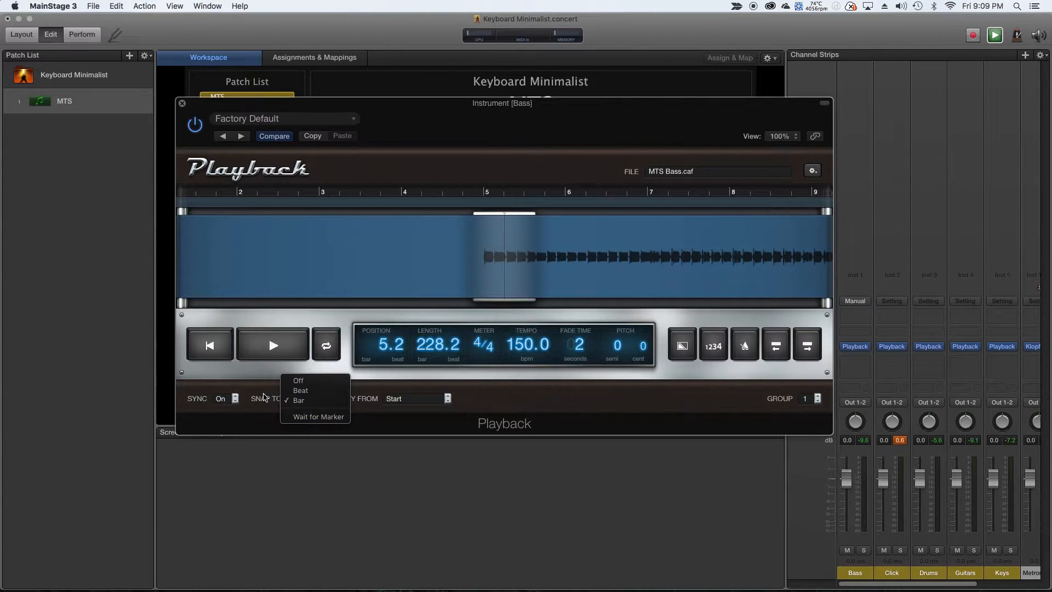
click(297, 400)
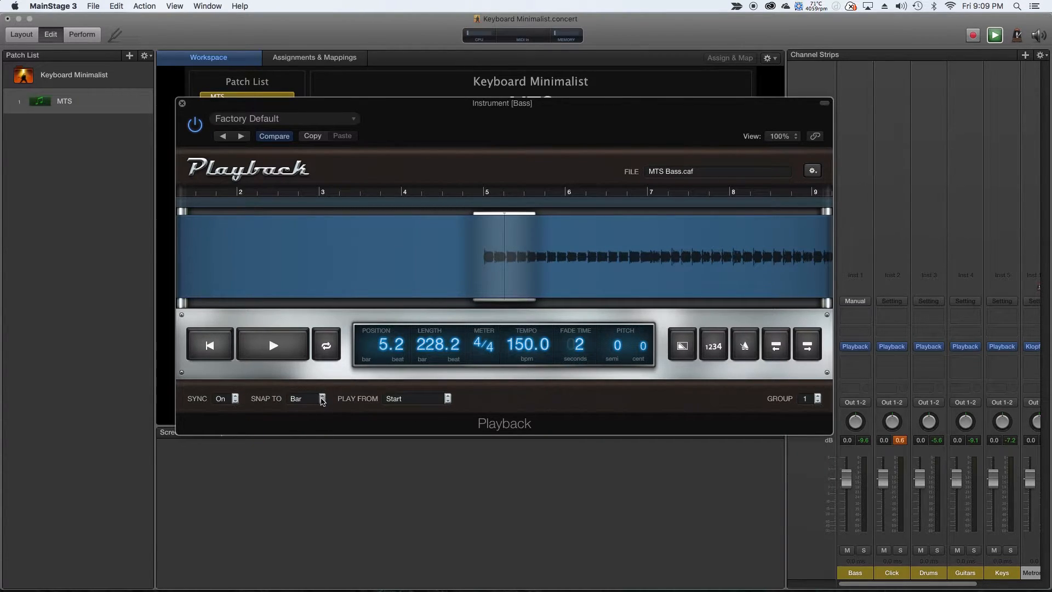
mouse_move(326, 404)
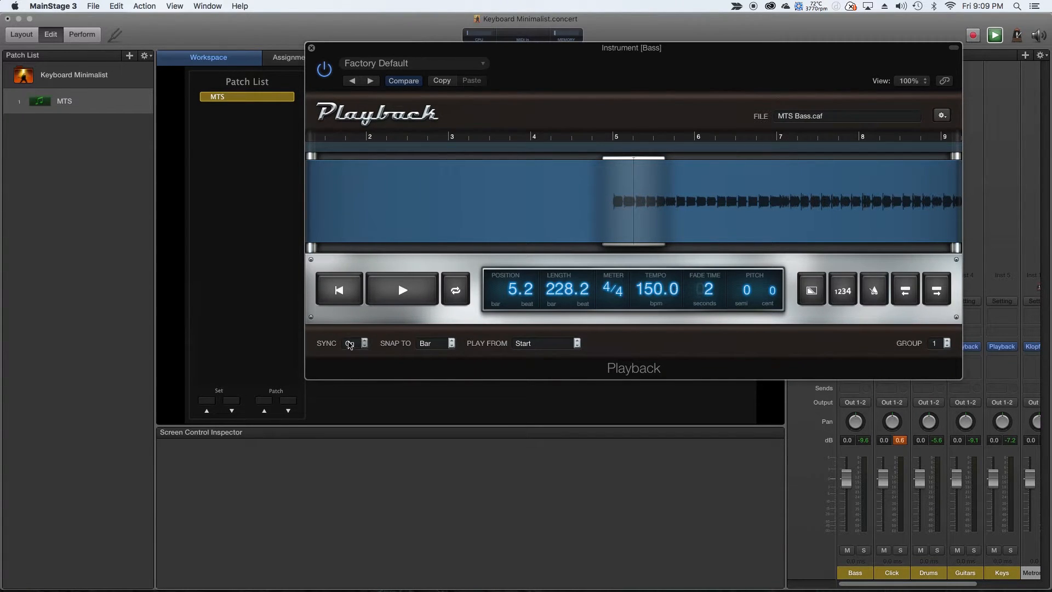
Lower the MTS patch's Change Tempo To value to 139 bpm.
click(348, 343)
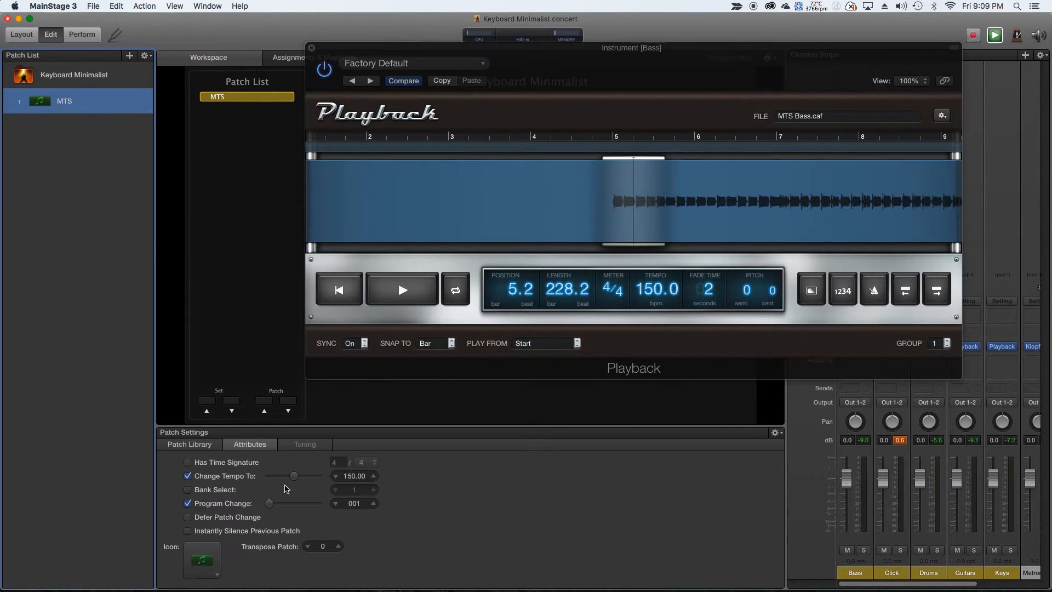
click(335, 479)
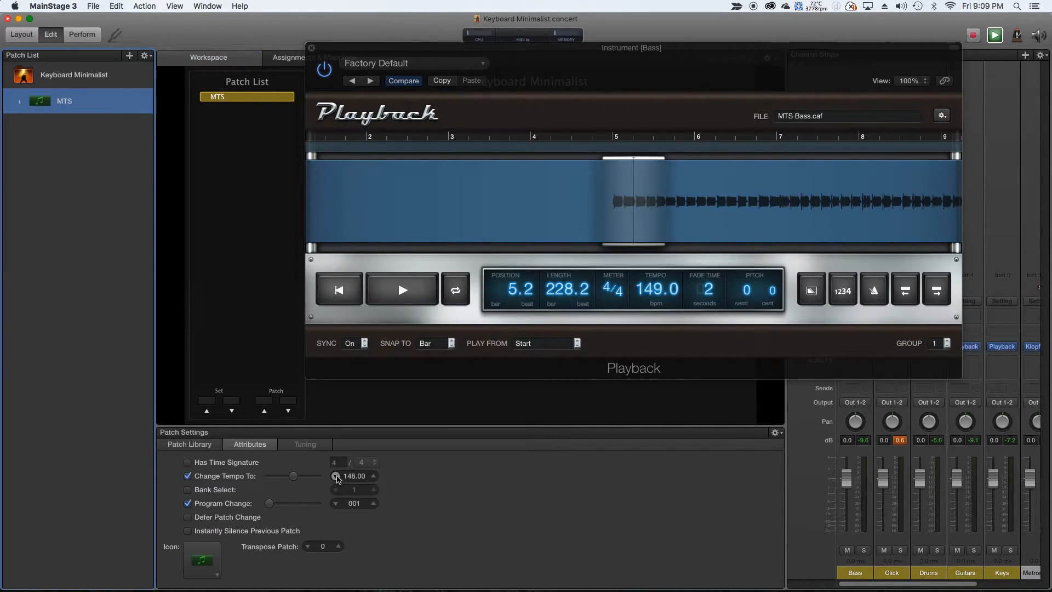
click(336, 479)
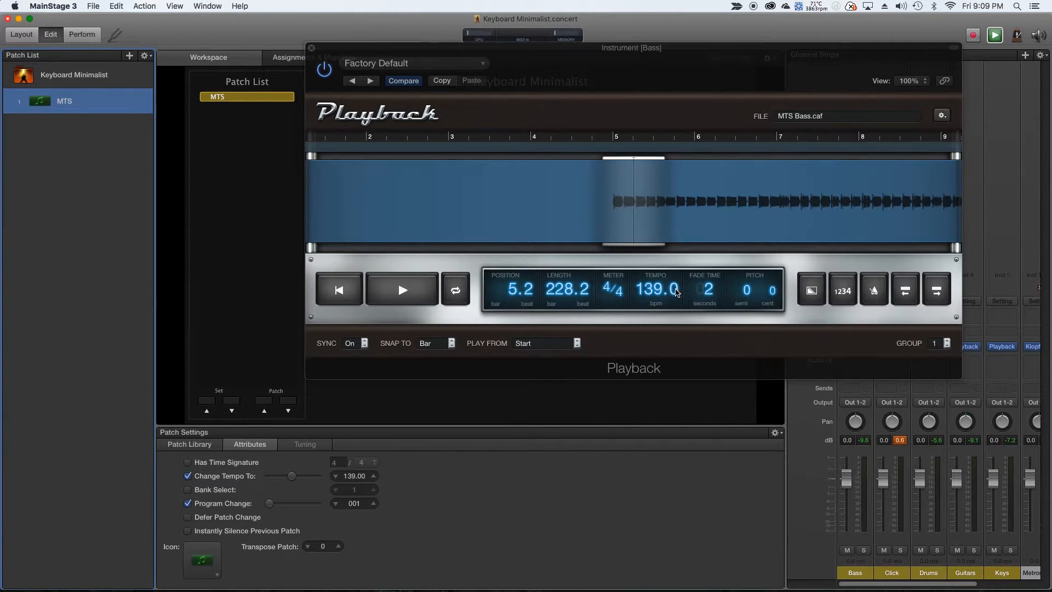
mouse_move(623, 226)
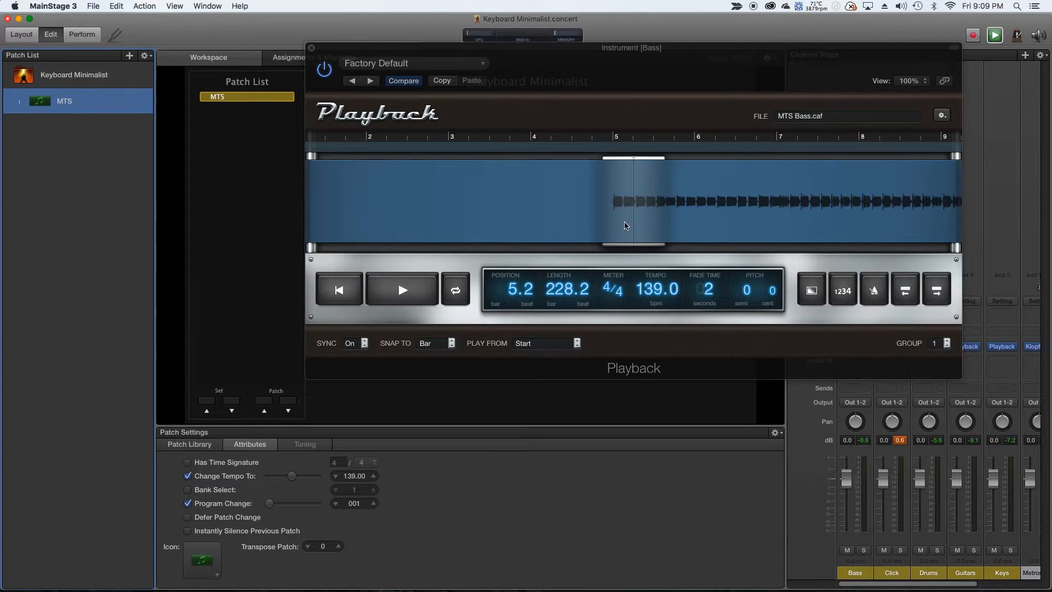
Replay the Bass stem at 139 bpm to about bar 3, then stop it.
click(403, 289)
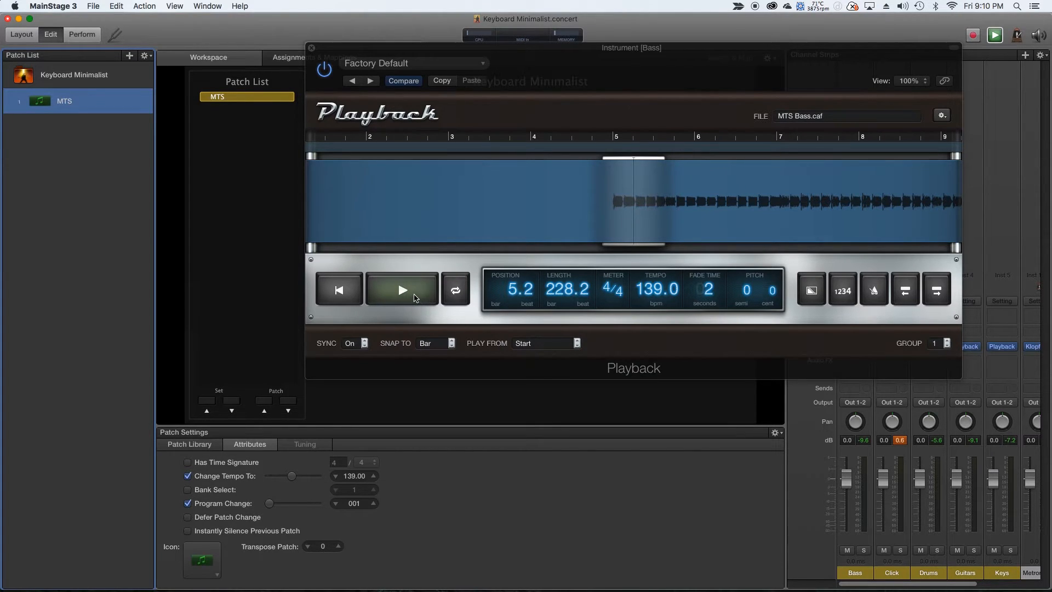
click(402, 288)
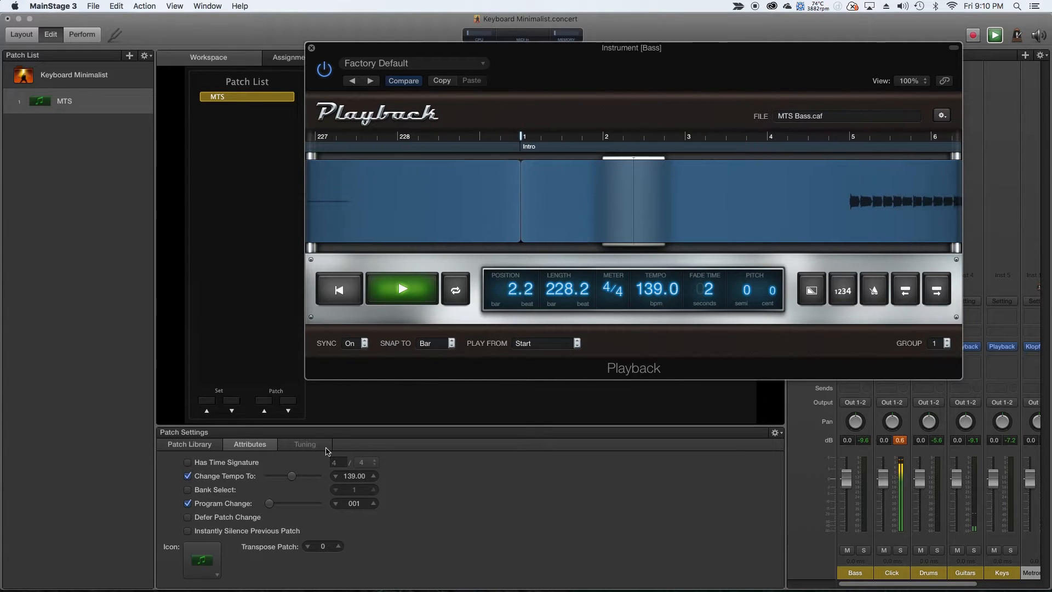
click(401, 288)
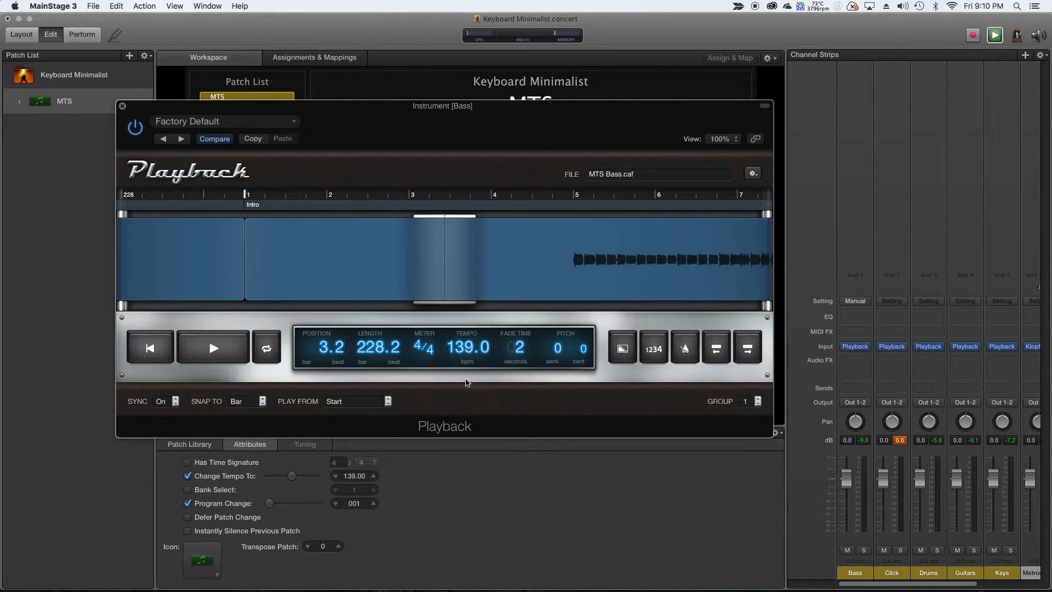
mouse_move(233, 482)
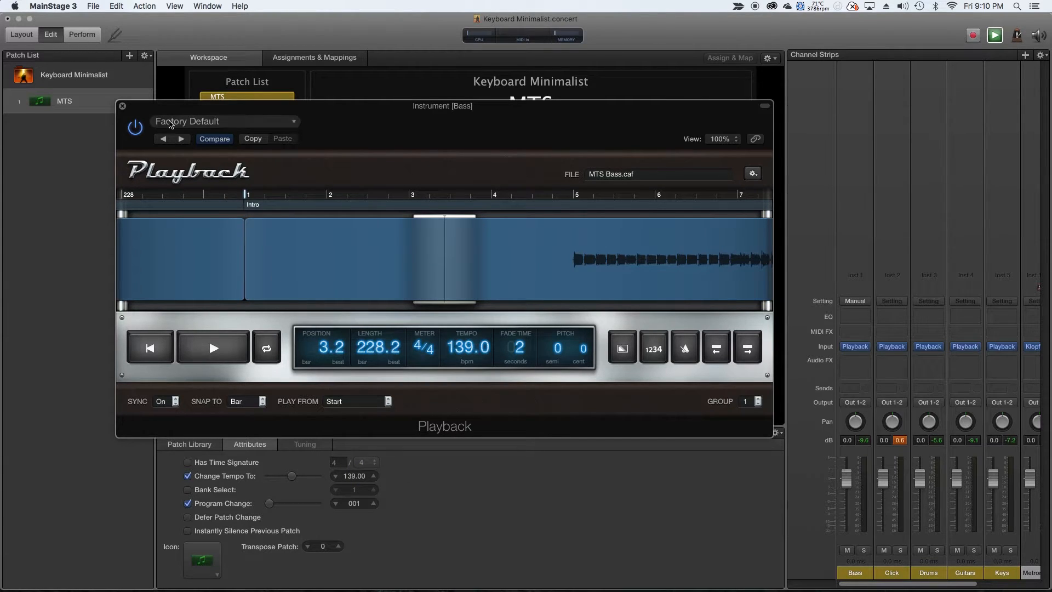
Close the Bass Playback window and select the MTS patch in the layout.
click(121, 106)
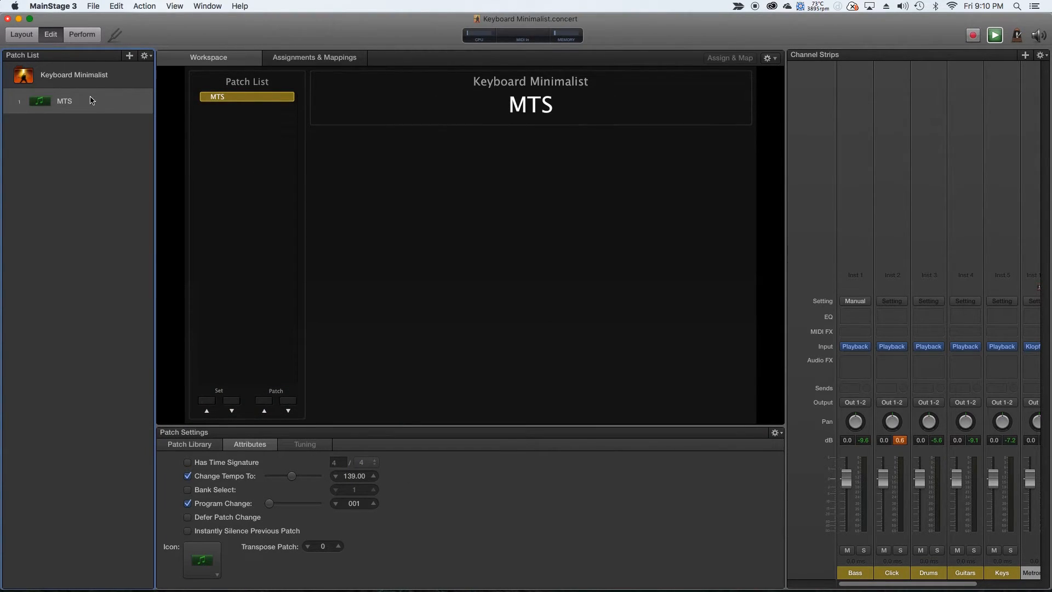
click(21, 34)
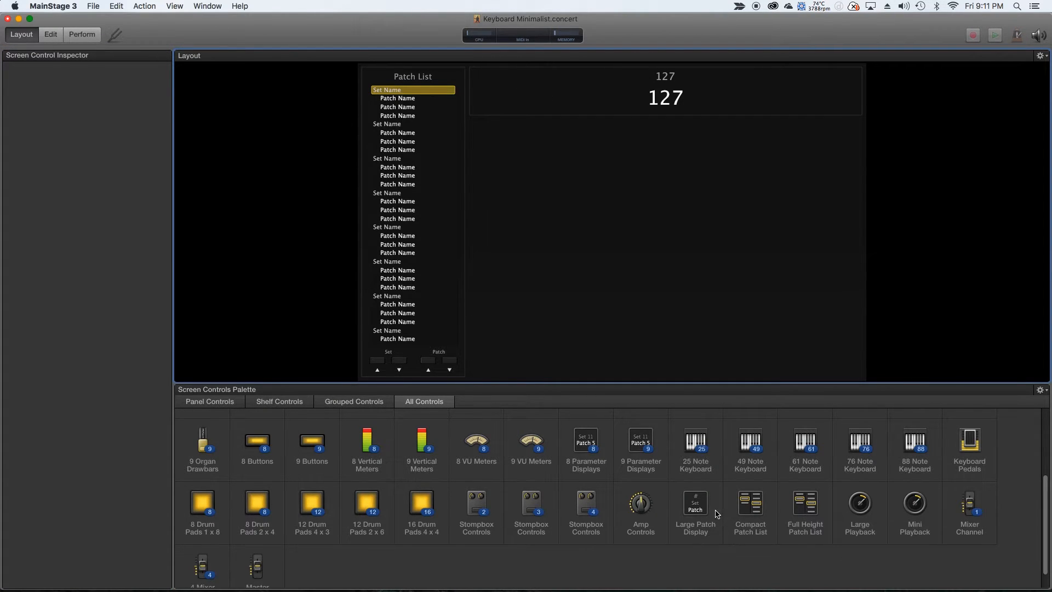
mouse_move(804, 513)
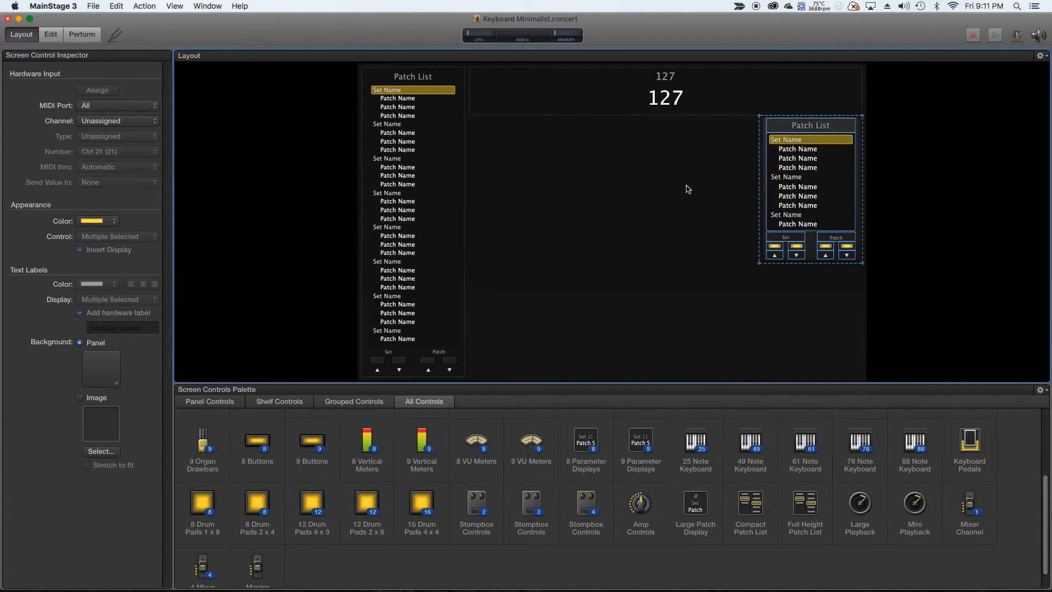
mouse_move(271, 472)
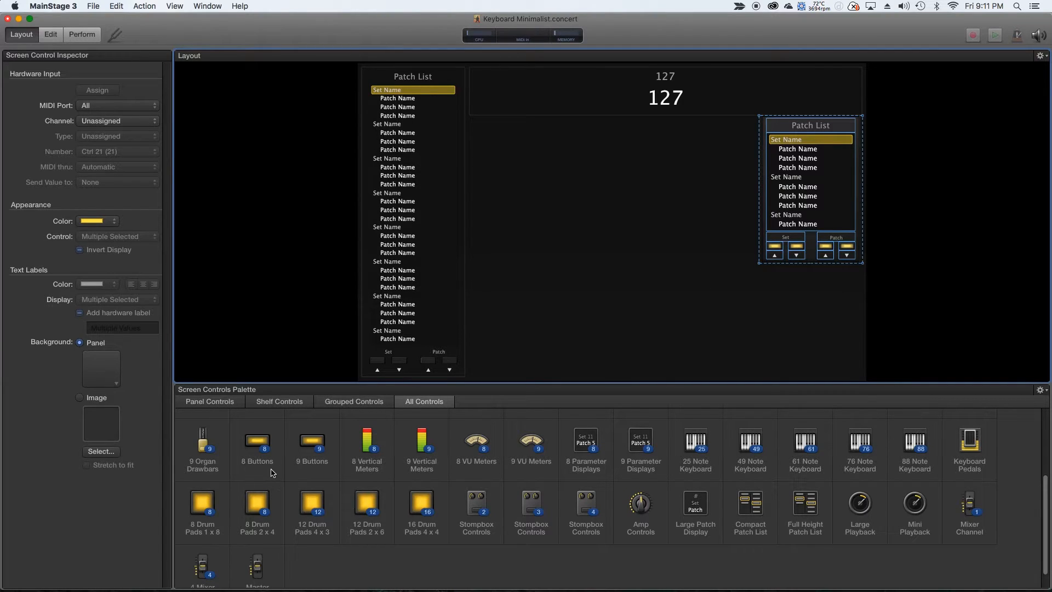
scroll(up, 3)
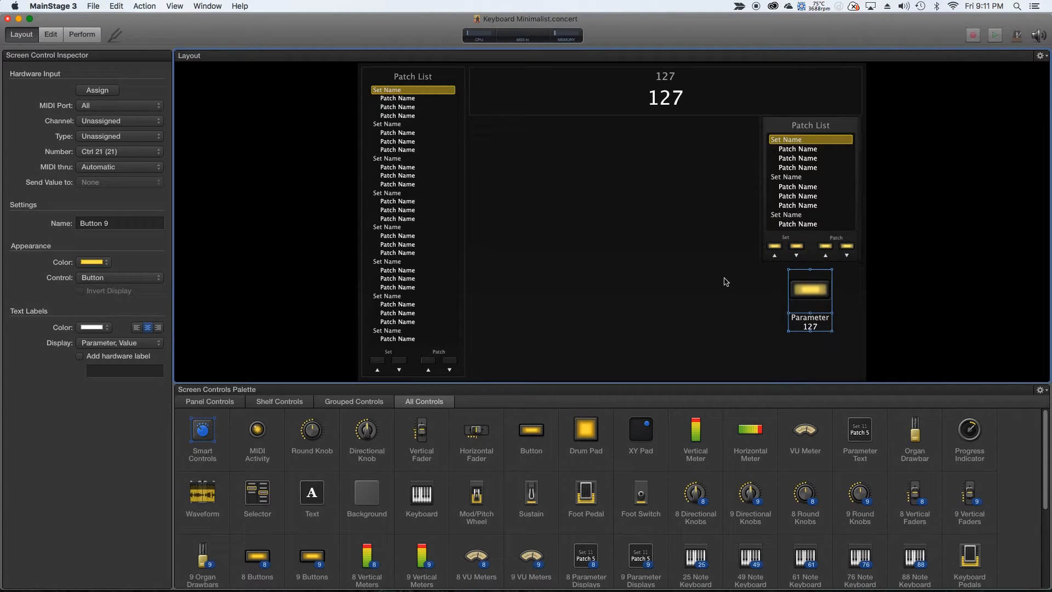
mouse_move(684, 204)
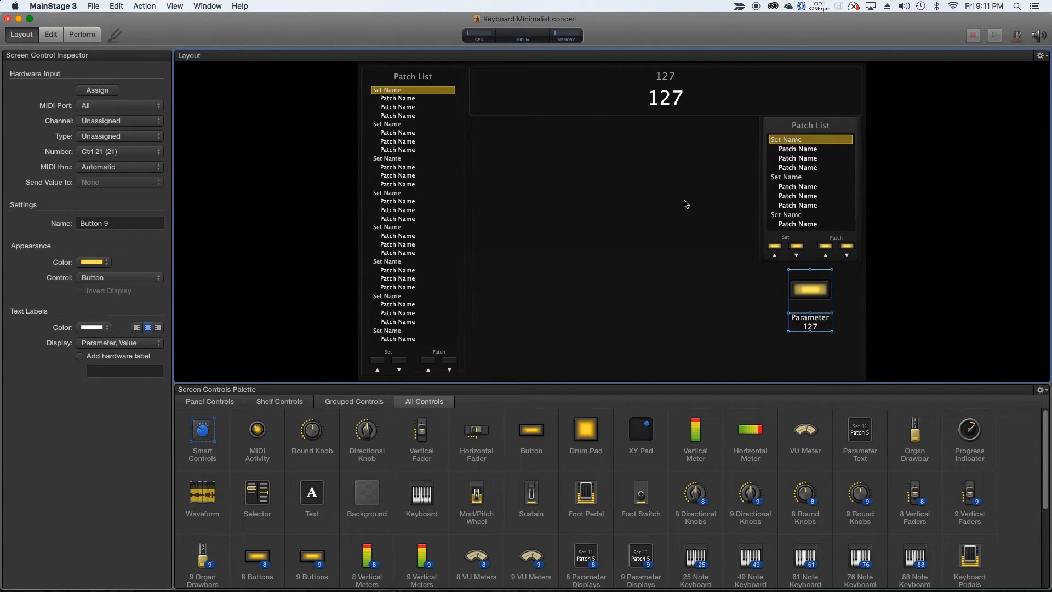
Set the small patch list's View to Patch Names or Markers and move to Edit mode.
click(809, 180)
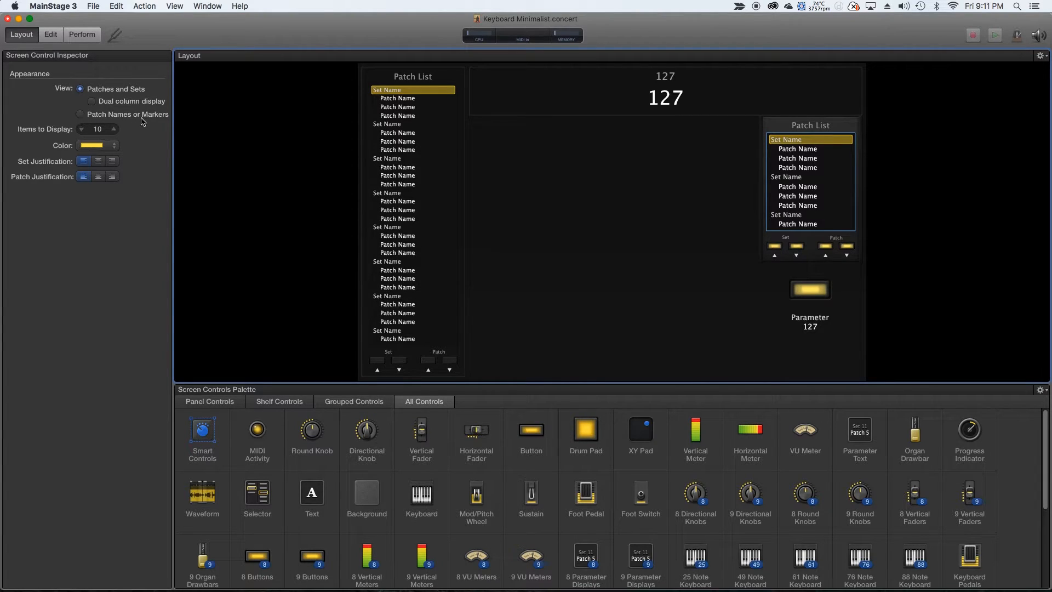
click(80, 114)
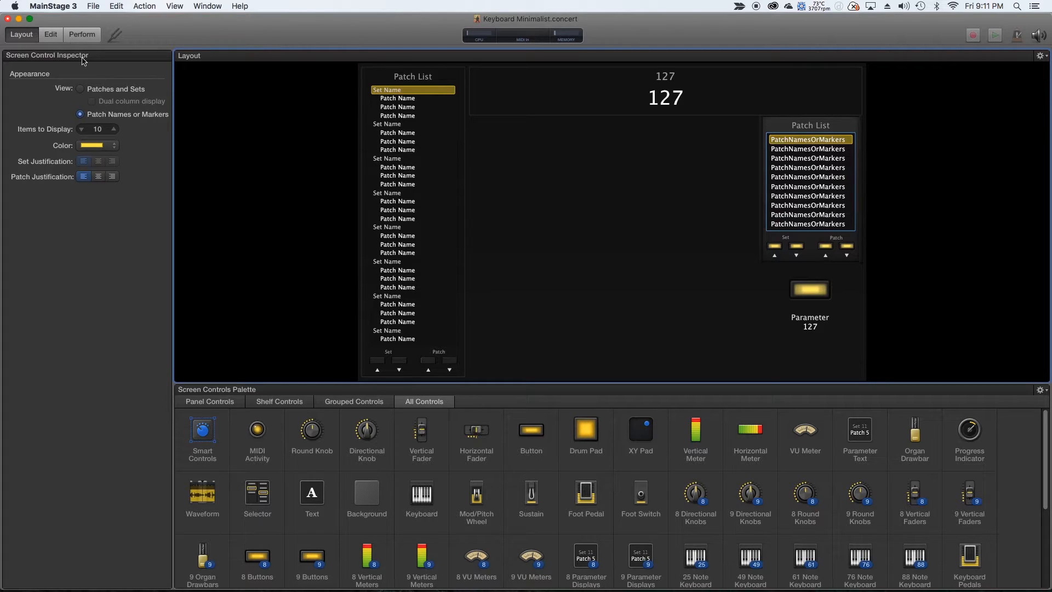
click(49, 33)
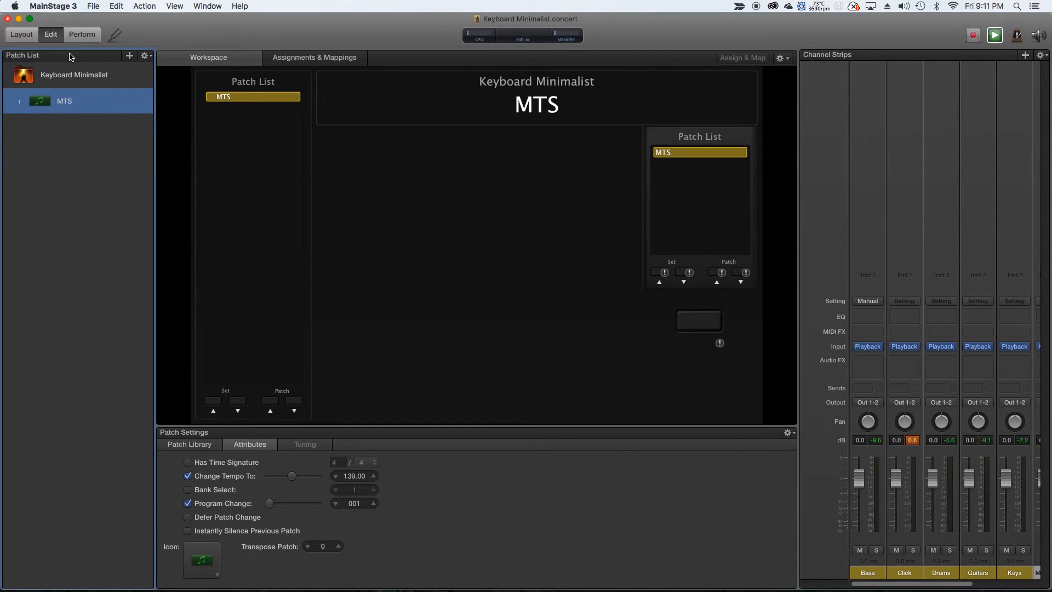
mouse_move(84, 152)
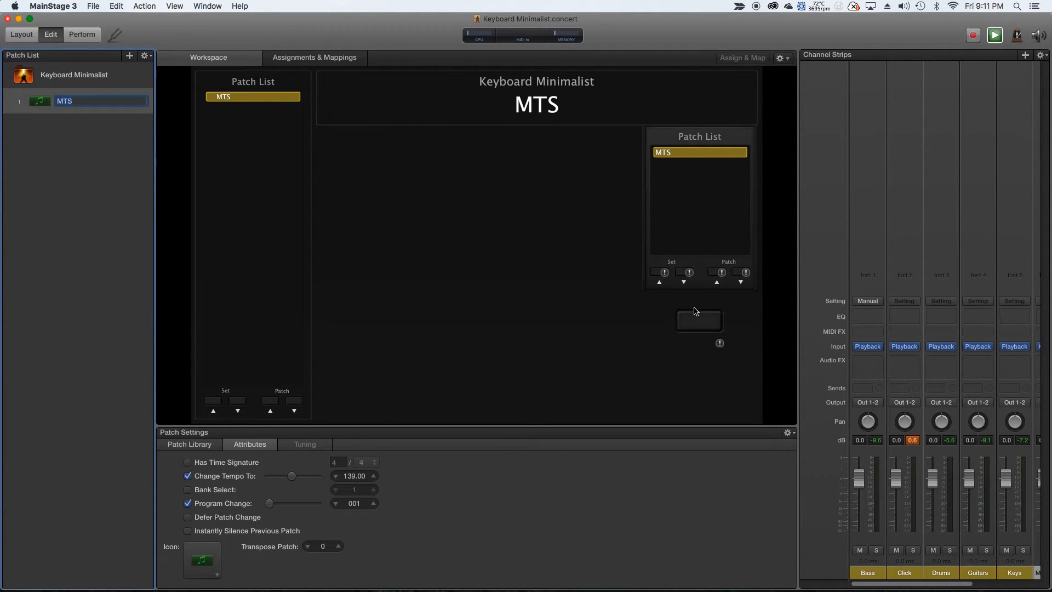
Map the button to Bass Playback Play/Stop (From Start) and test that it starts and stops playback.
click(699, 321)
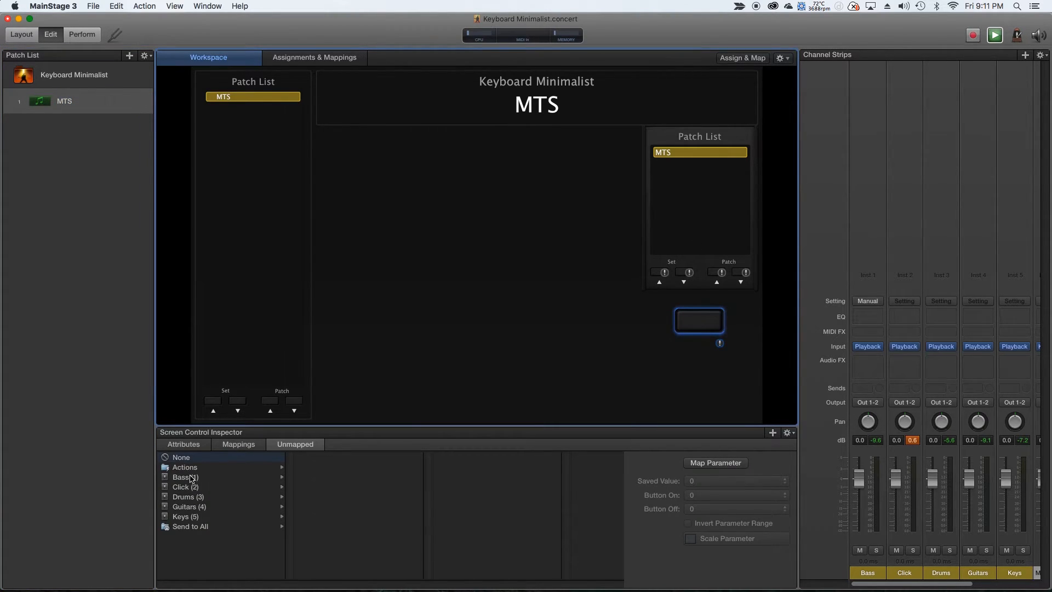
click(185, 477)
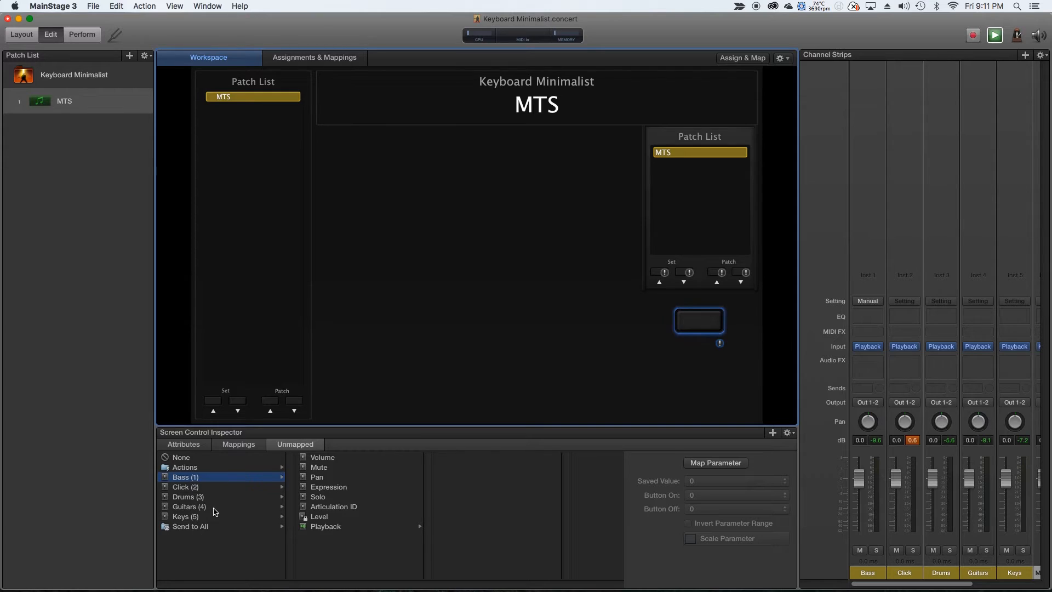
mouse_move(198, 497)
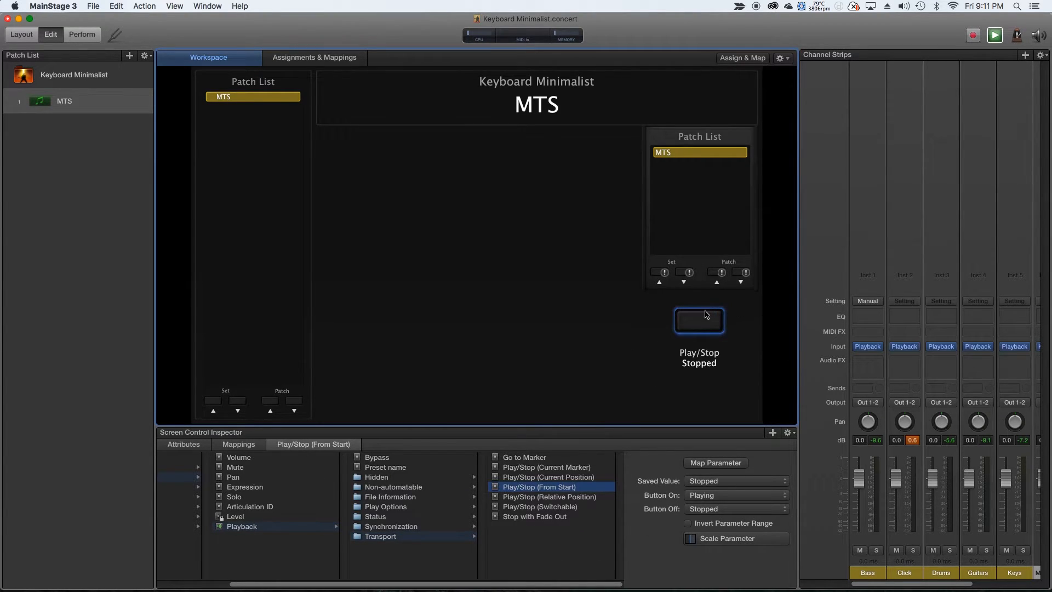
click(698, 321)
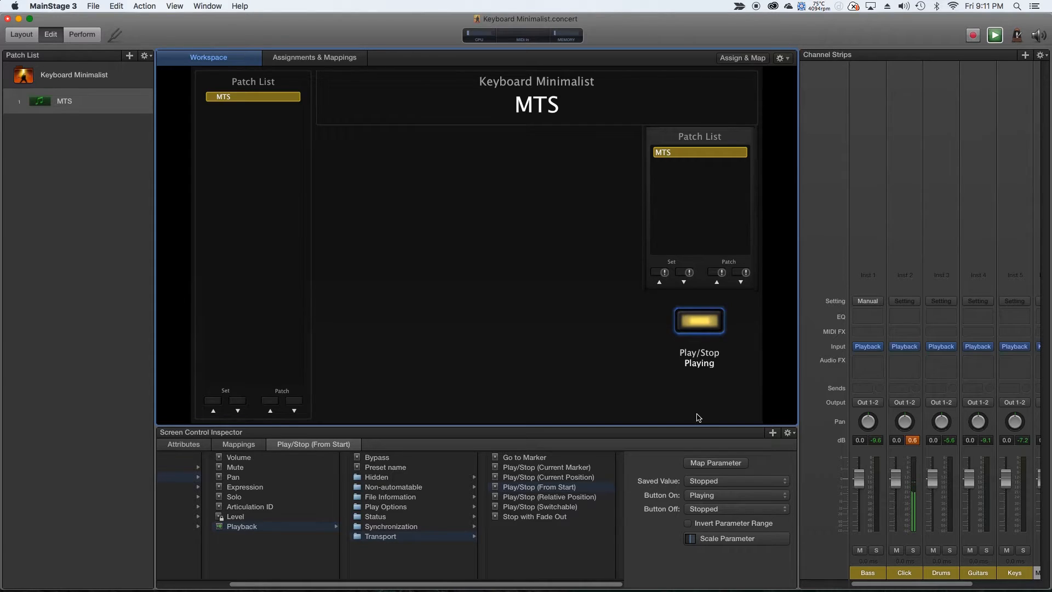
click(699, 320)
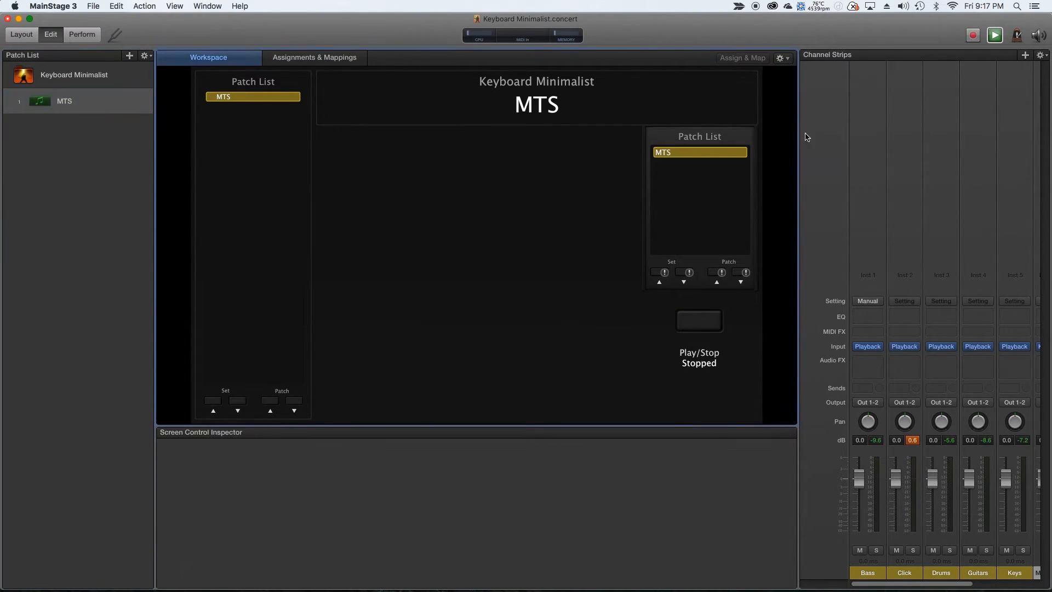
click(699, 201)
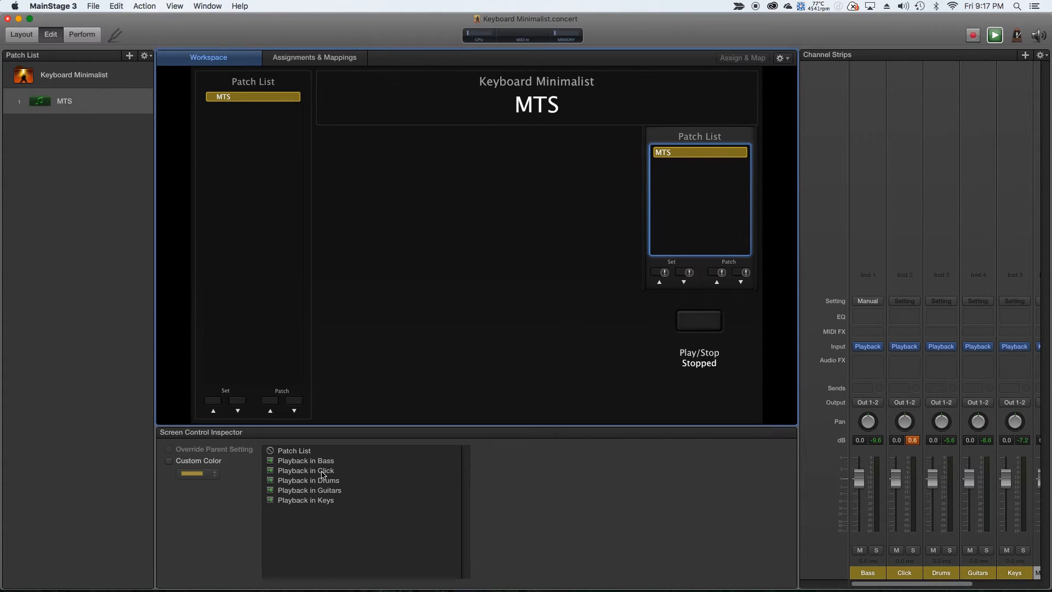
Link the small patch list to Bass Playback so it lists markers Intro through Chorus 5.
click(306, 460)
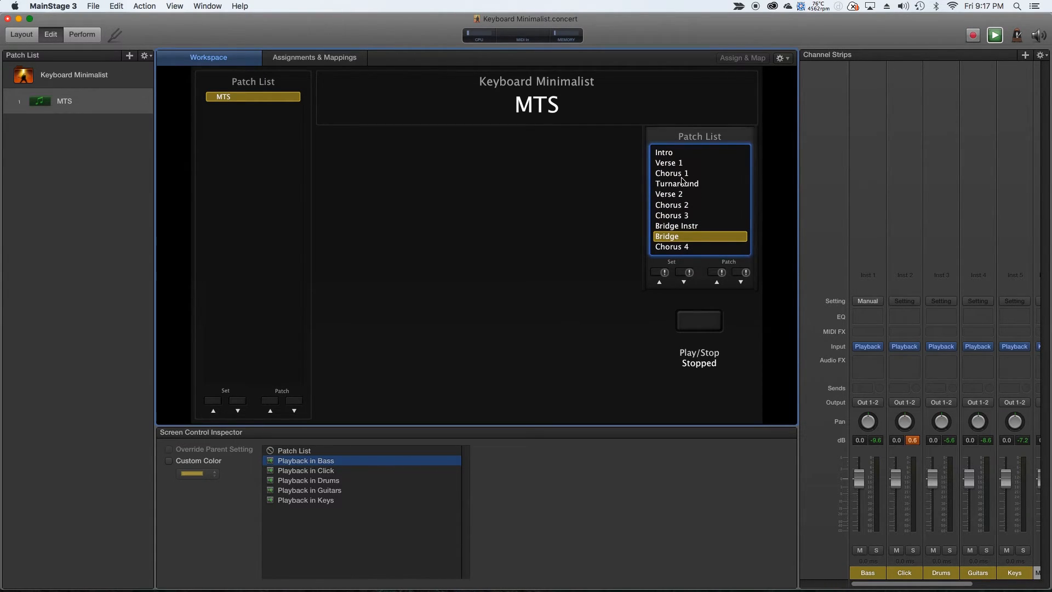
mouse_move(683, 163)
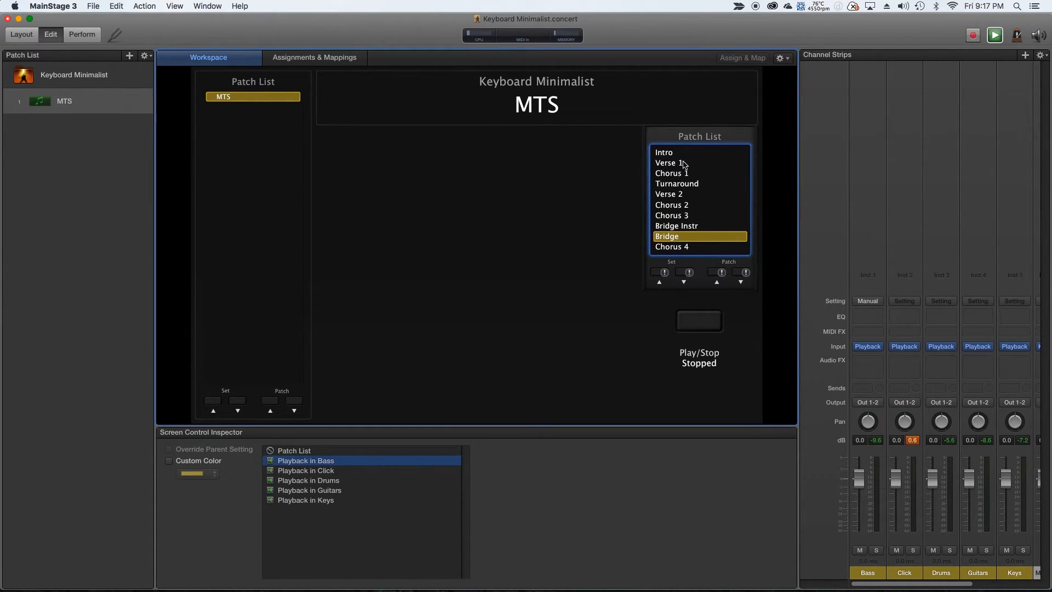
mouse_move(643, 221)
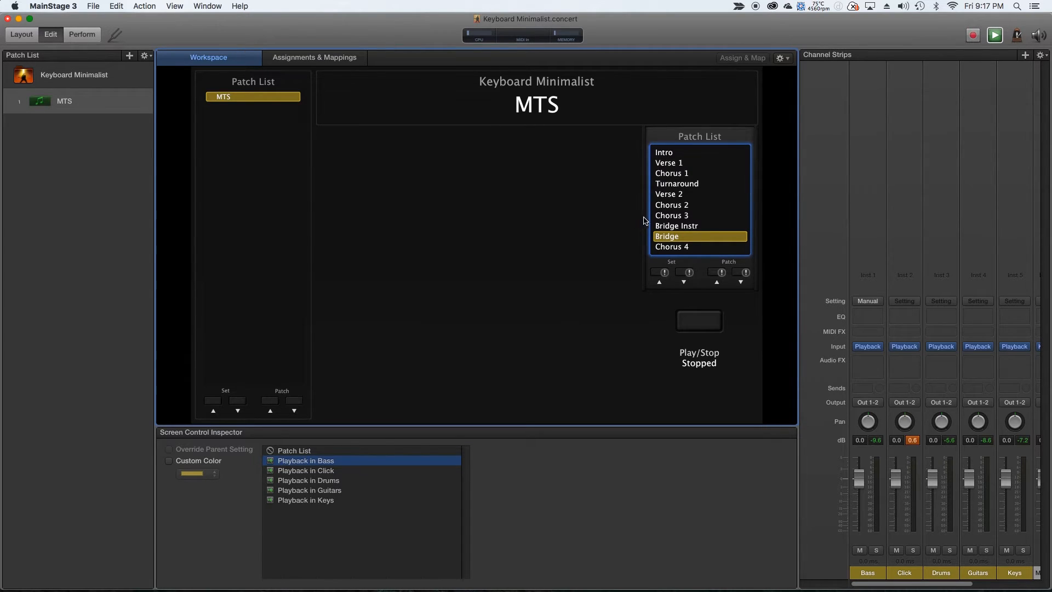
mouse_move(668, 160)
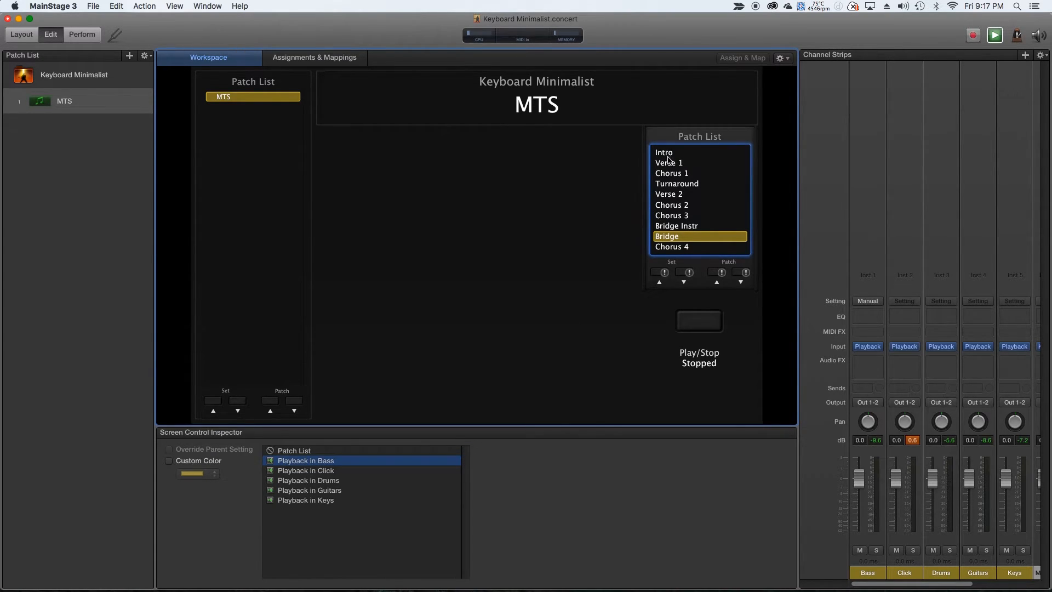
scroll(down, 3)
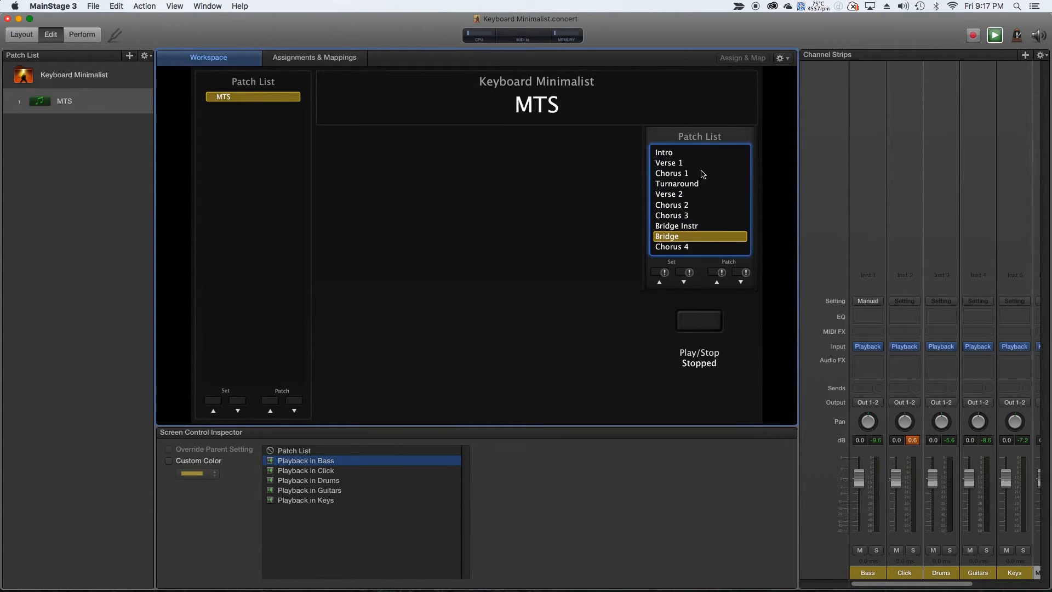
mouse_move(686, 153)
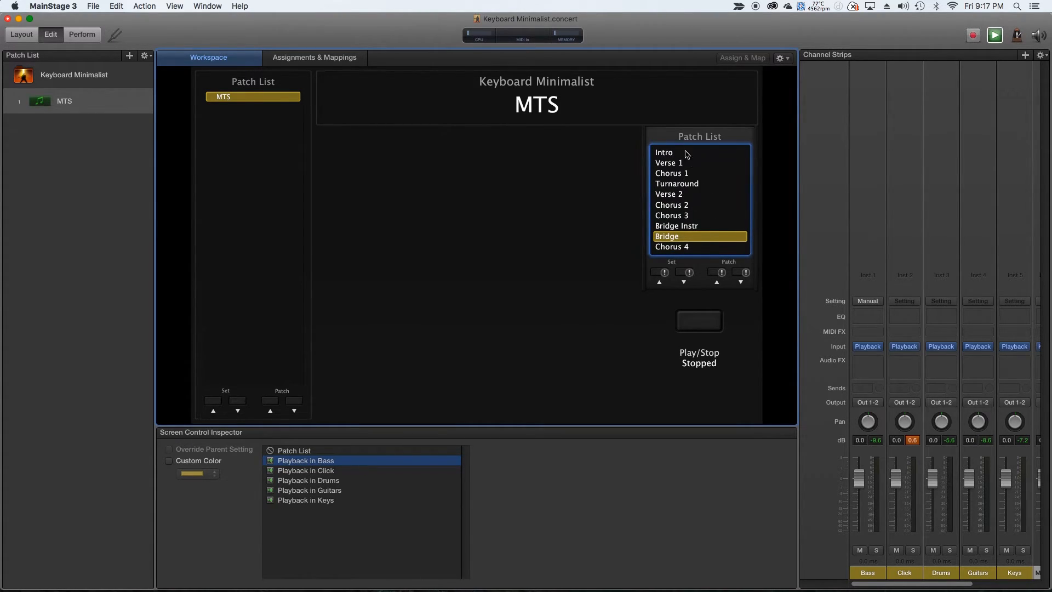
mouse_move(679, 186)
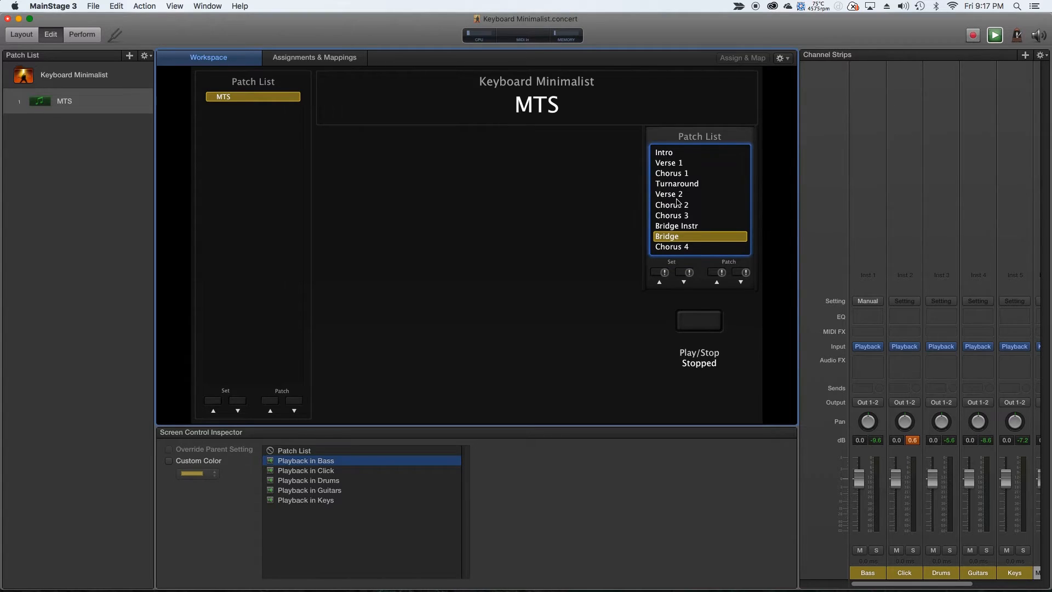
scroll(down, 3)
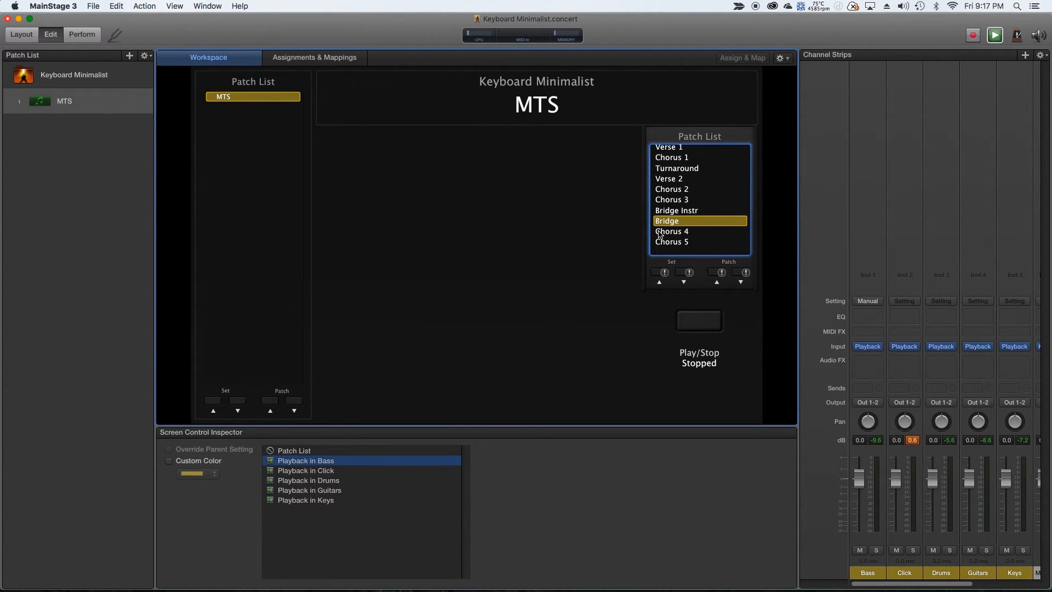
click(697, 320)
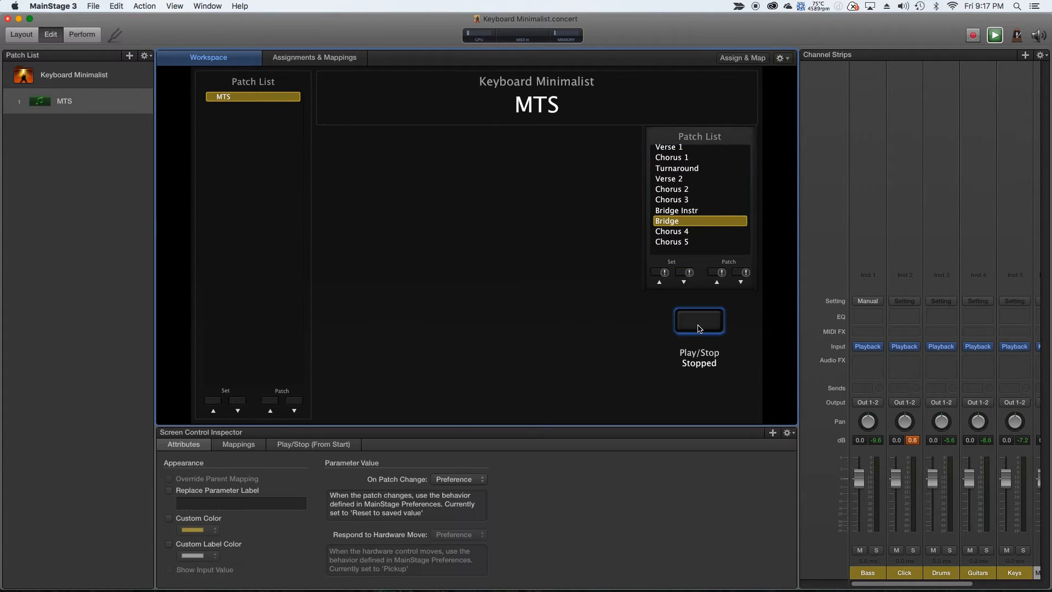
click(698, 320)
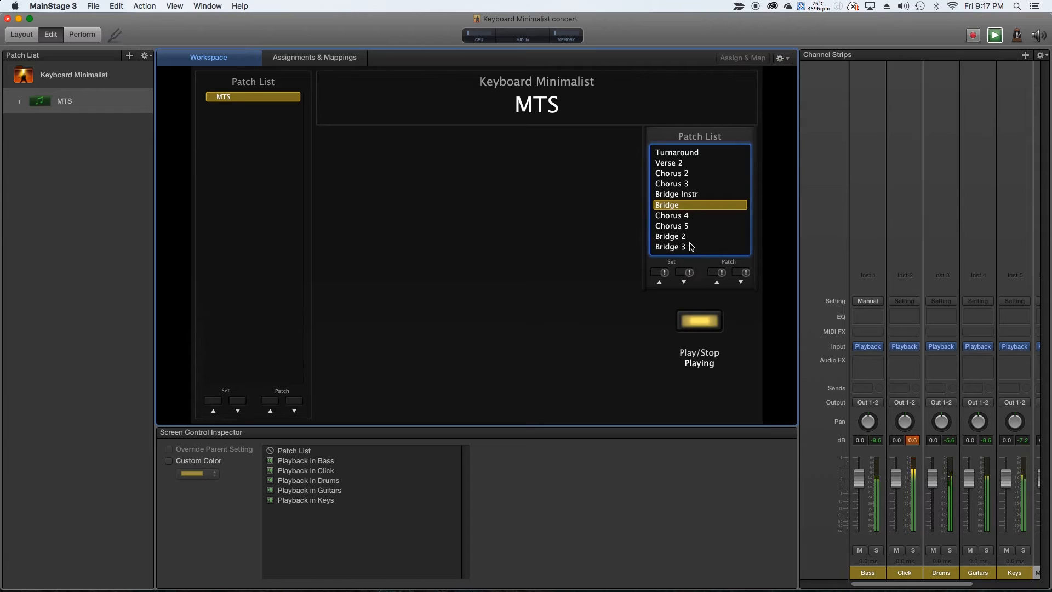
click(698, 320)
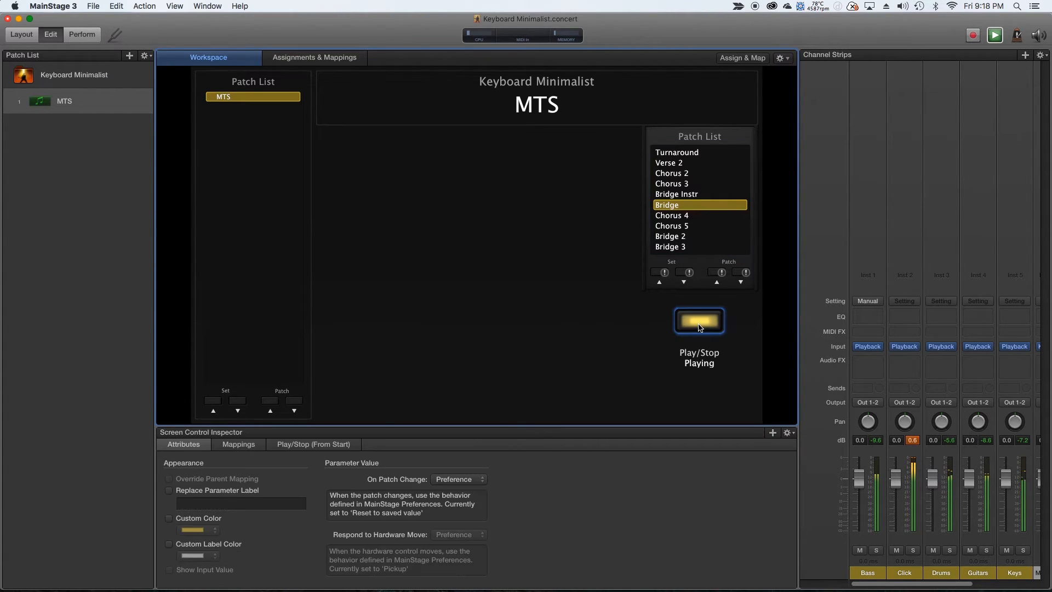
click(697, 320)
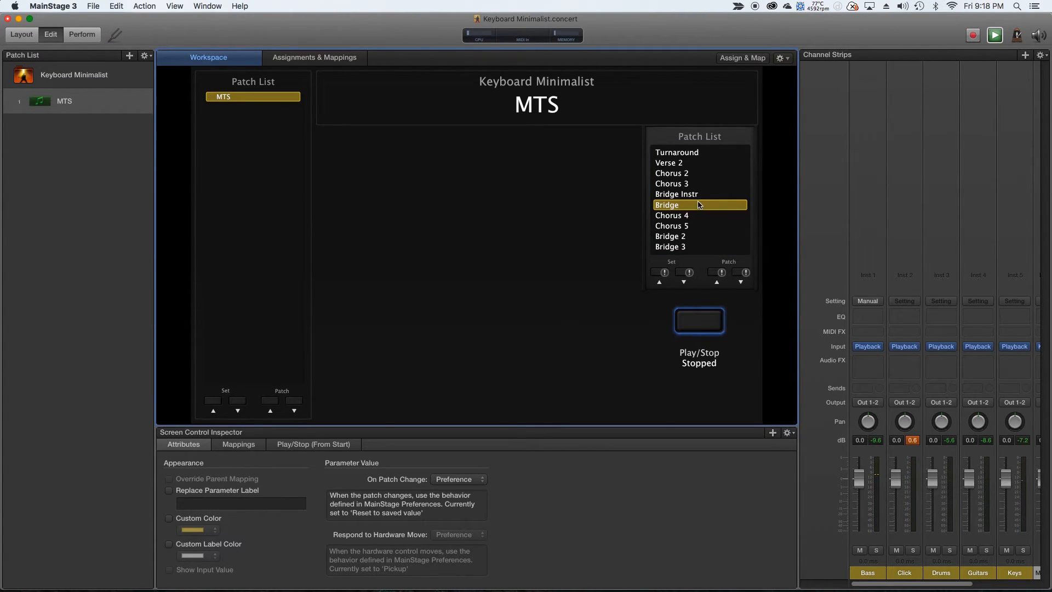
mouse_move(655, 253)
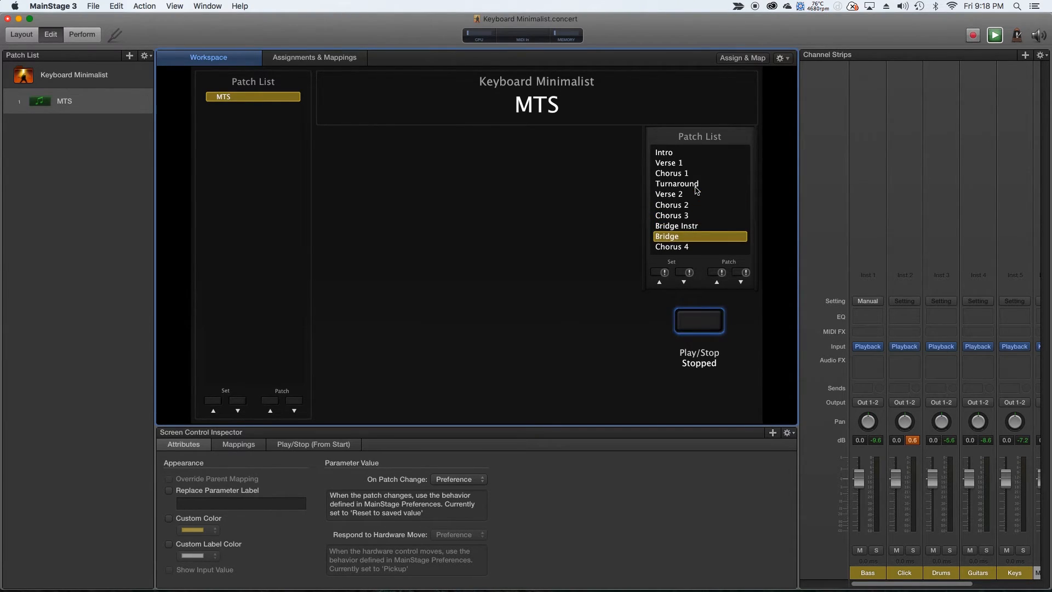
mouse_move(668, 205)
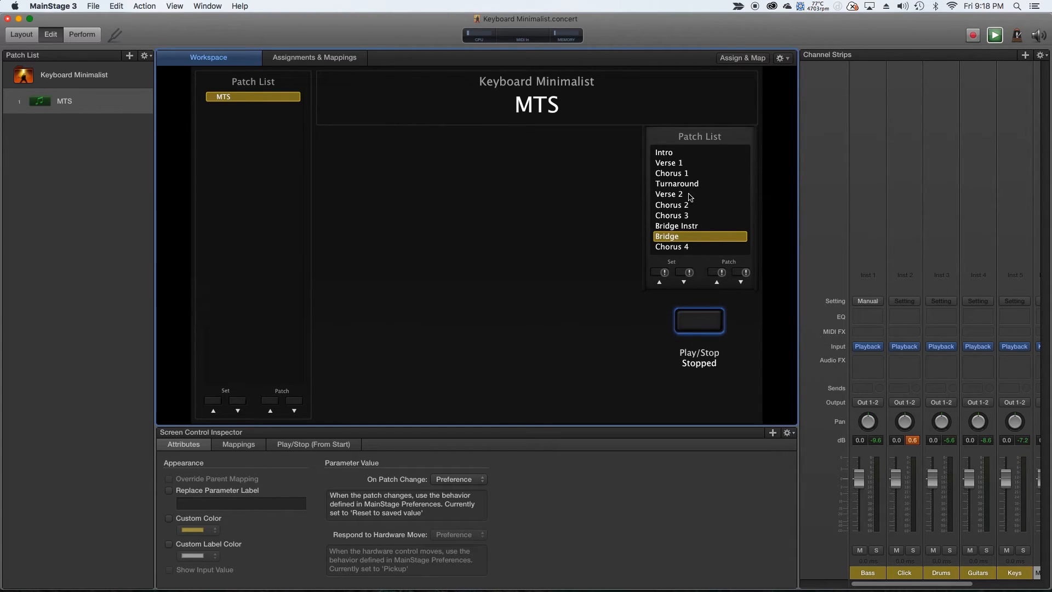
mouse_move(703, 174)
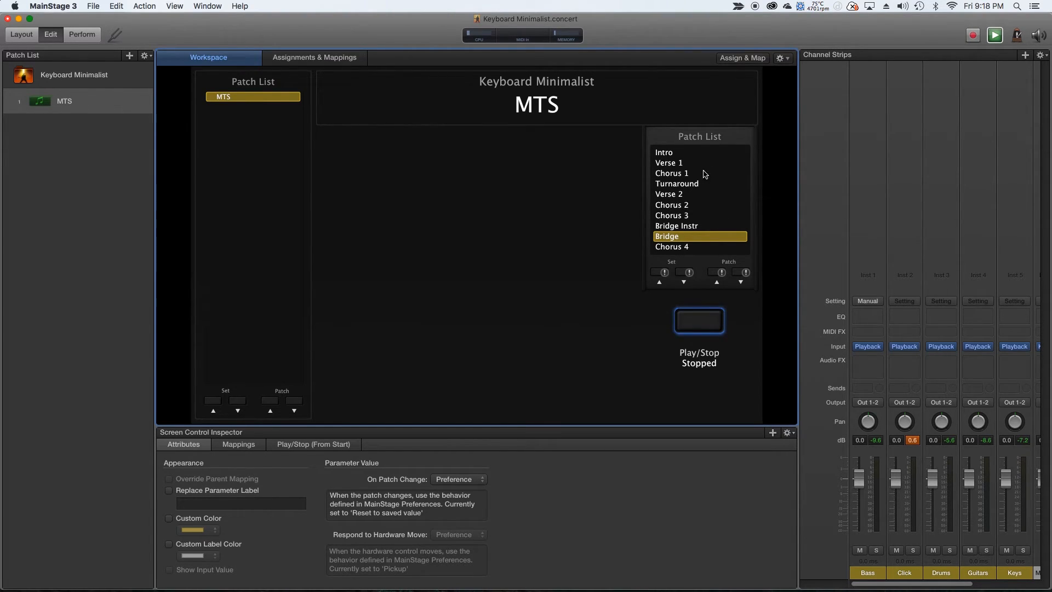
mouse_move(700, 215)
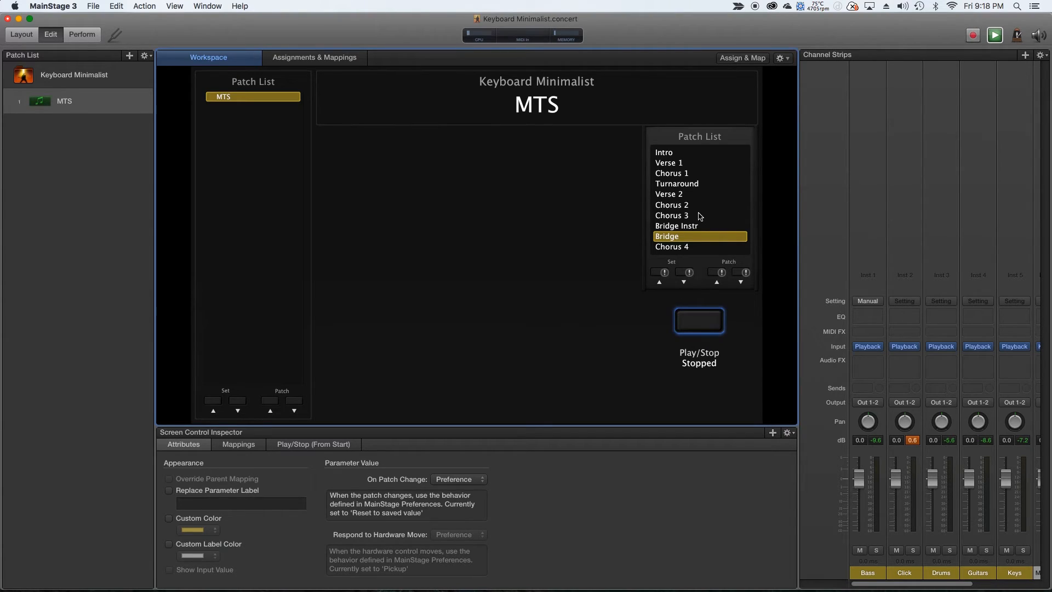
mouse_move(661, 216)
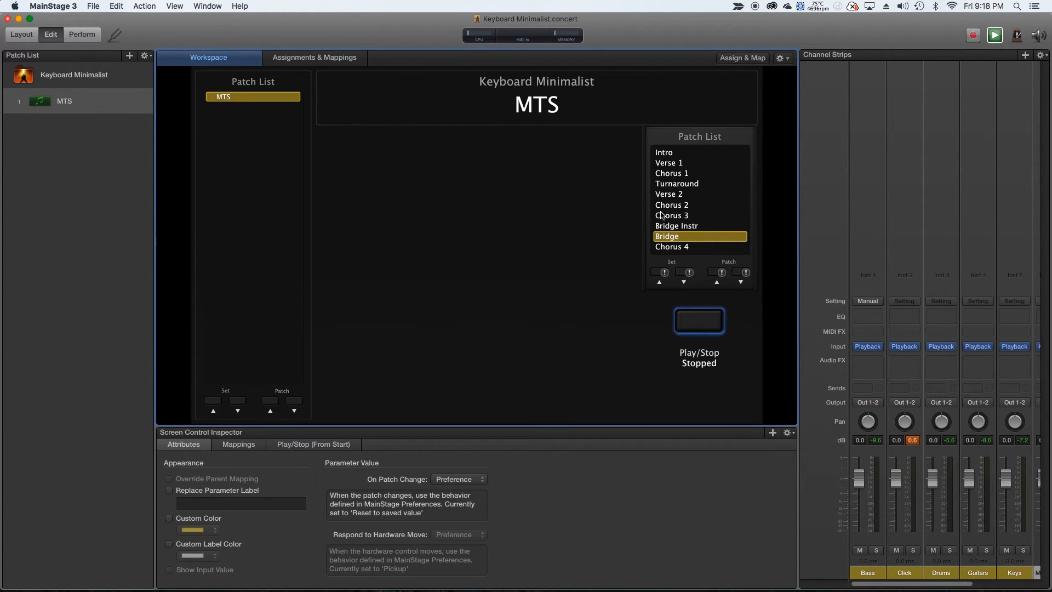
mouse_move(709, 211)
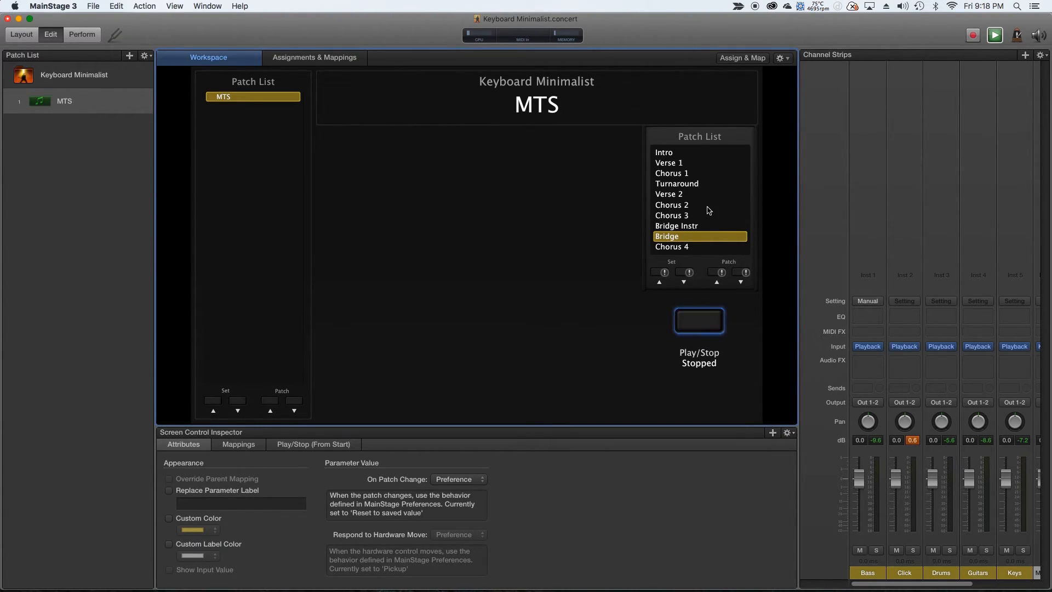
mouse_move(647, 221)
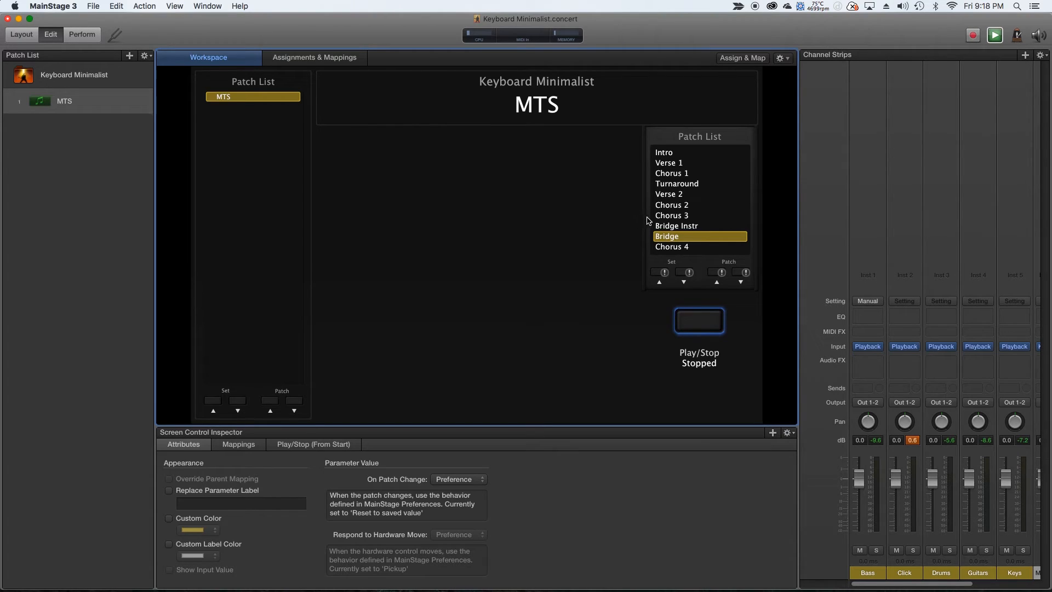
mouse_move(691, 211)
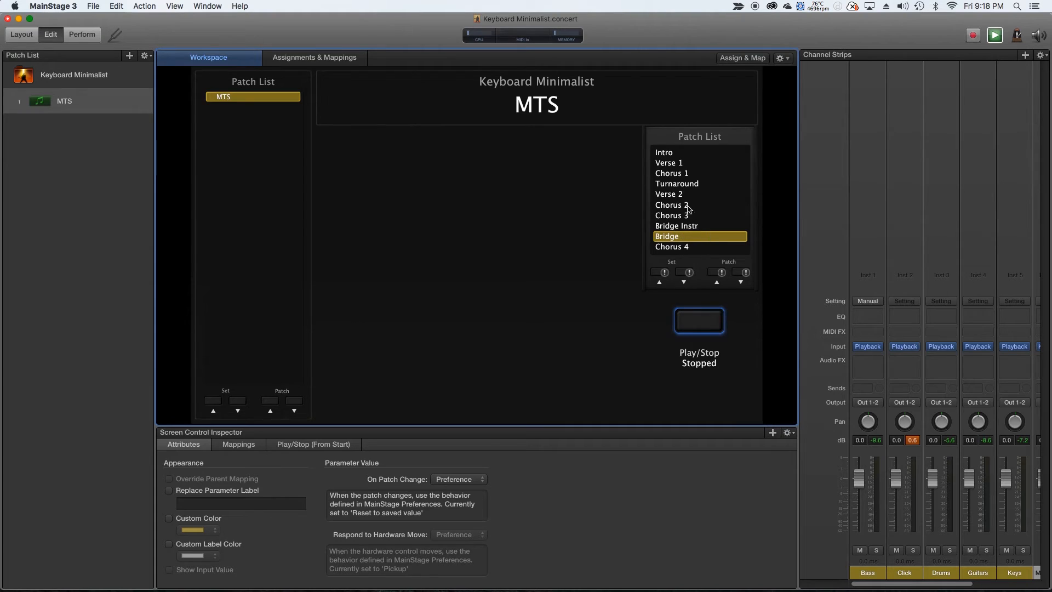
mouse_move(679, 210)
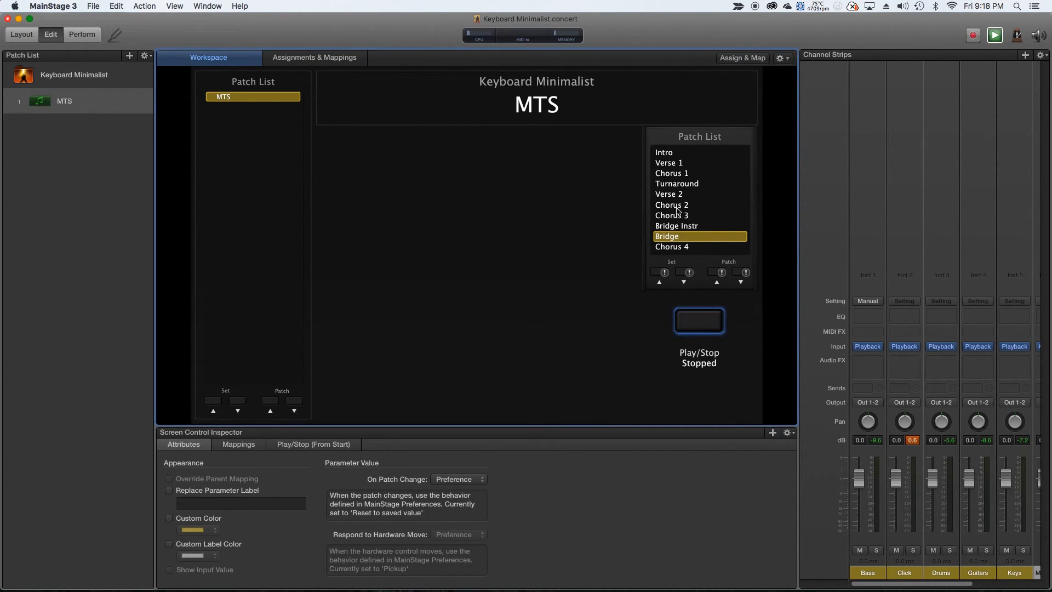
mouse_move(664, 231)
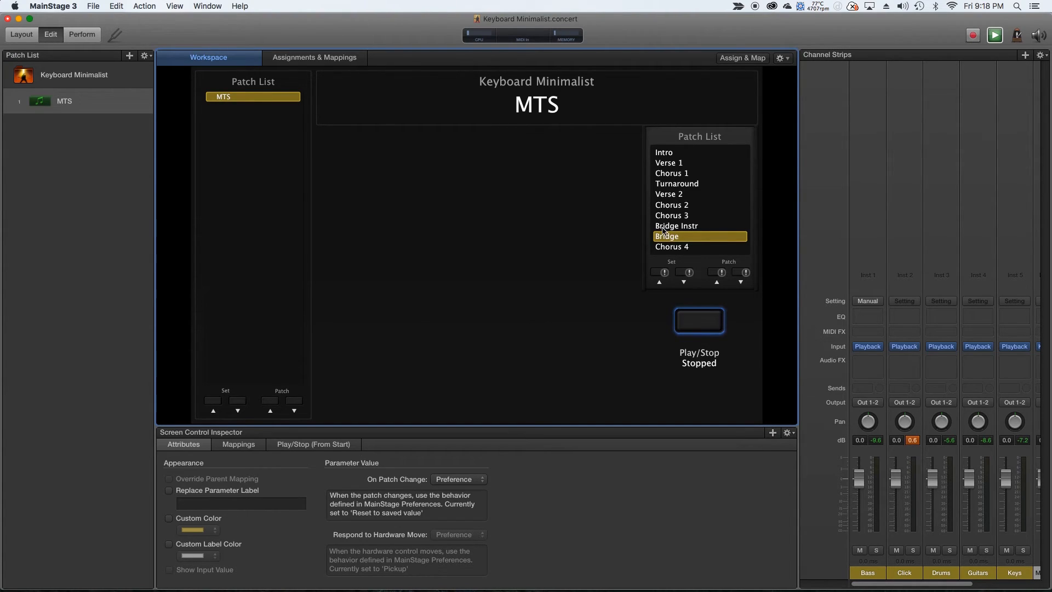
mouse_move(708, 236)
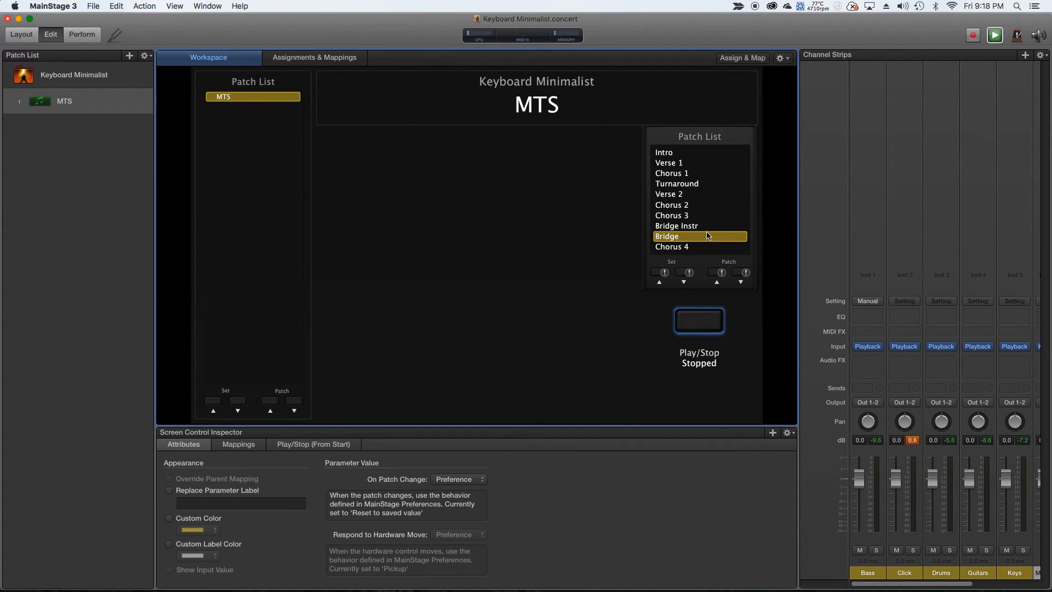
Scroll the marker list down to Bridge 4 and back up to Intro.
scroll(down, 3)
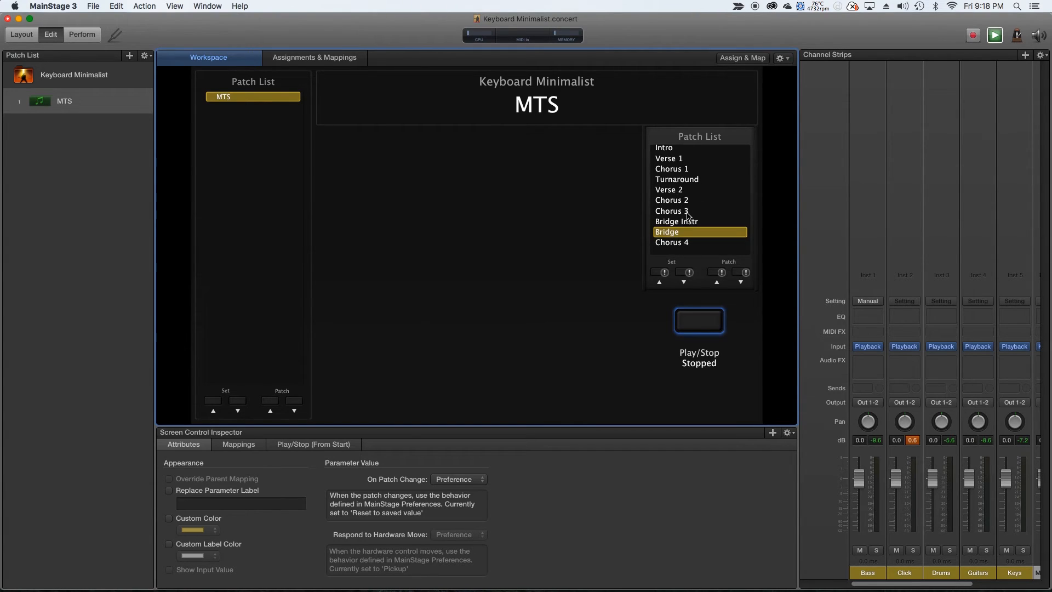
scroll(down, 3)
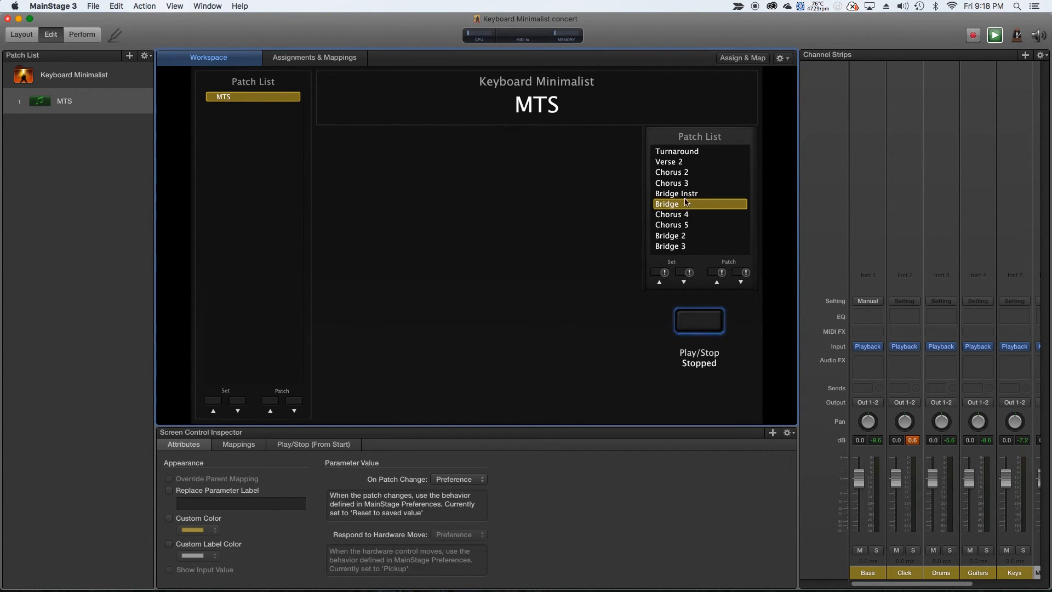
mouse_move(599, 220)
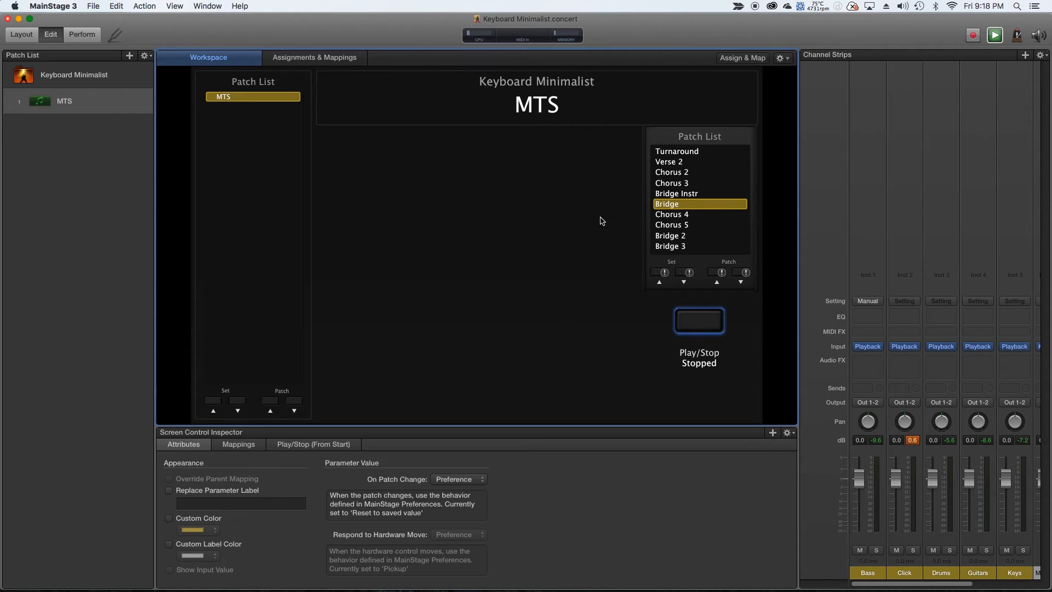
mouse_move(692, 228)
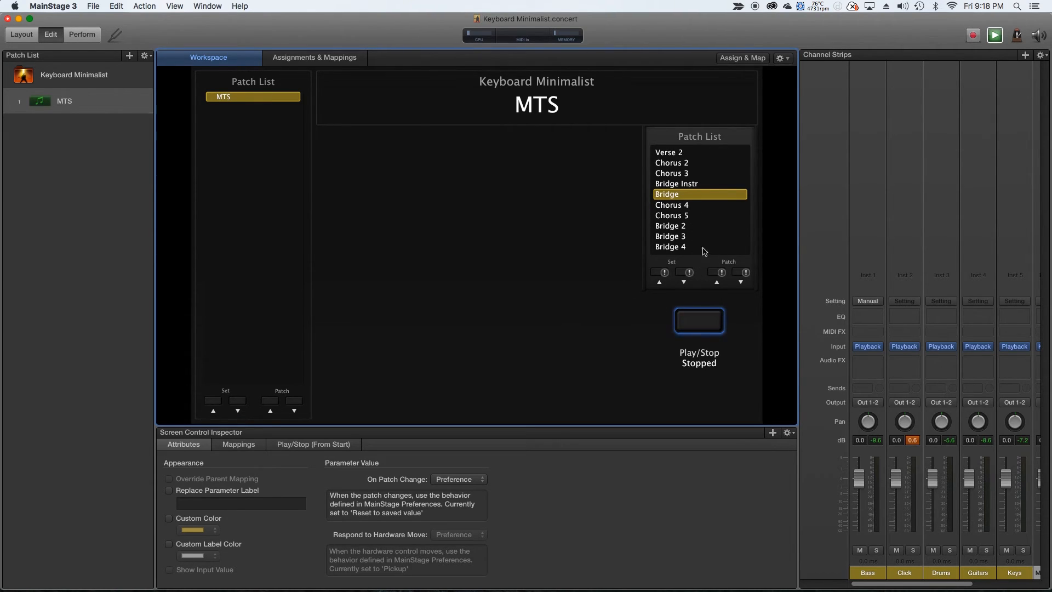
mouse_move(673, 250)
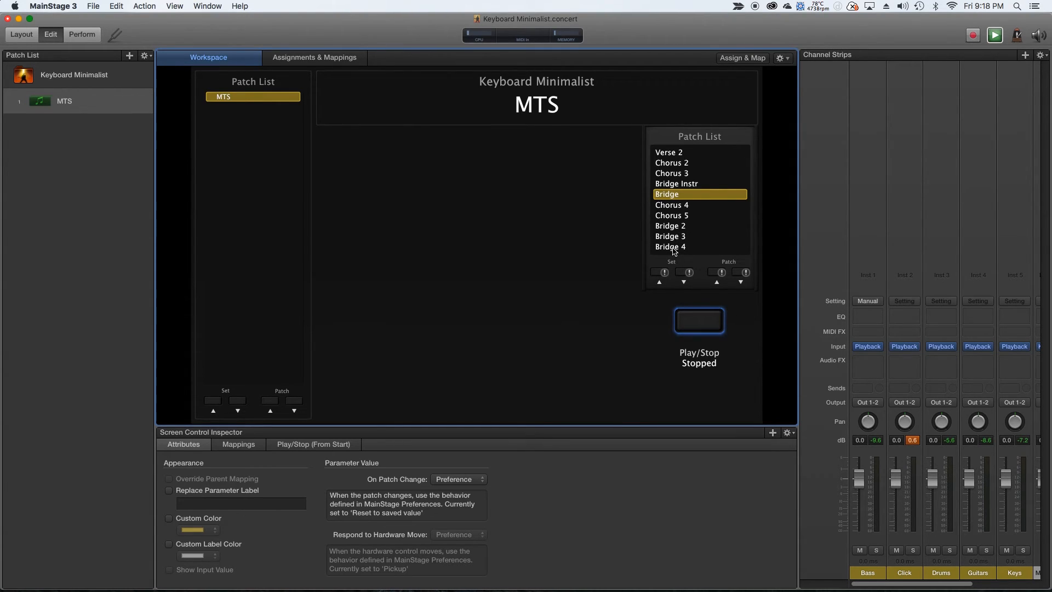
scroll(up, 3)
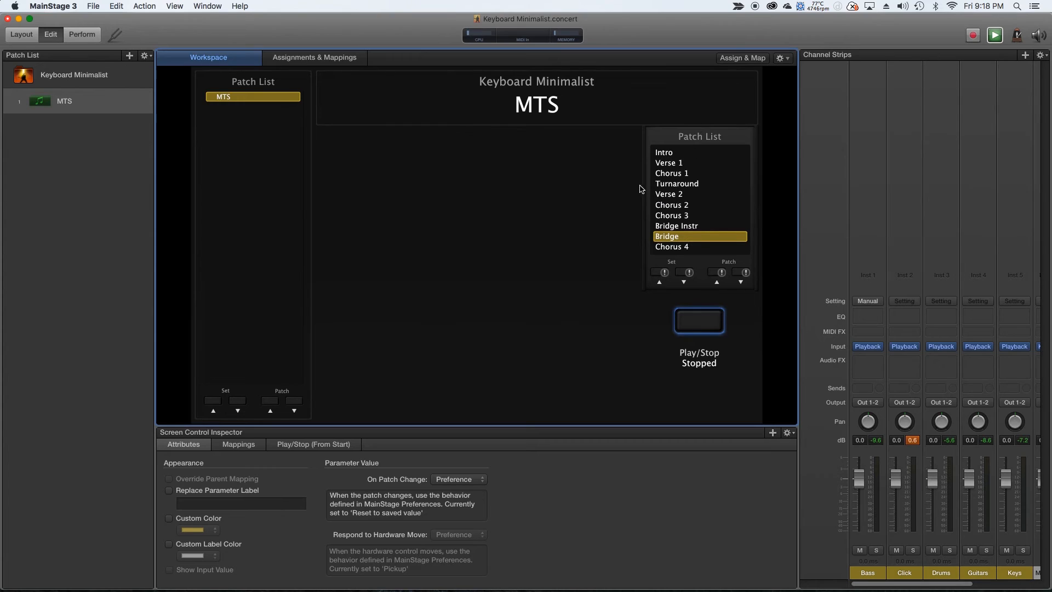
mouse_move(737, 367)
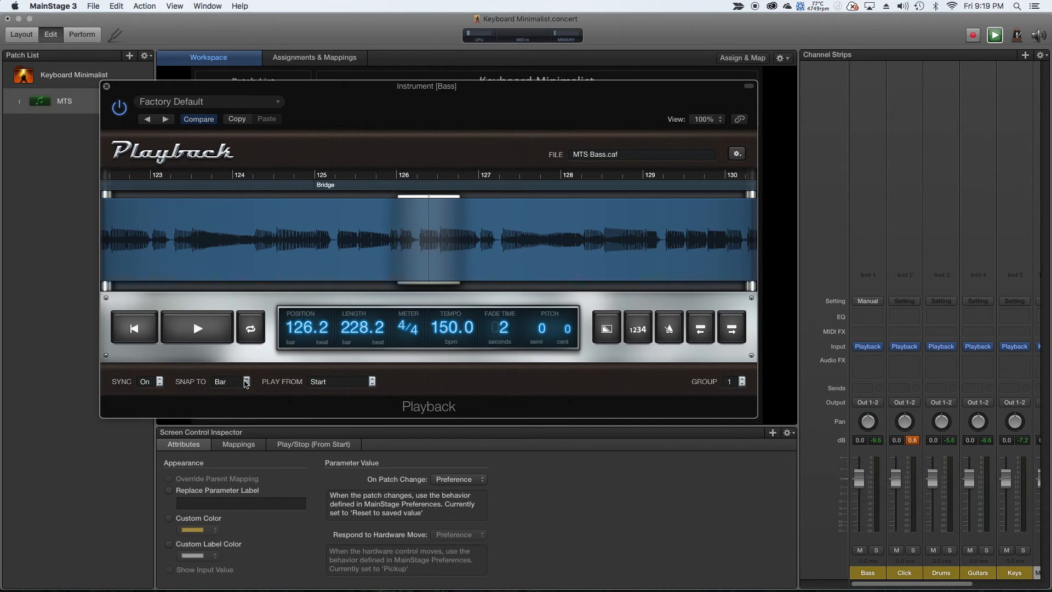
Move the Bass Playback window aside and set Snap To to Wait for Marker.
click(244, 381)
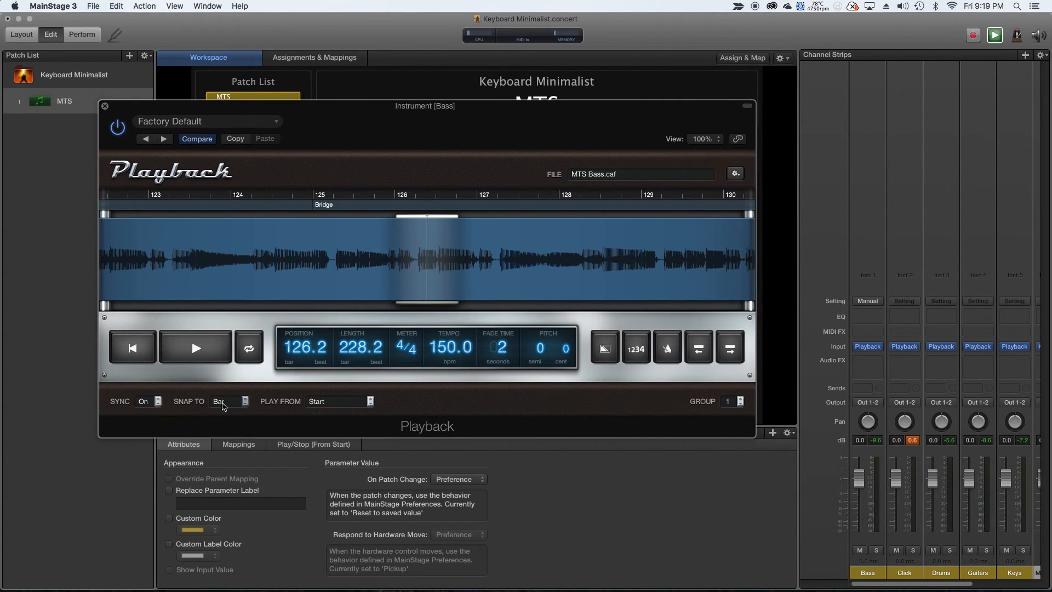
mouse_move(291, 390)
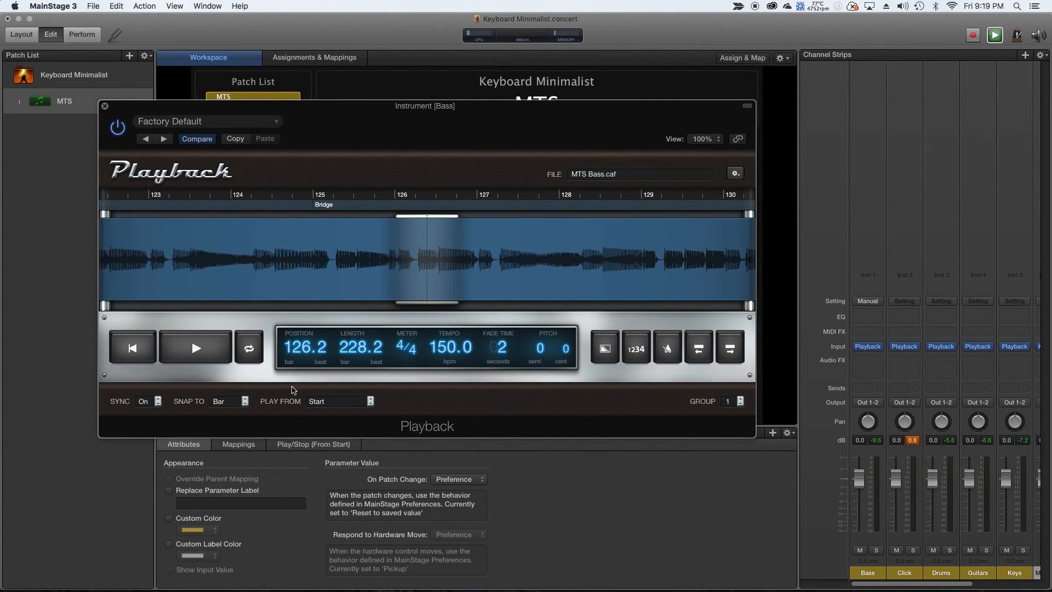
drag(424, 105, 413, 145)
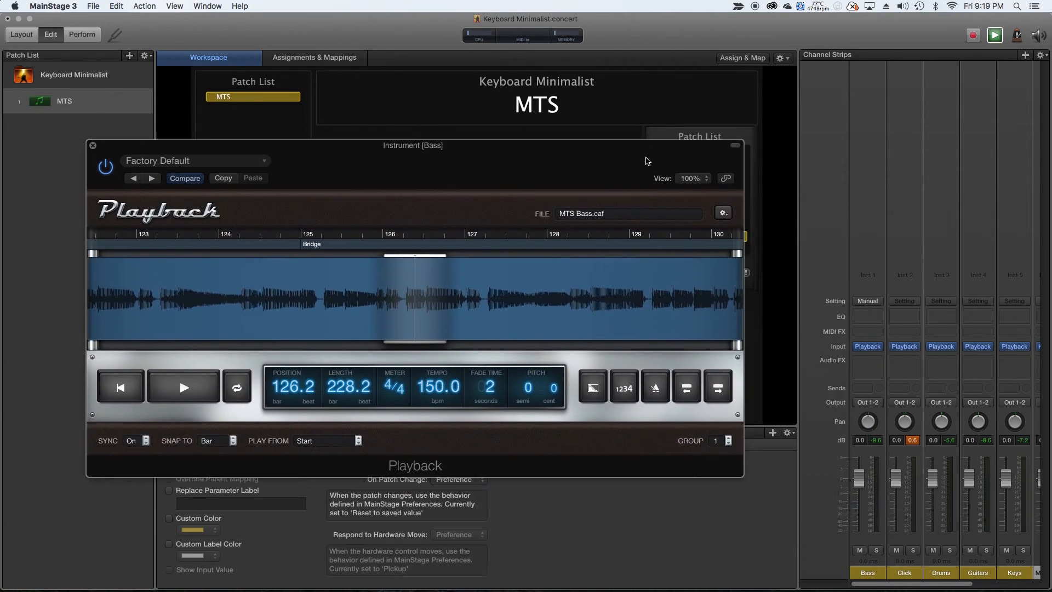
drag(413, 144, 369, 65)
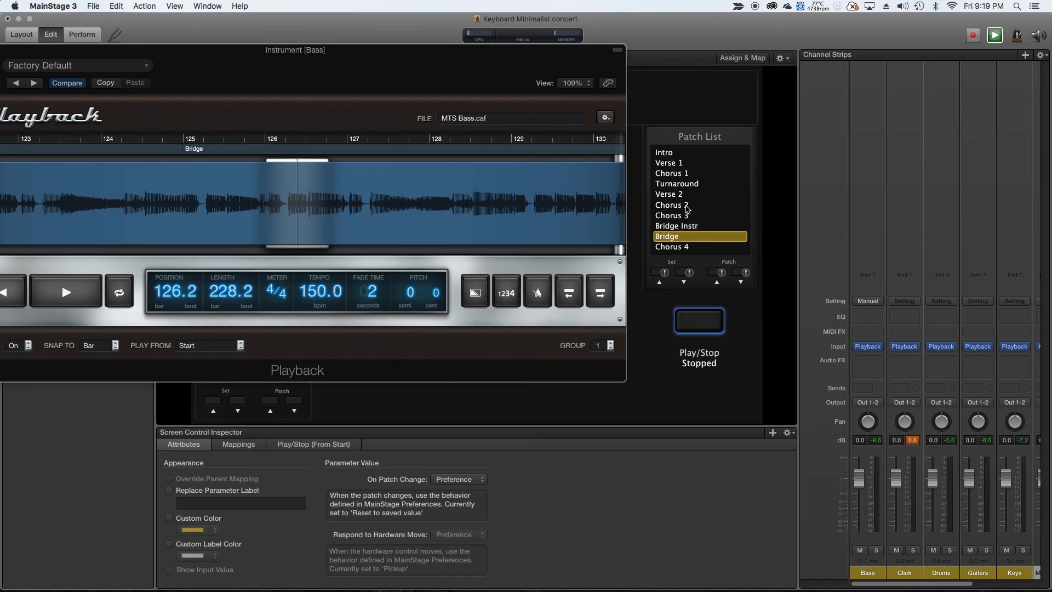
mouse_move(685, 208)
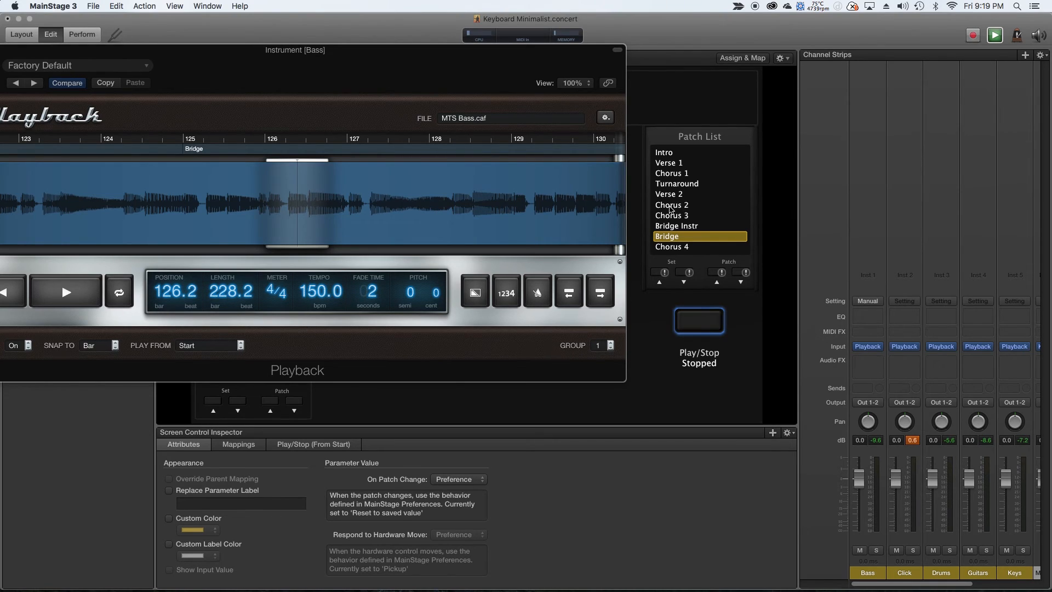
mouse_move(686, 251)
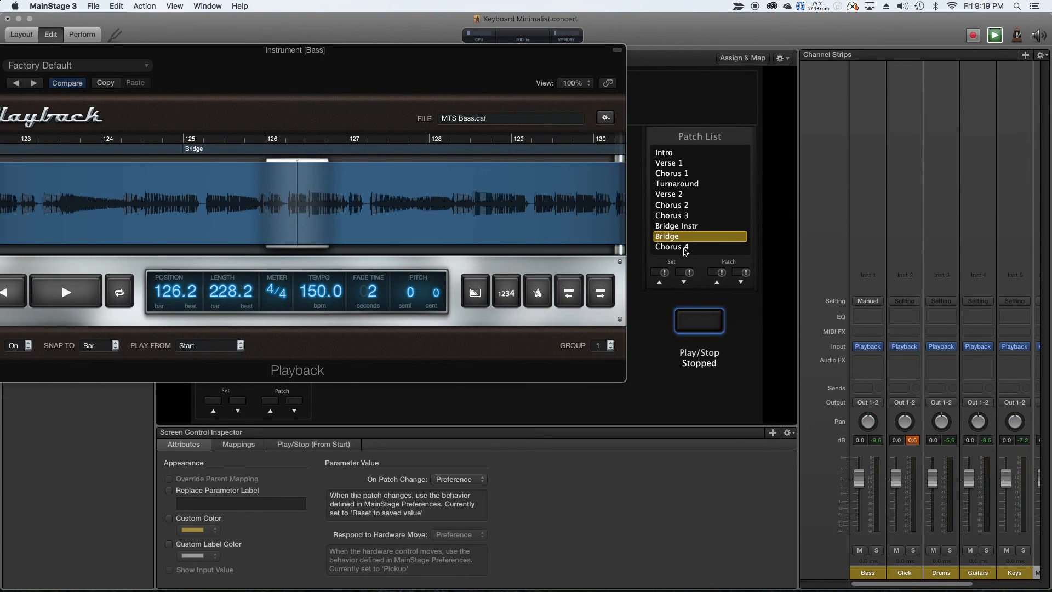
click(104, 345)
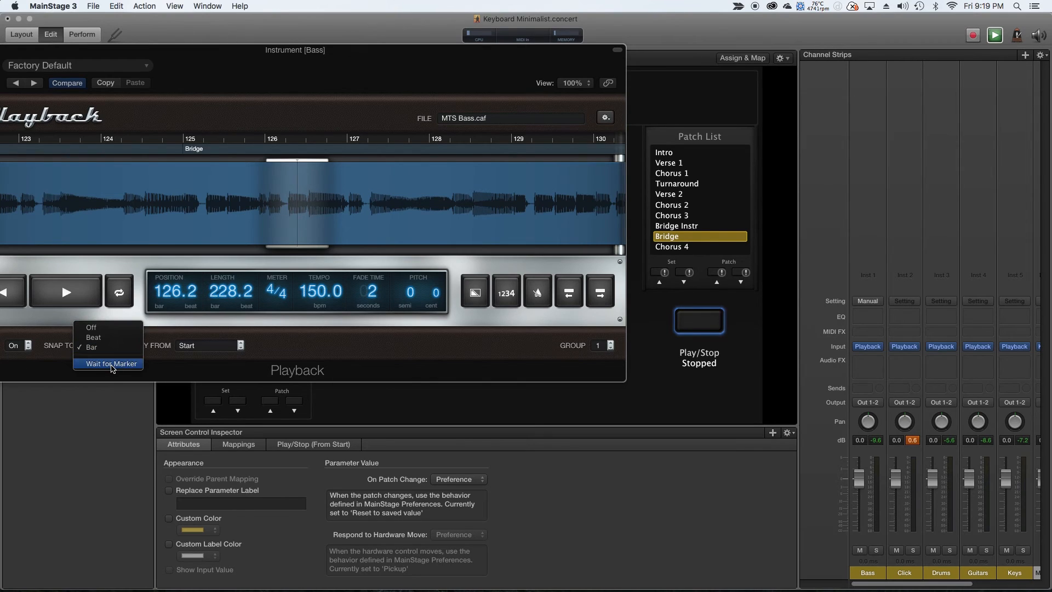
click(94, 348)
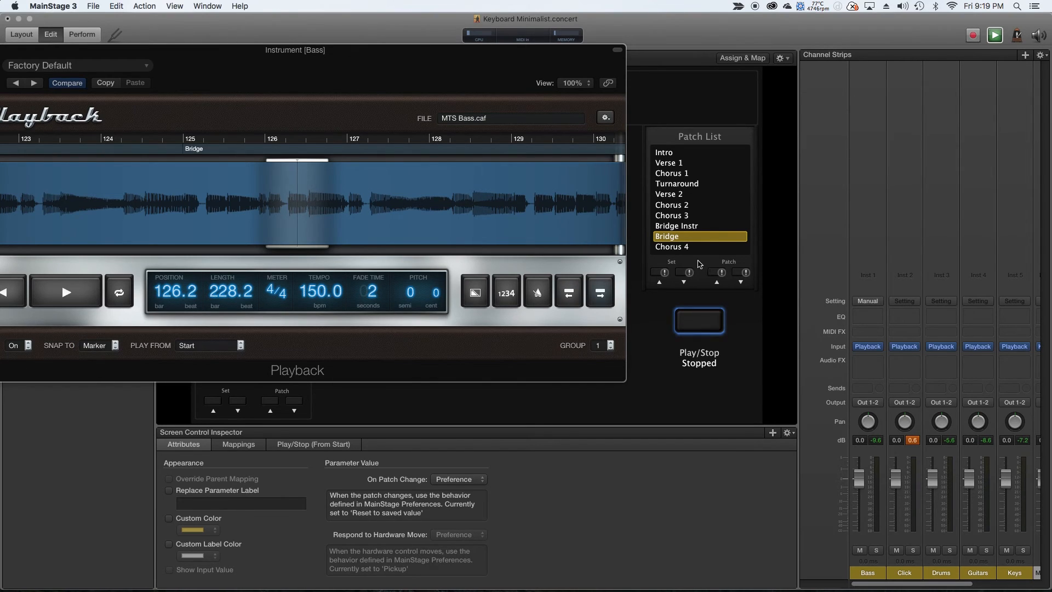
mouse_move(697, 208)
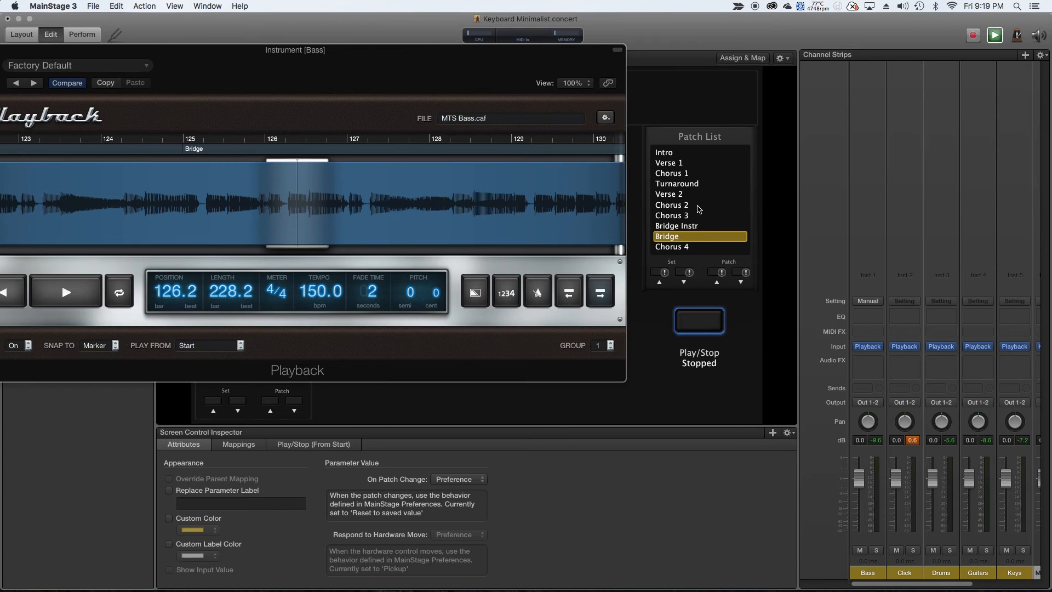
mouse_move(712, 213)
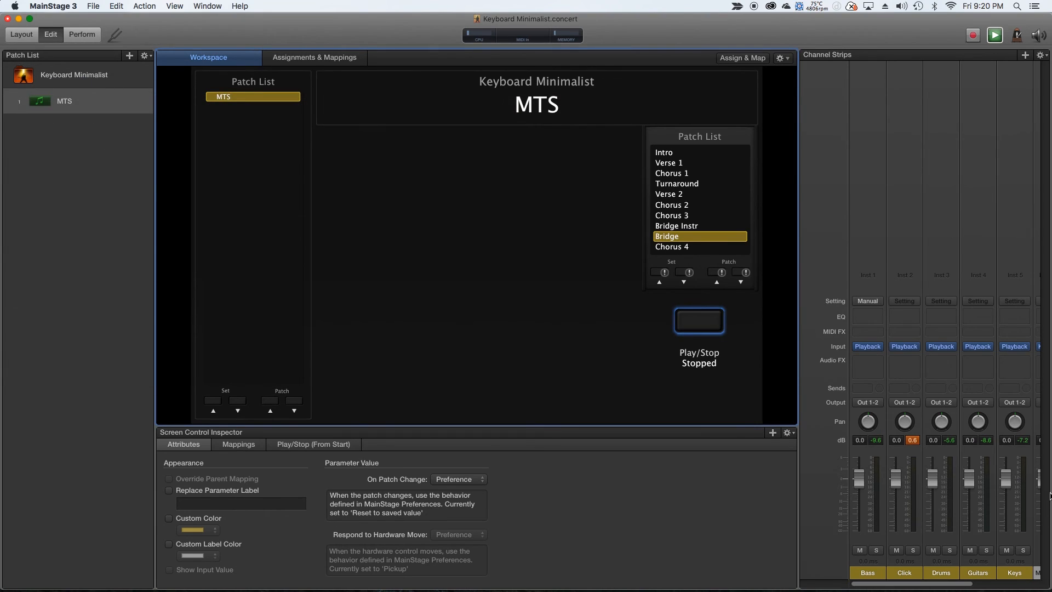
mouse_move(867, 342)
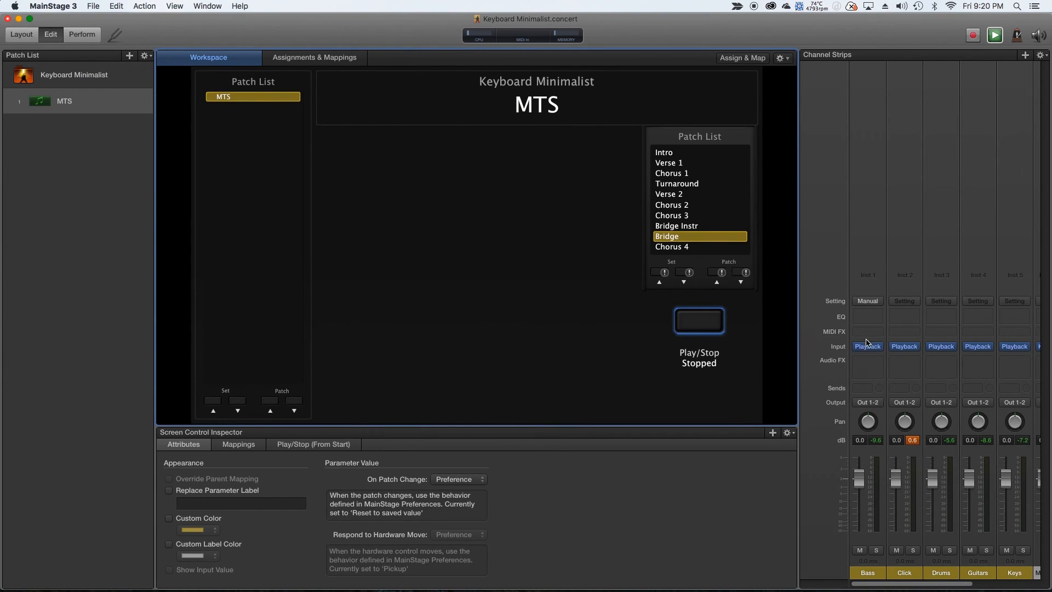
mouse_move(886, 452)
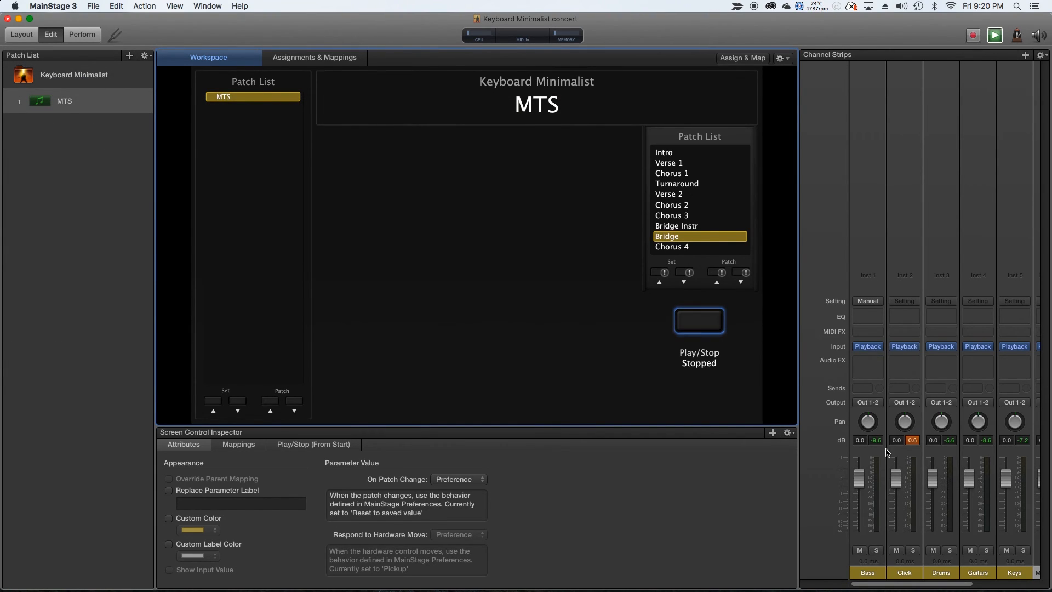
mouse_move(868, 368)
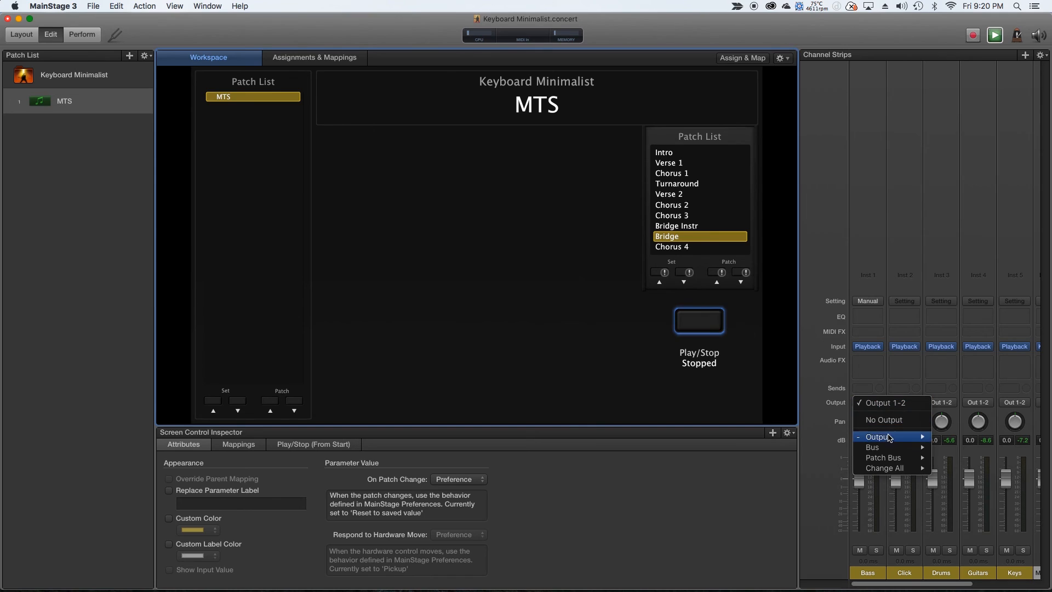
mouse_move(978, 346)
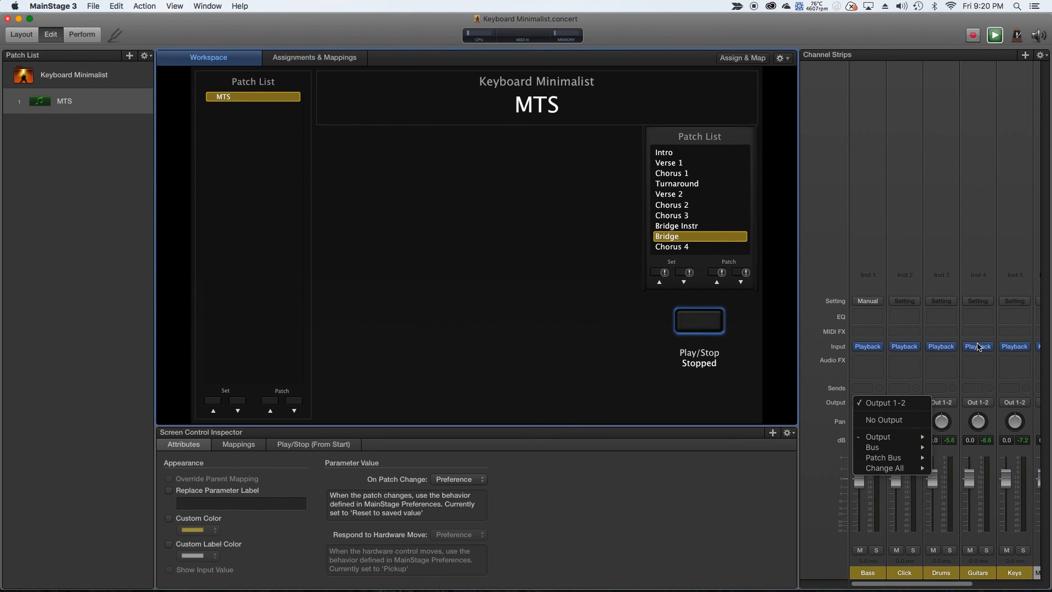
click(886, 402)
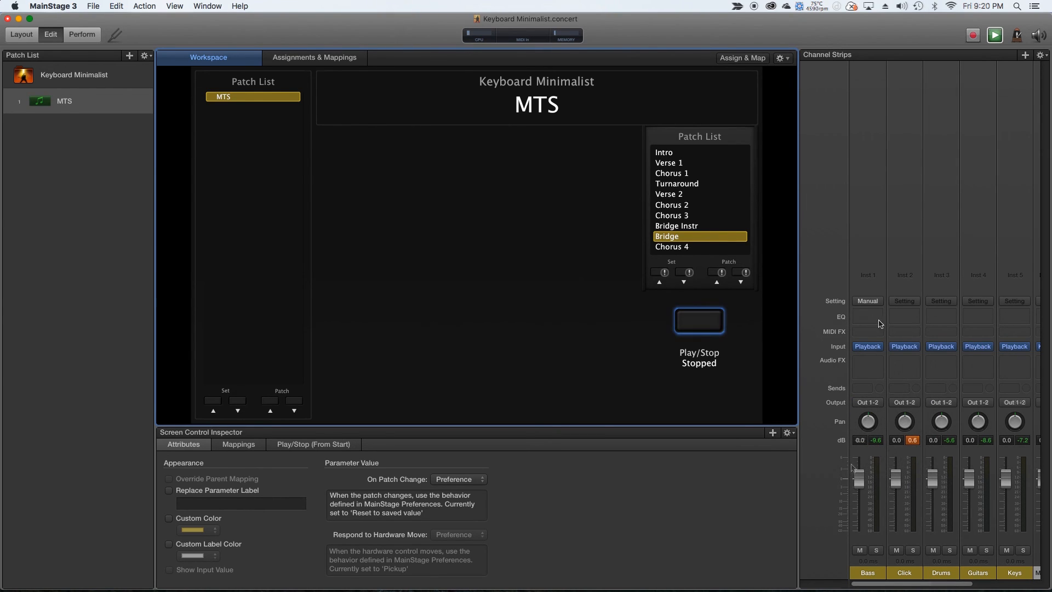